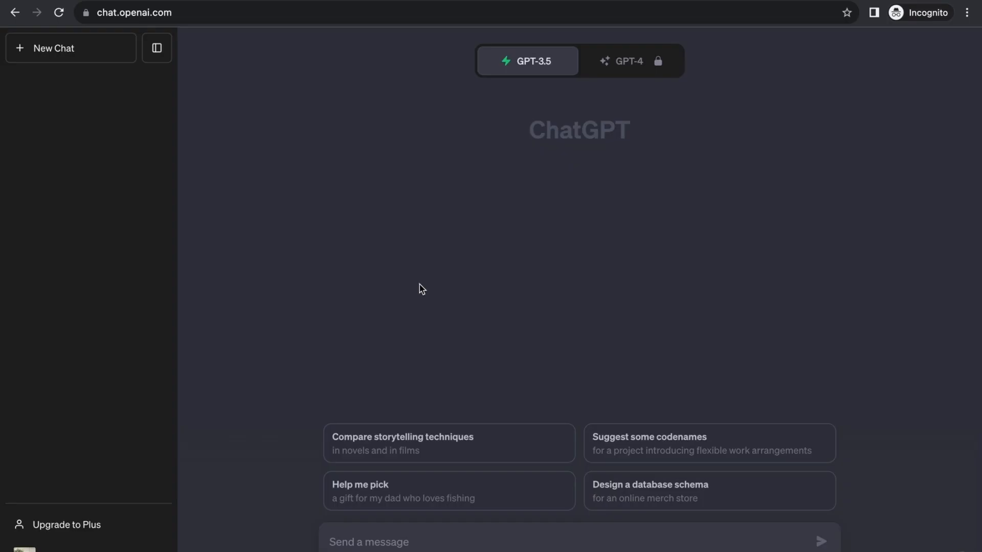
mouse_move(229, 299)
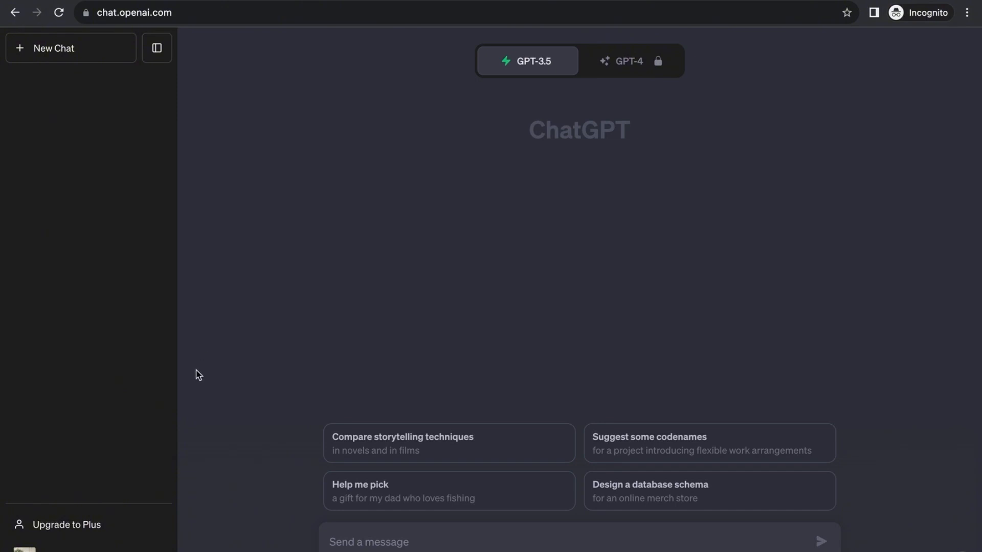
mouse_move(265, 393)
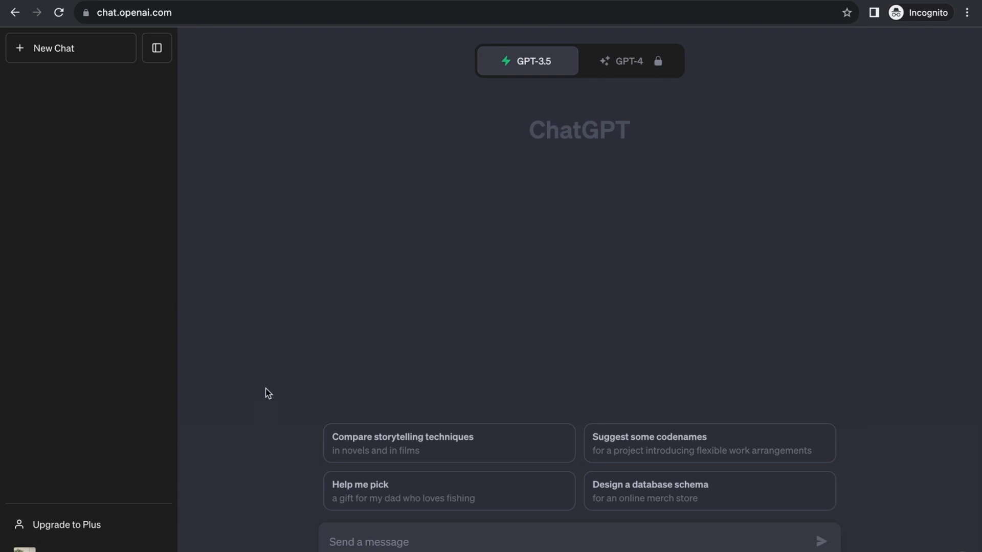
mouse_move(298, 320)
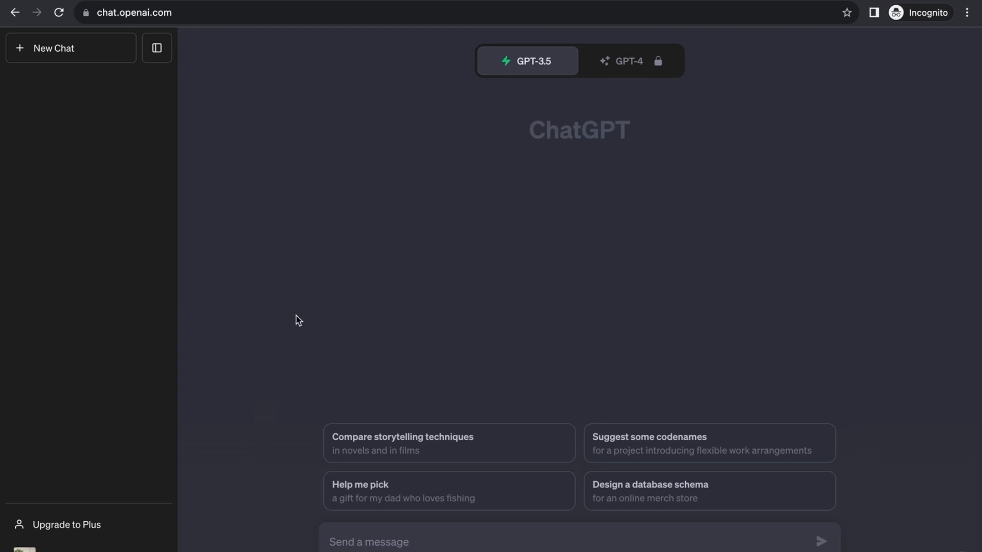
mouse_move(184, 276)
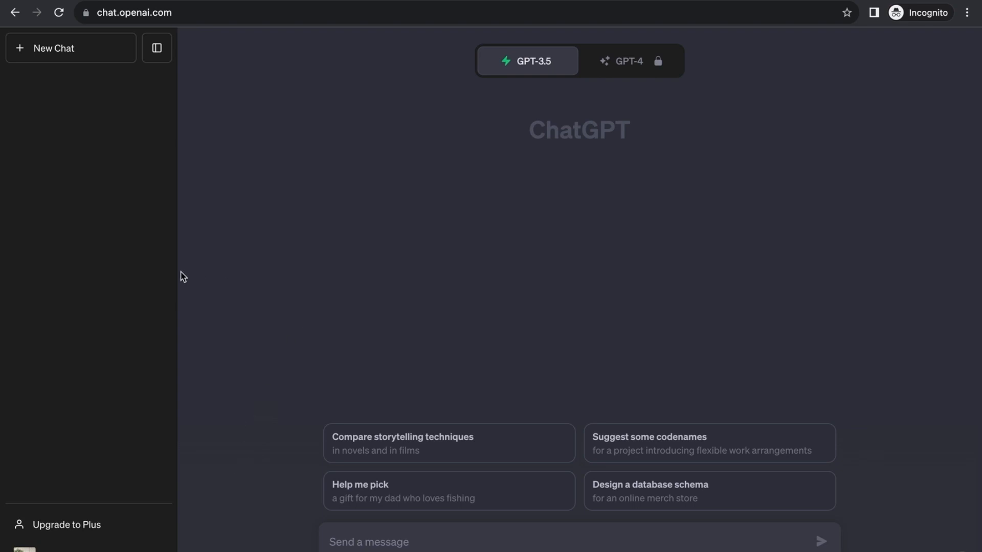
mouse_move(320, 263)
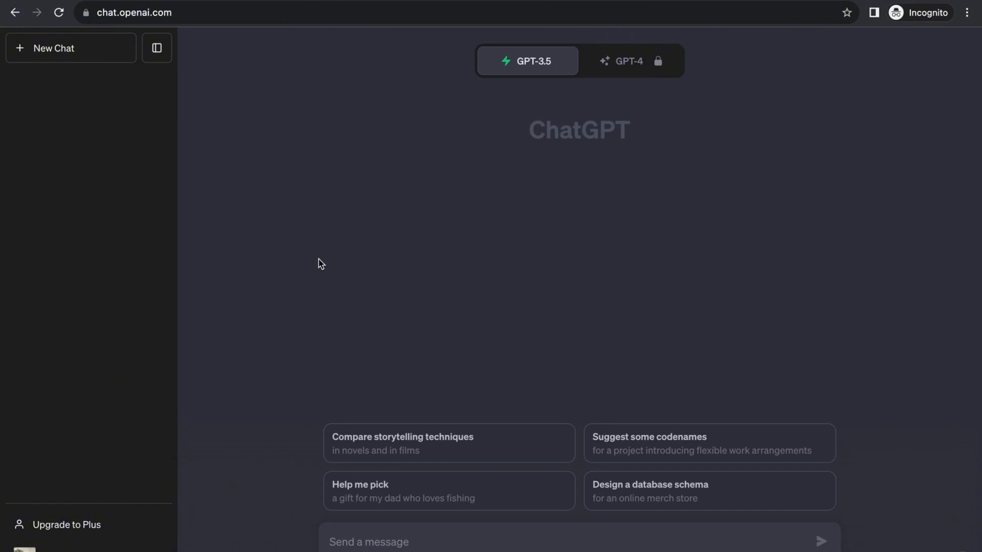
mouse_move(423, 172)
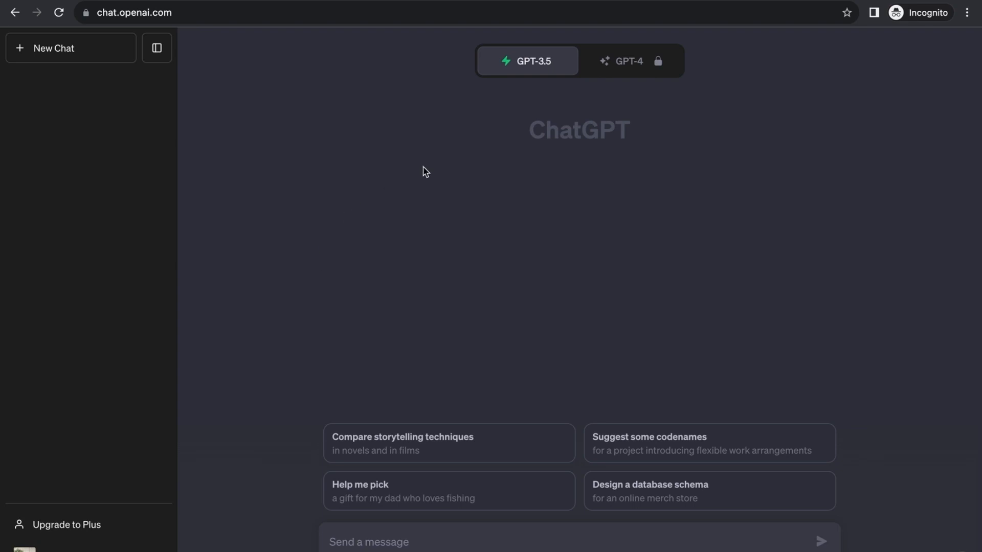
mouse_move(628, 61)
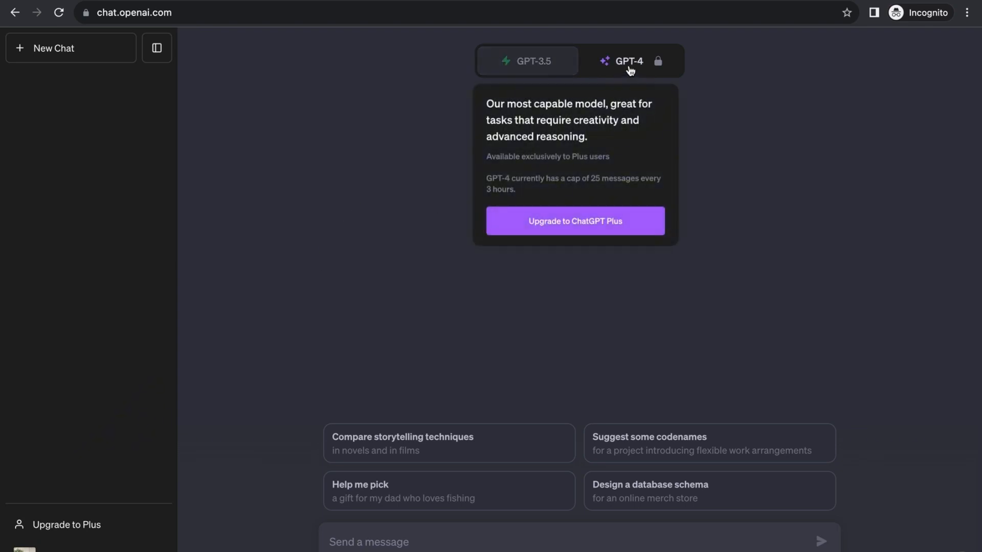
mouse_move(633, 71)
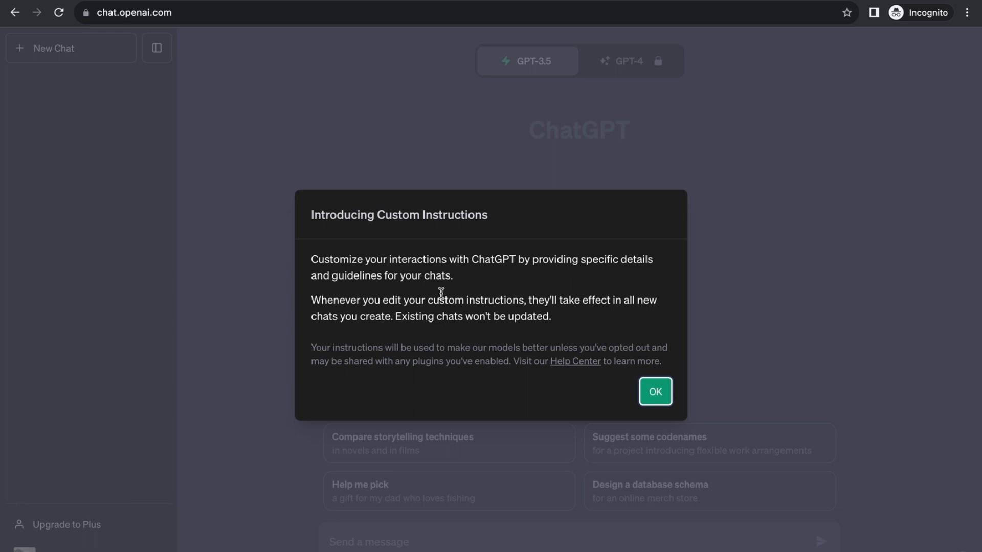
mouse_move(399, 259)
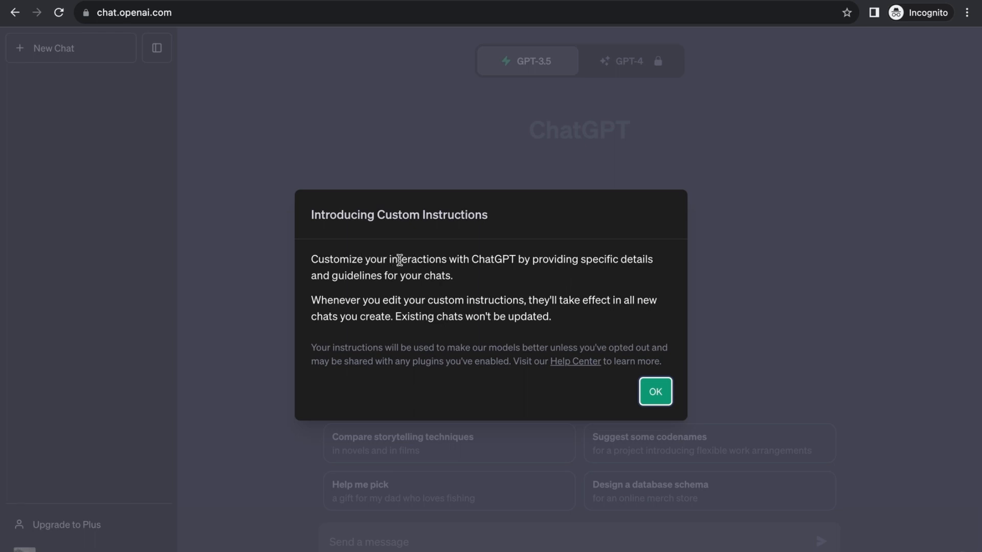
mouse_move(523, 277)
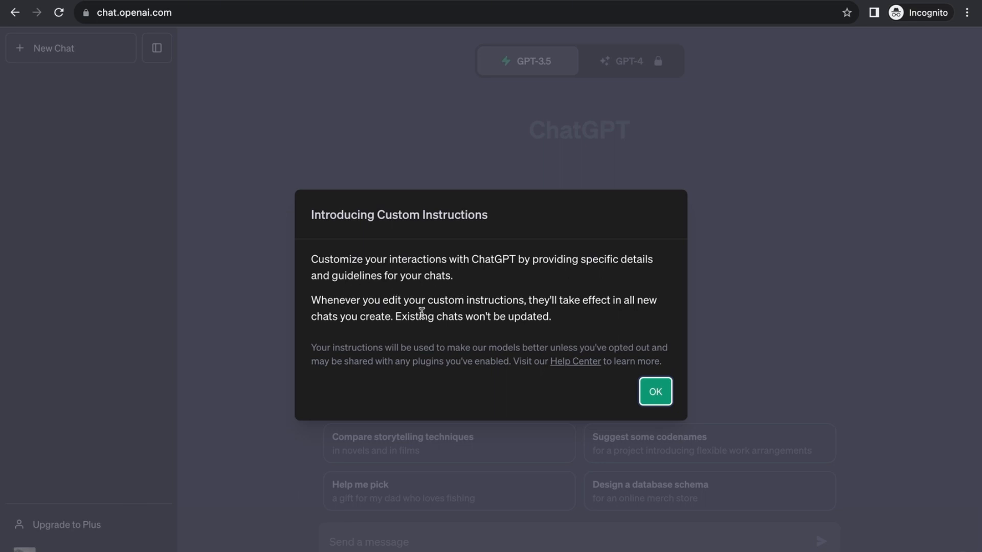
mouse_move(611, 339)
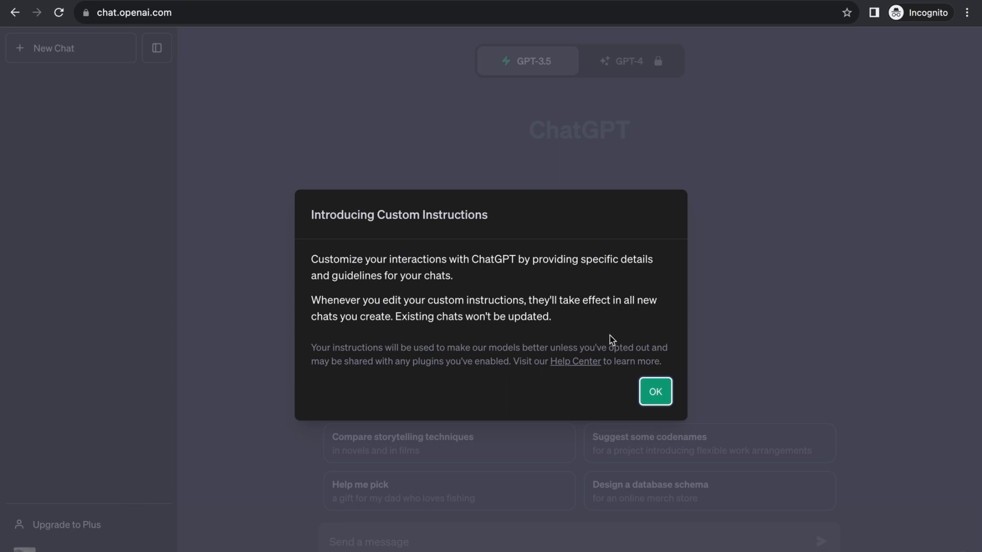
mouse_move(594, 335)
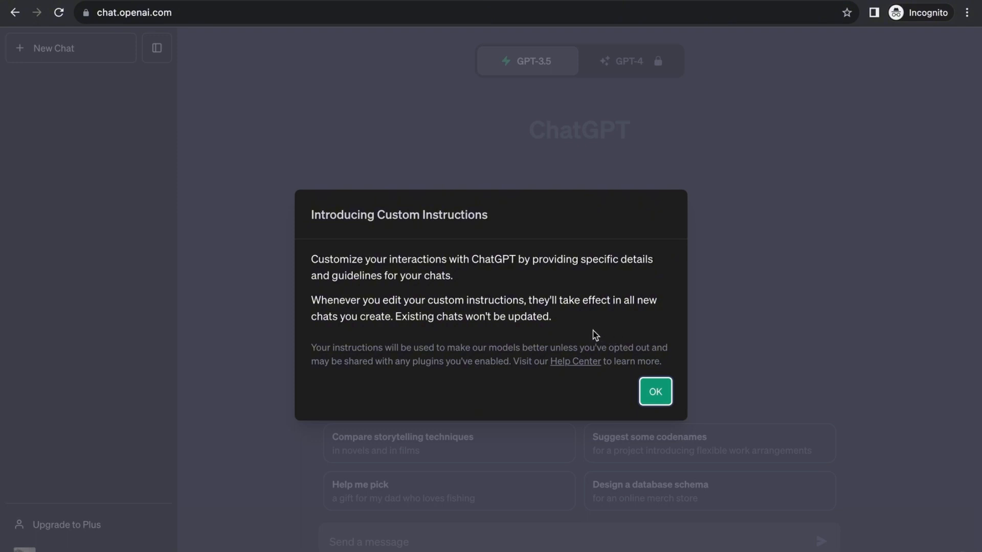
mouse_move(611, 328)
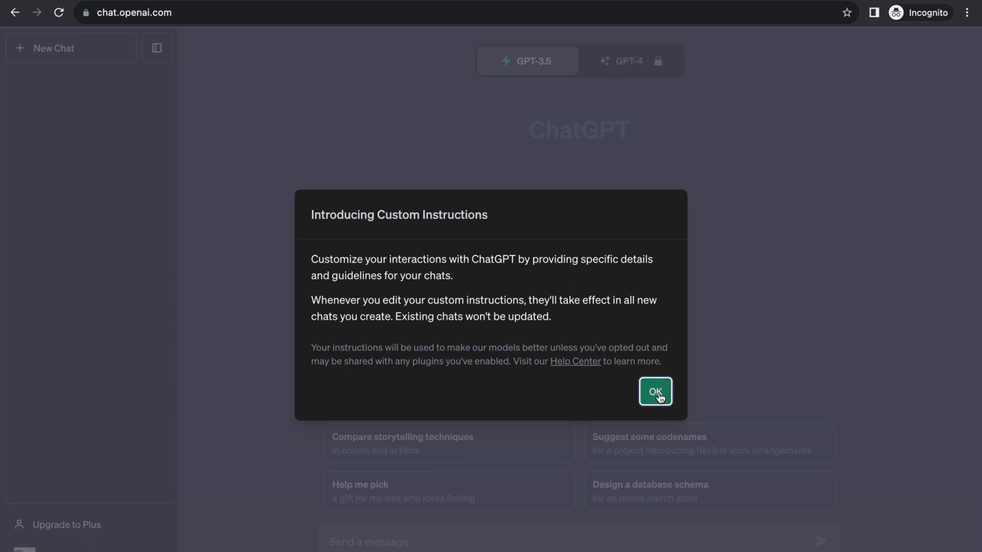
- Dismiss the introduction and open the Custom instructions form with both existing answers
left_click(655, 392)
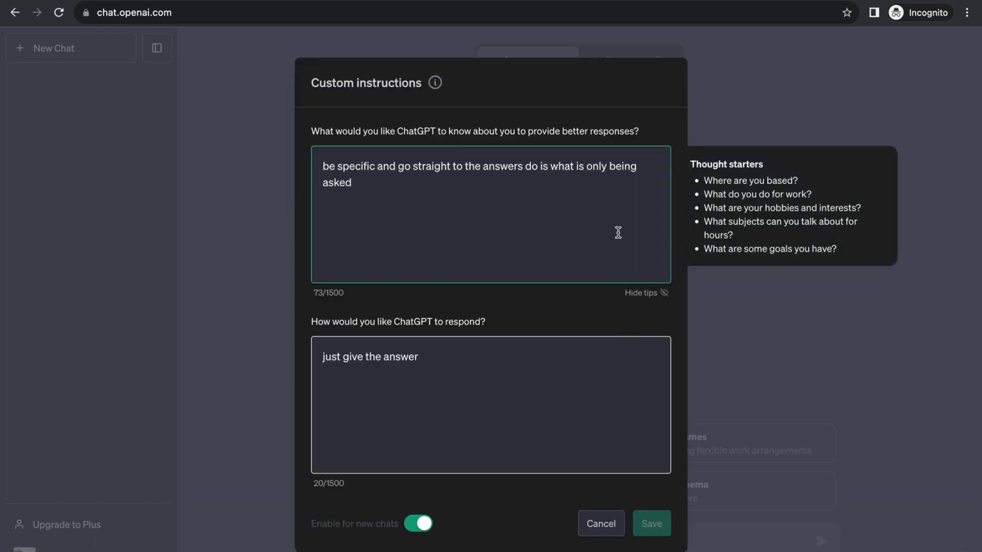
mouse_move(435, 82)
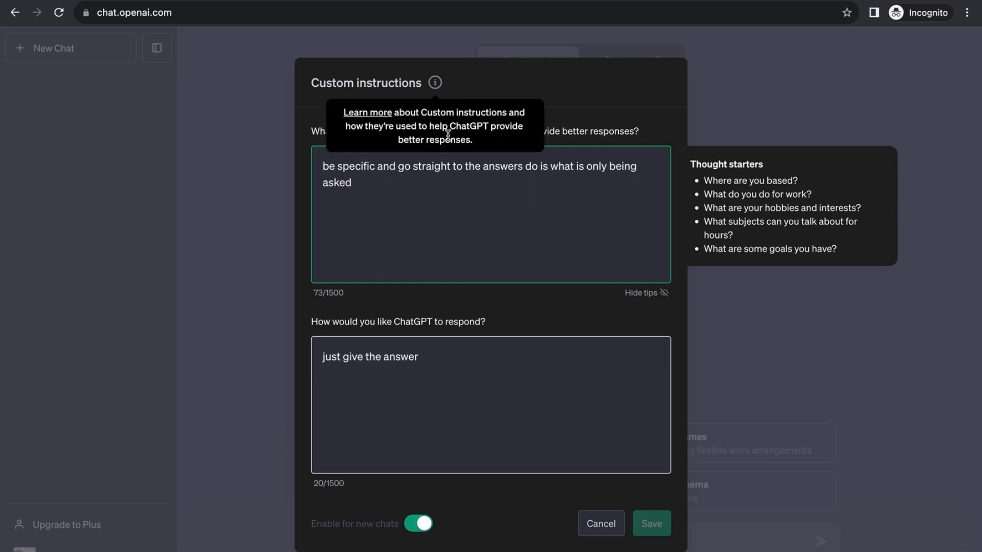
mouse_move(315, 135)
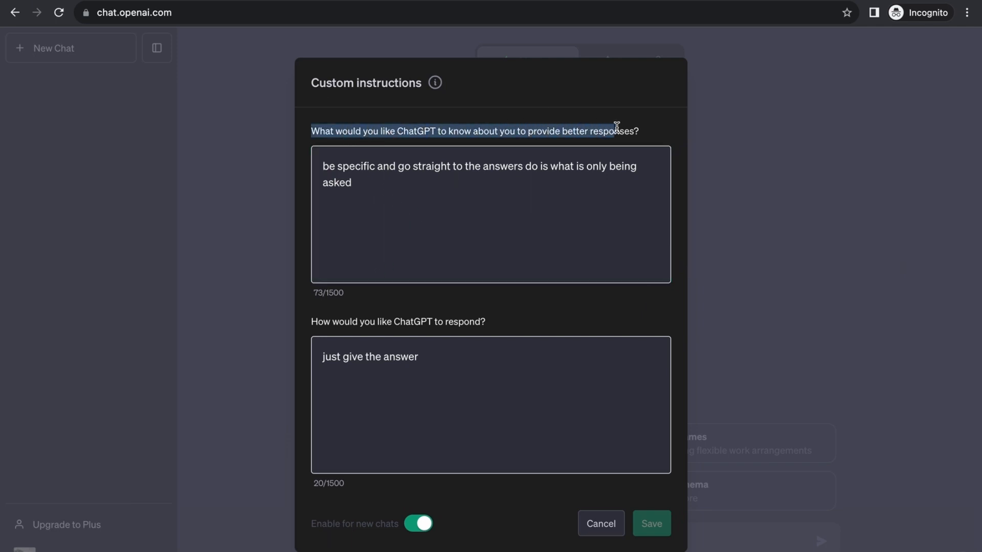
left_click(490, 212)
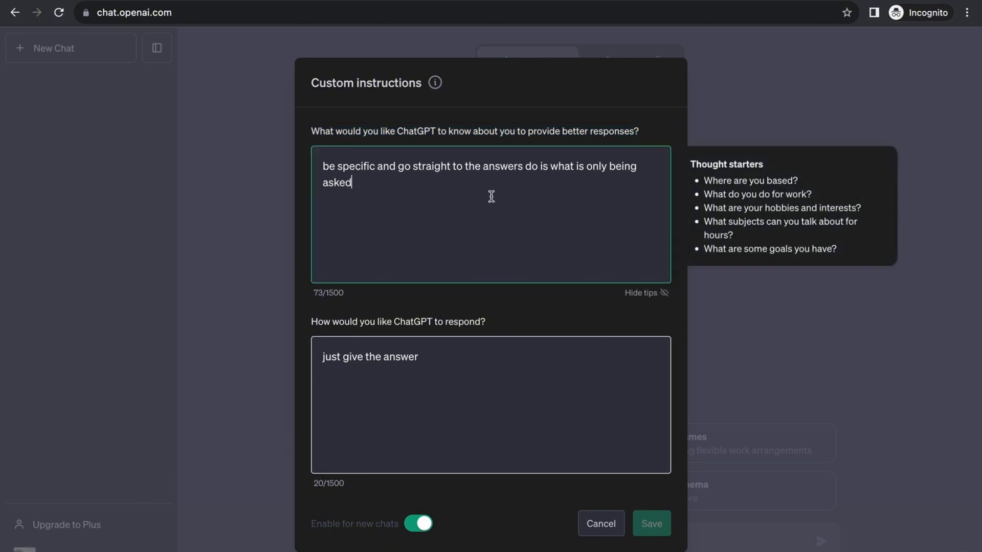
mouse_move(421, 202)
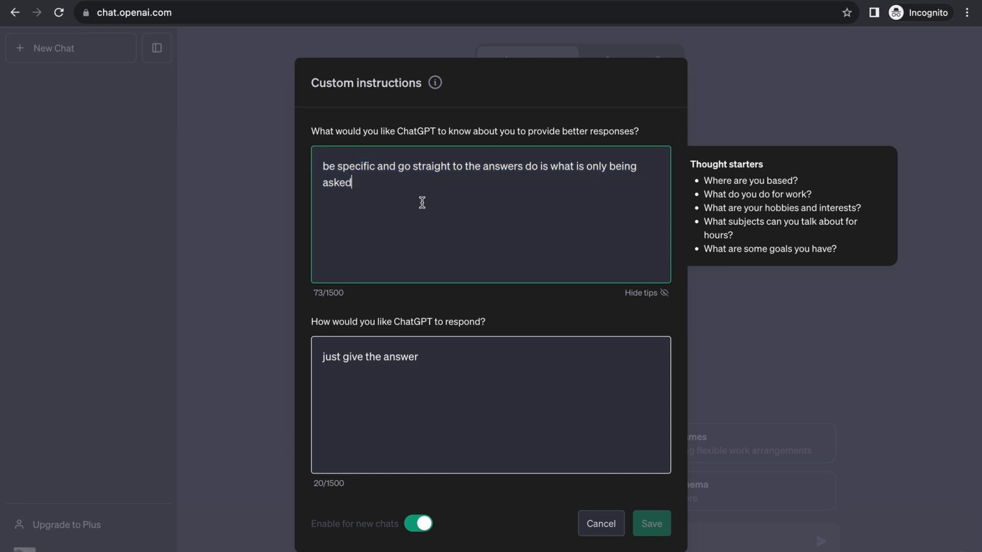
double_click(337, 182)
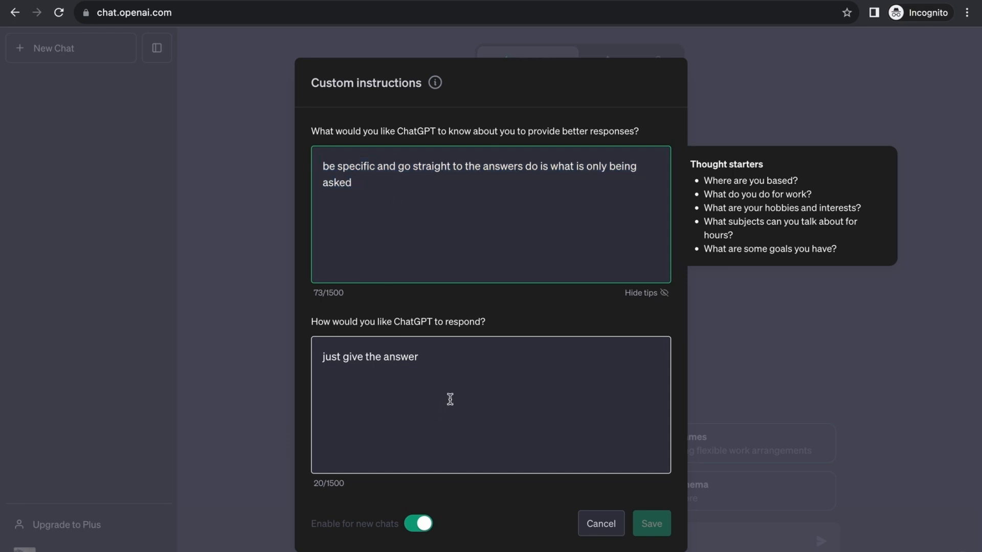
left_click(488, 404)
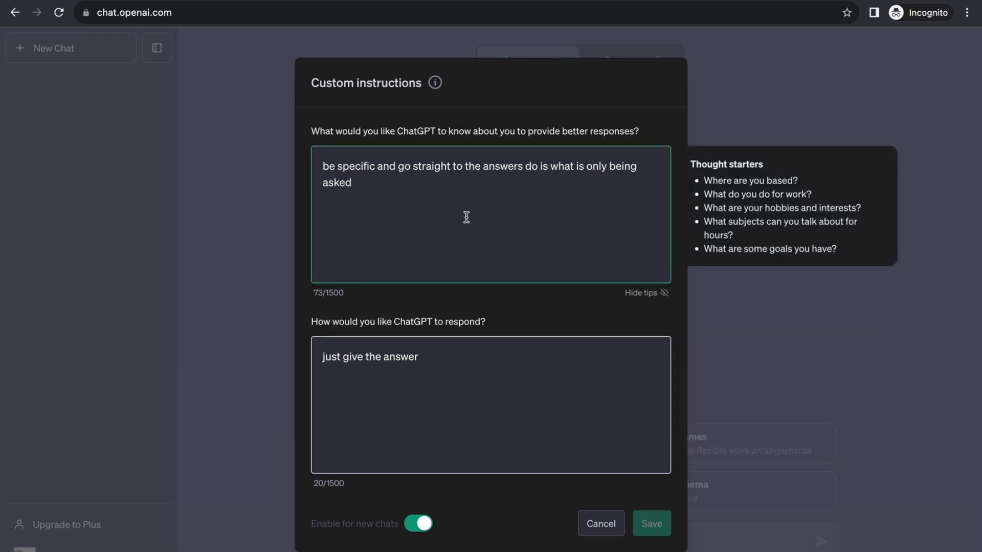
mouse_move(394, 187)
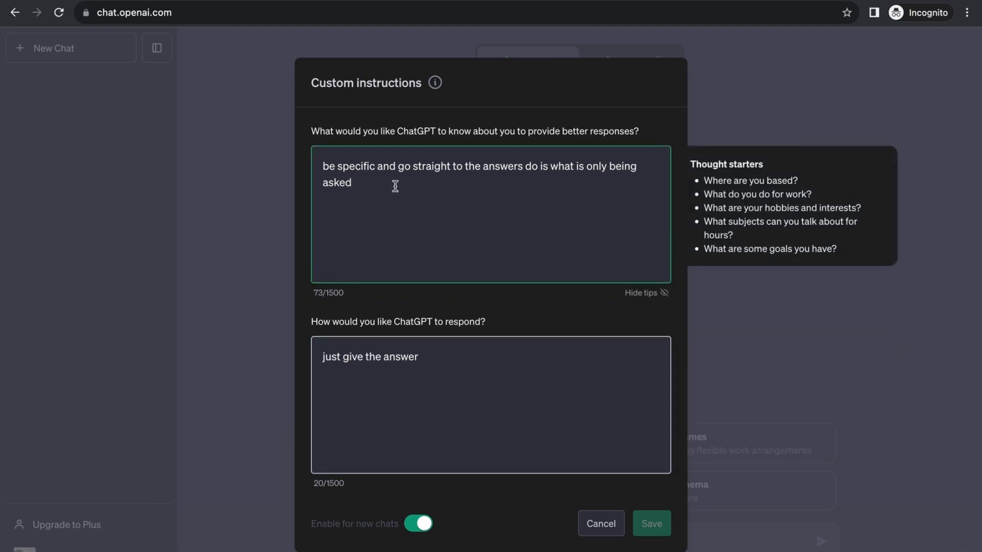
mouse_move(504, 186)
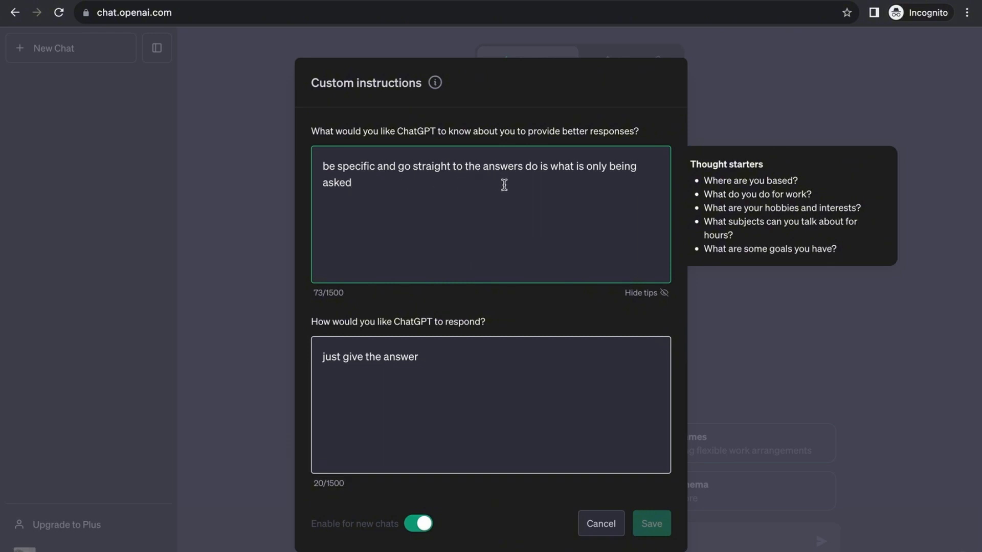
mouse_move(500, 195)
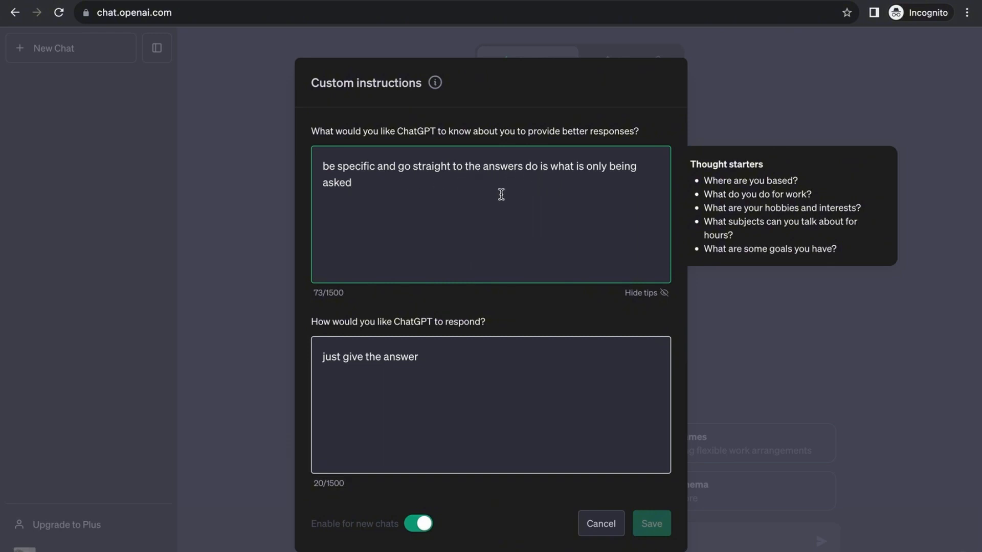
- Replace the about-you instruction with 'teacher in highschool'
triple_click(479, 165)
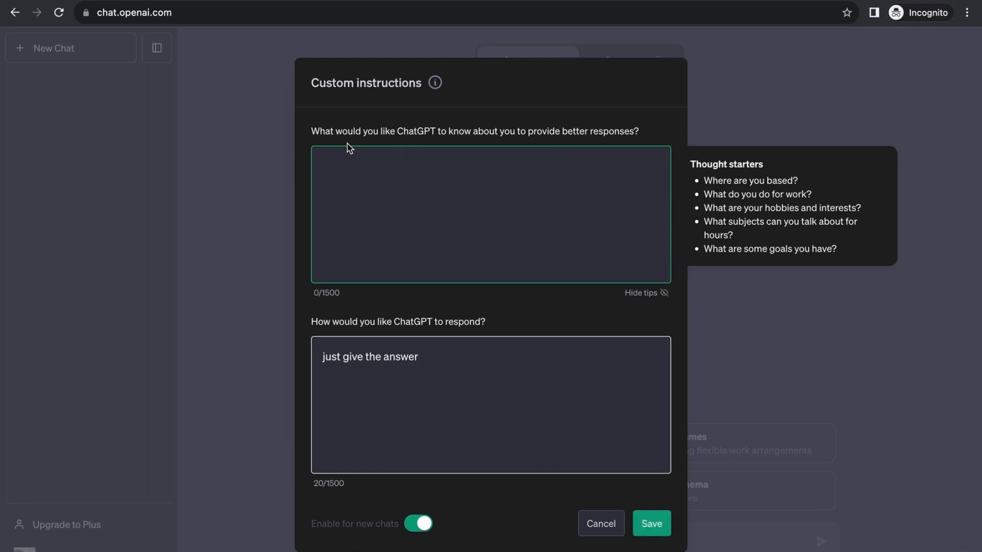
mouse_move(369, 163)
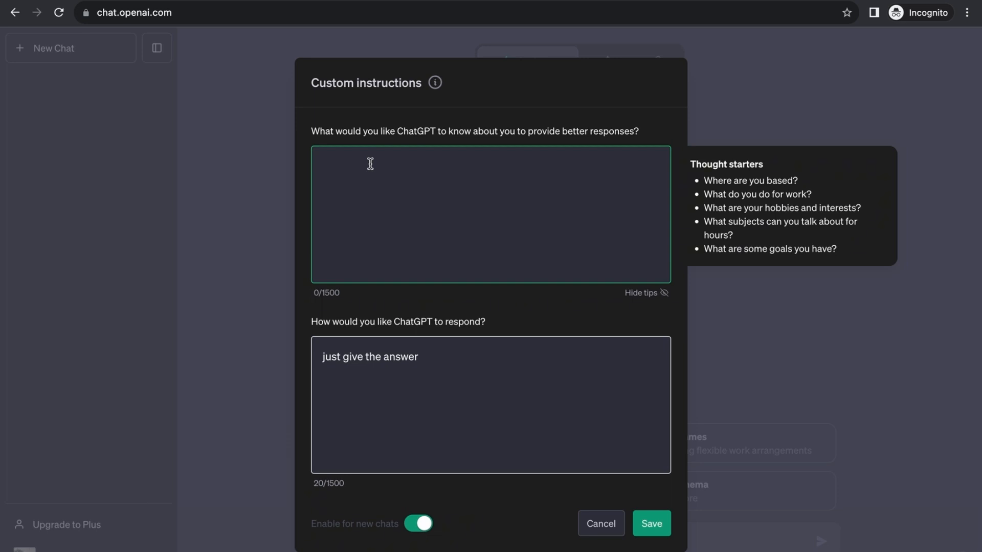
type("teach")
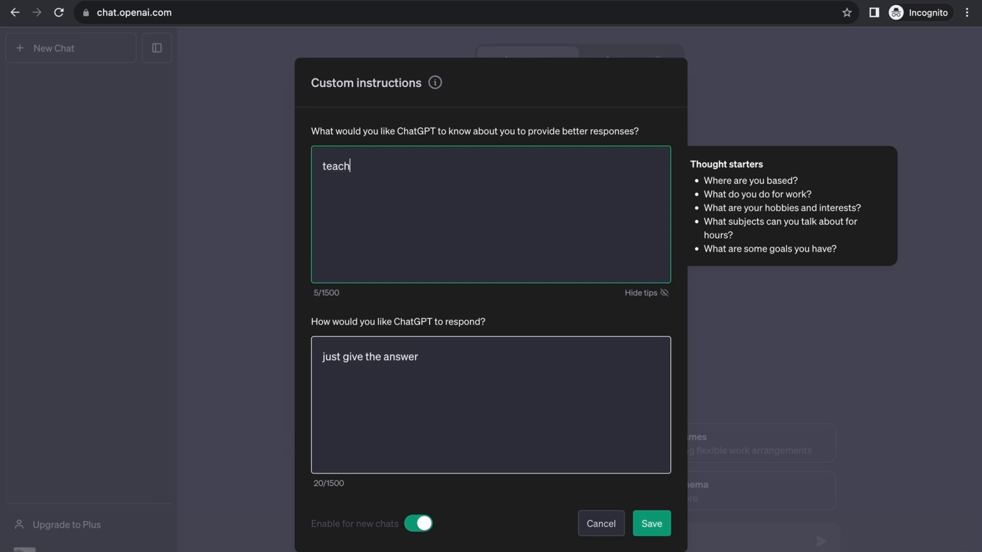
type("er")
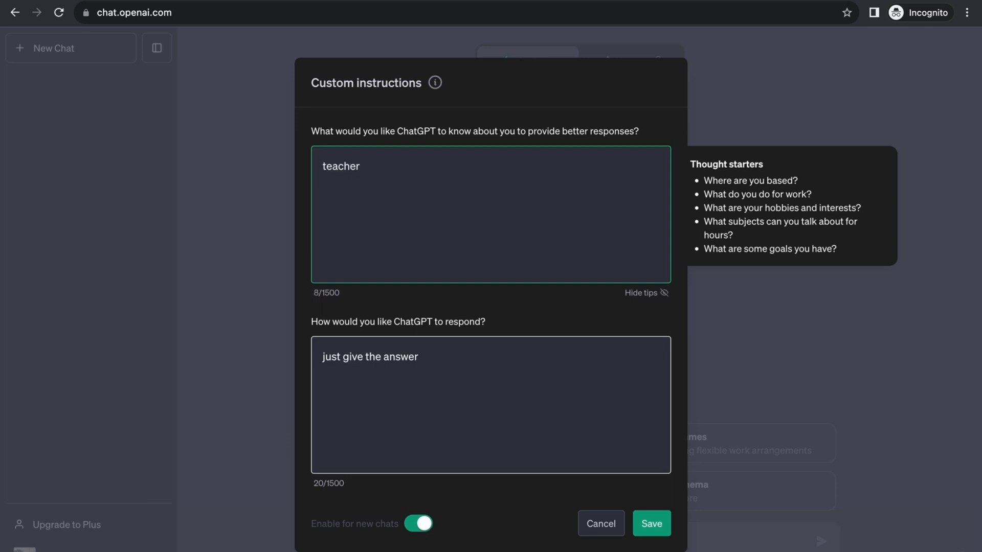
type("in gigh")
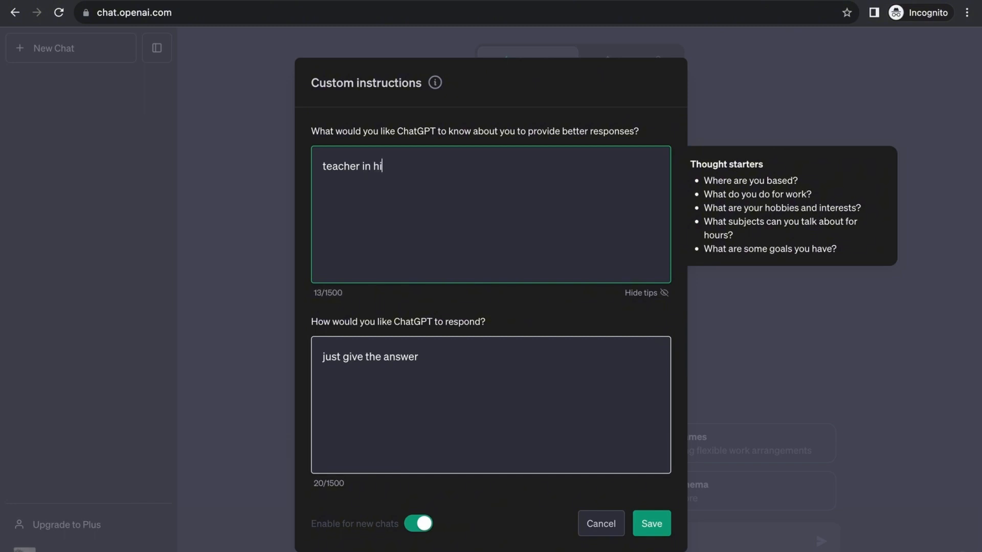
type("ghsch")
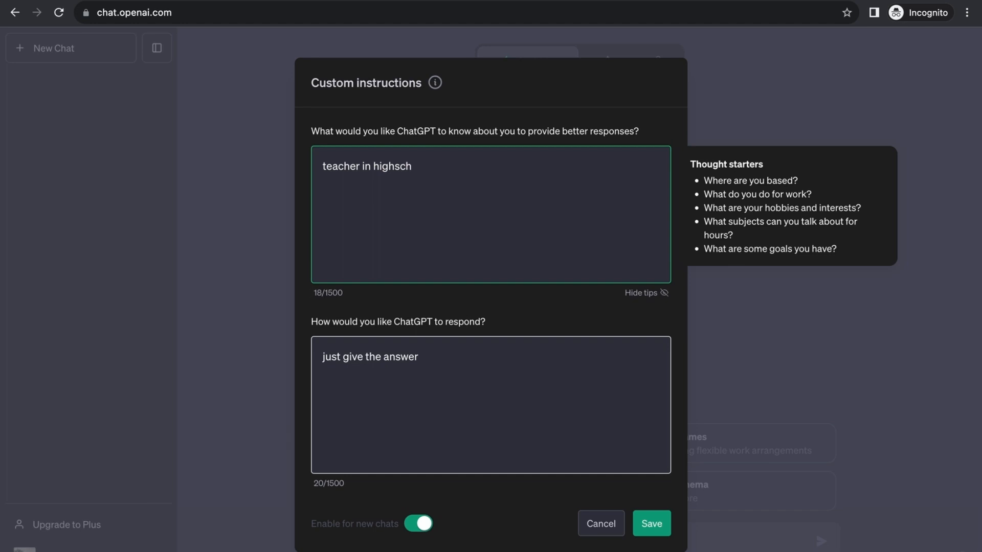
type("ool")
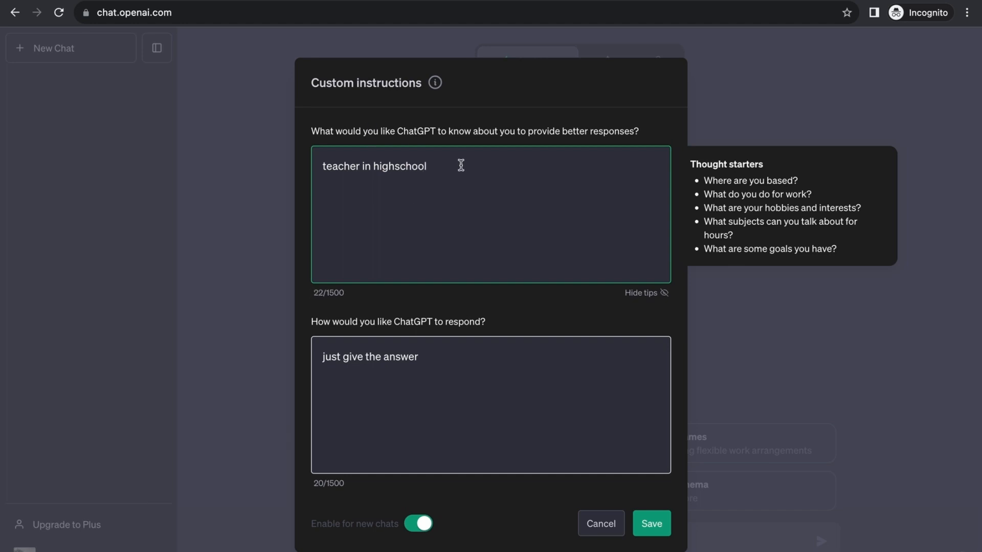
key("Backspace")
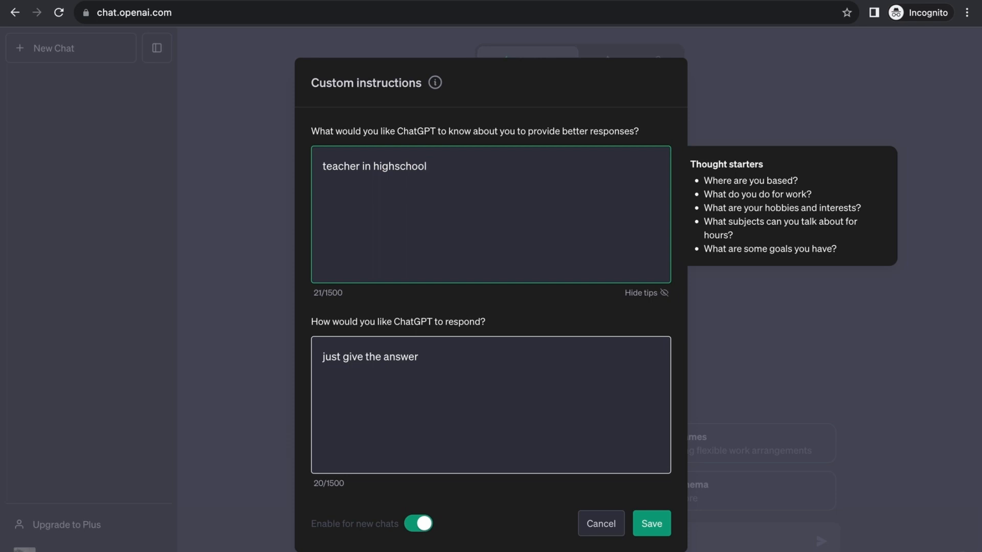
- Rewrite the about-you instruction as 'student in college studying computer science'
left_click(488, 213)
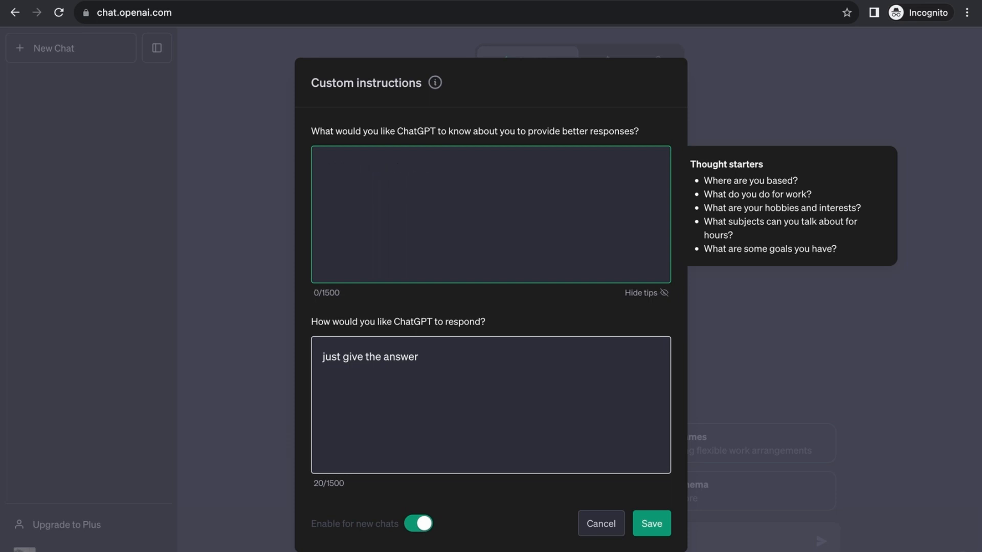
type("s")
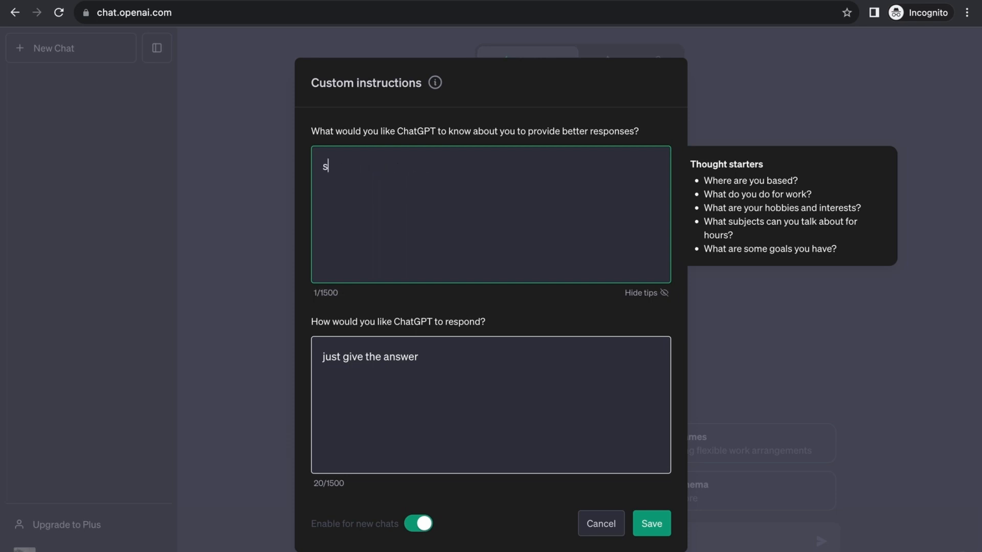
type("tudent in co")
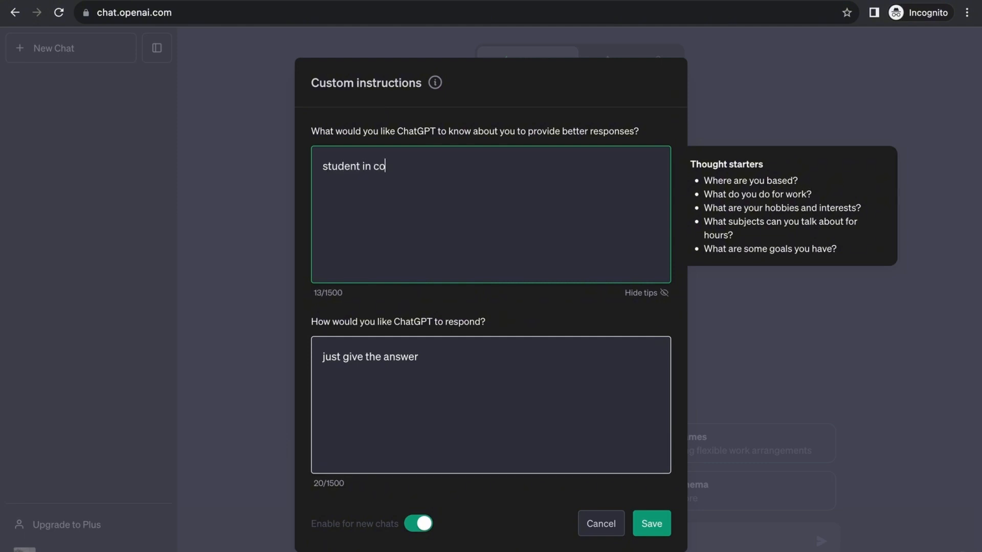
type("llege")
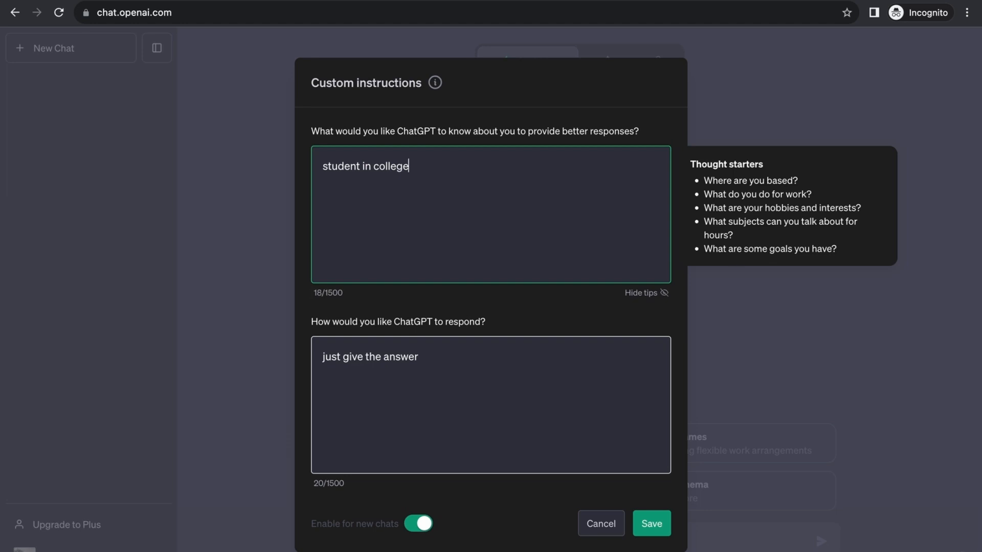
type("stud")
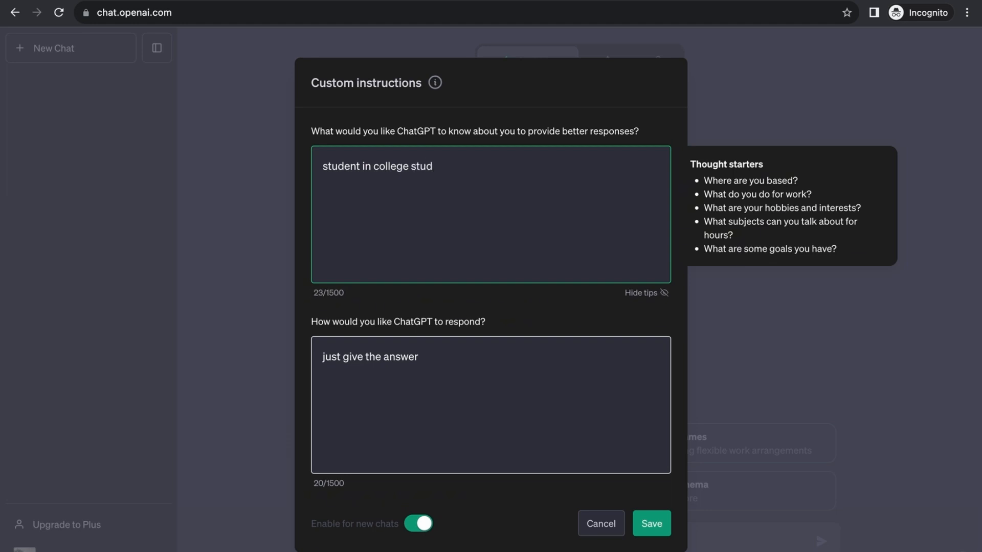
type("ying computer sc")
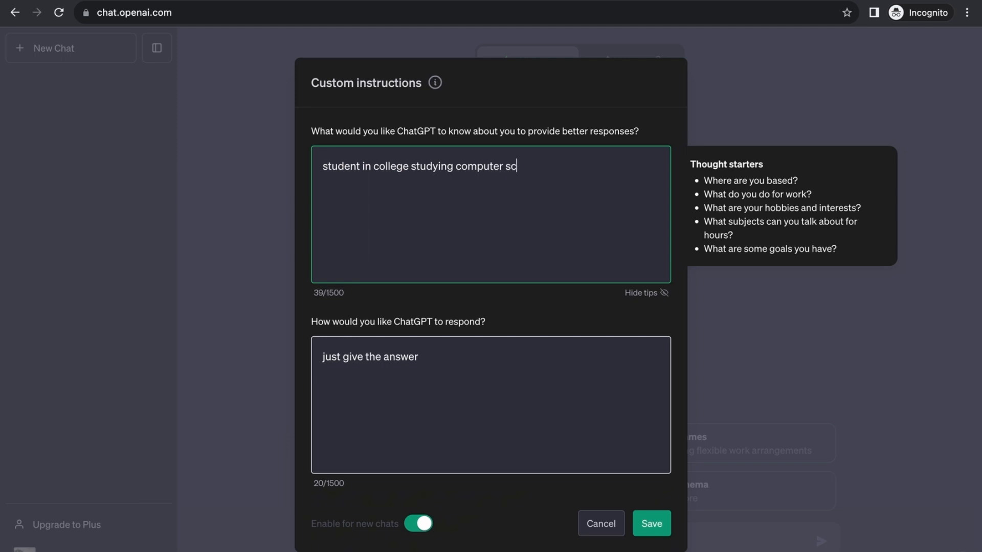
type("ience")
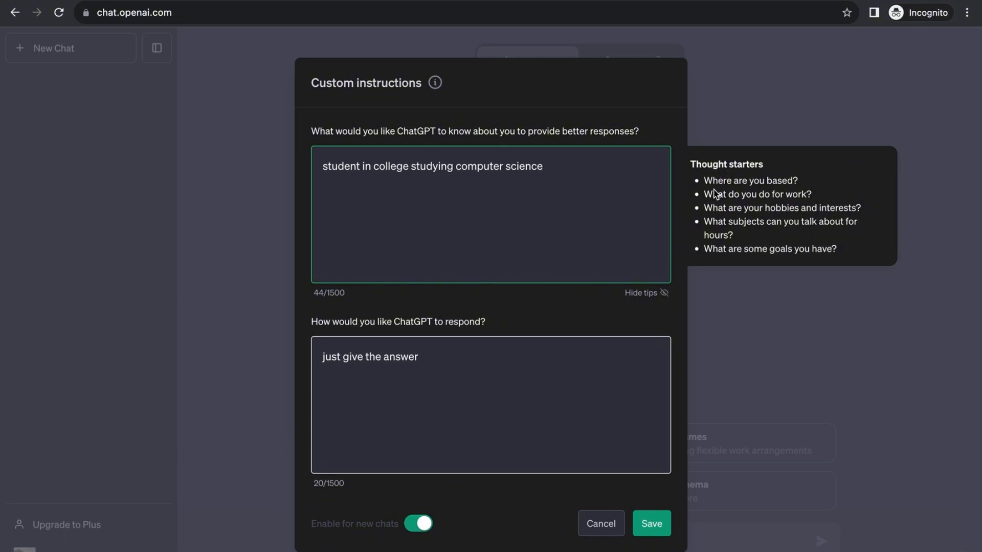
mouse_move(533, 177)
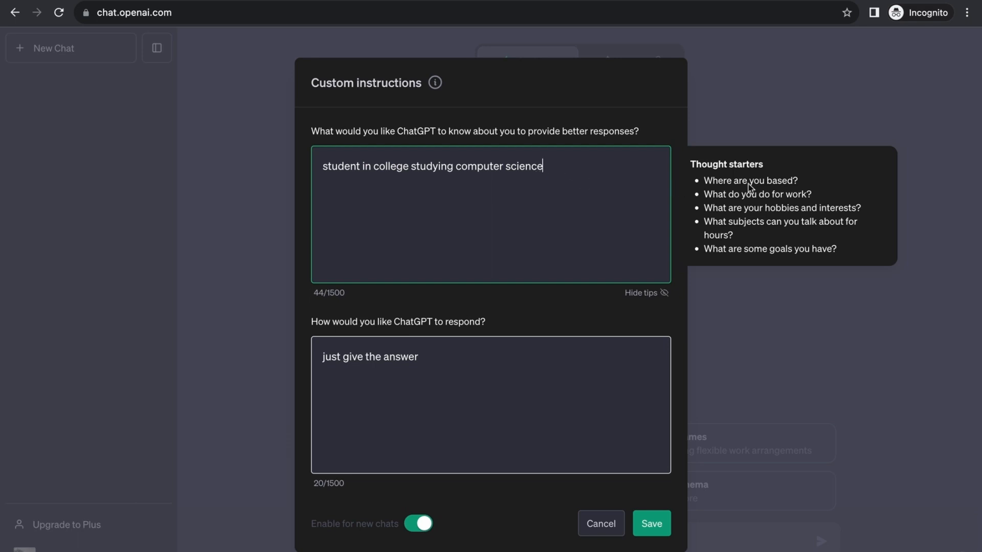
mouse_move(721, 205)
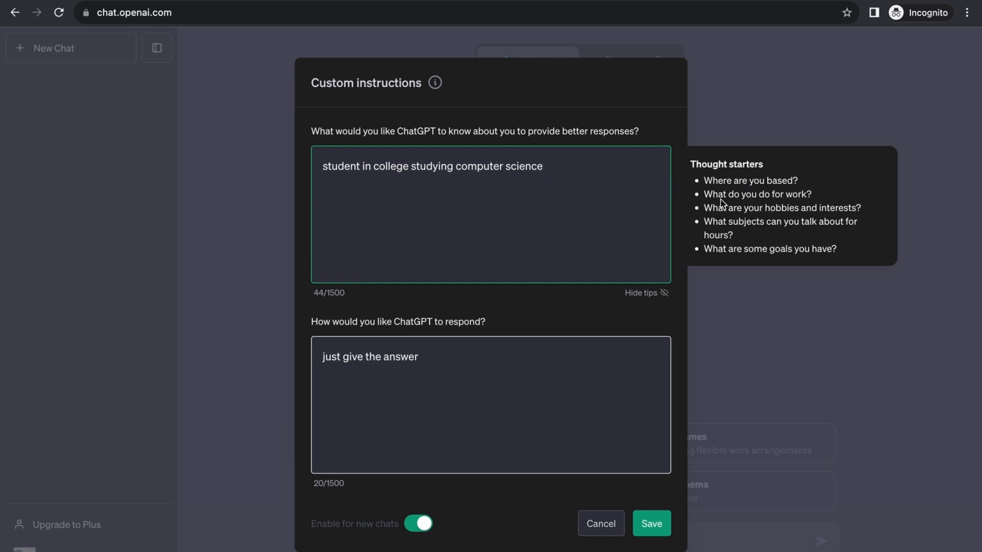
mouse_move(558, 178)
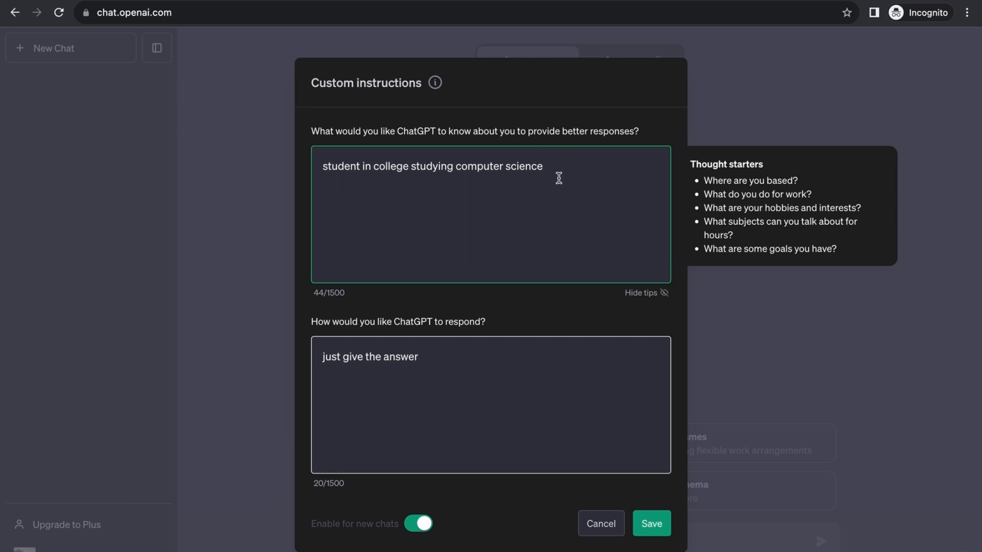
mouse_move(742, 238)
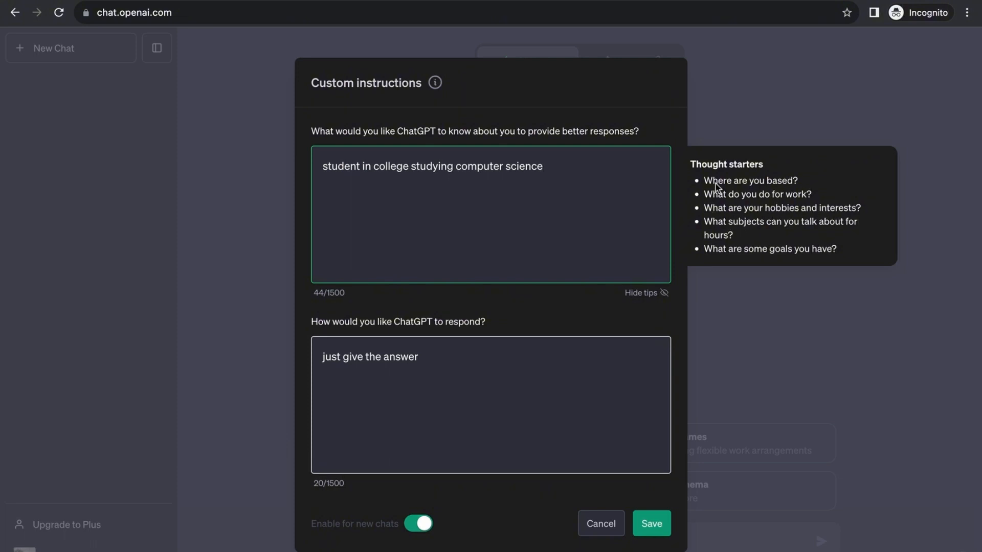
mouse_move(680, 204)
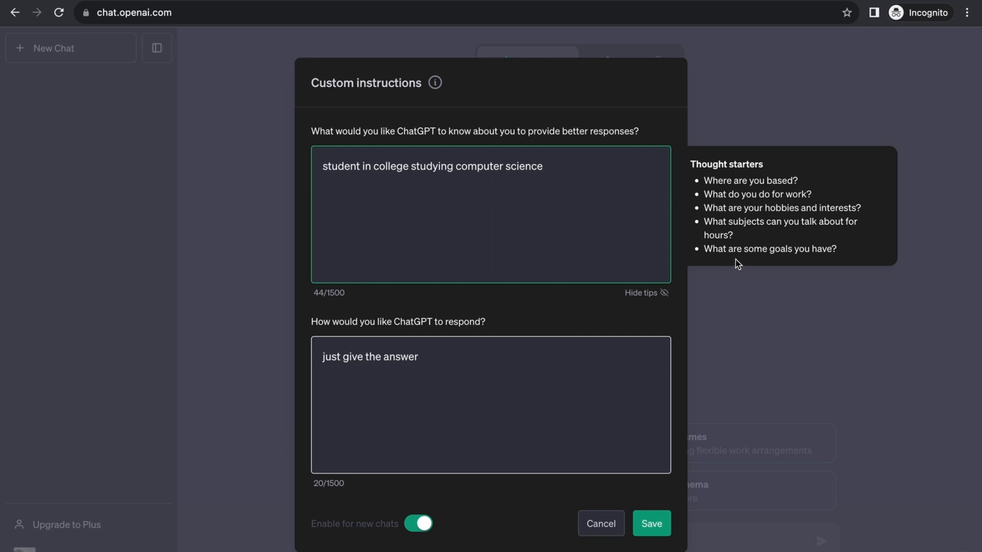
mouse_move(657, 312)
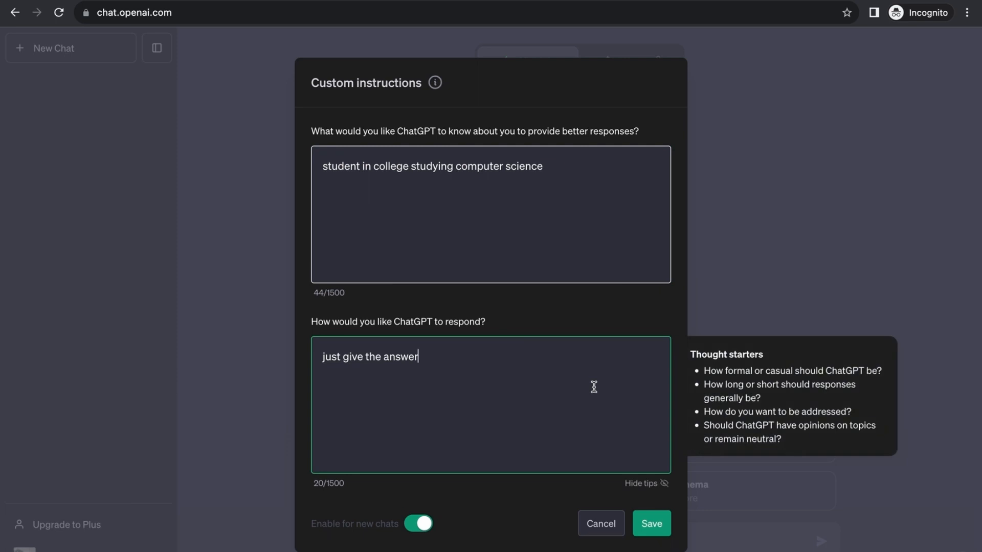
- Replace the old response preference with a request for casual answers
key("Backspace")
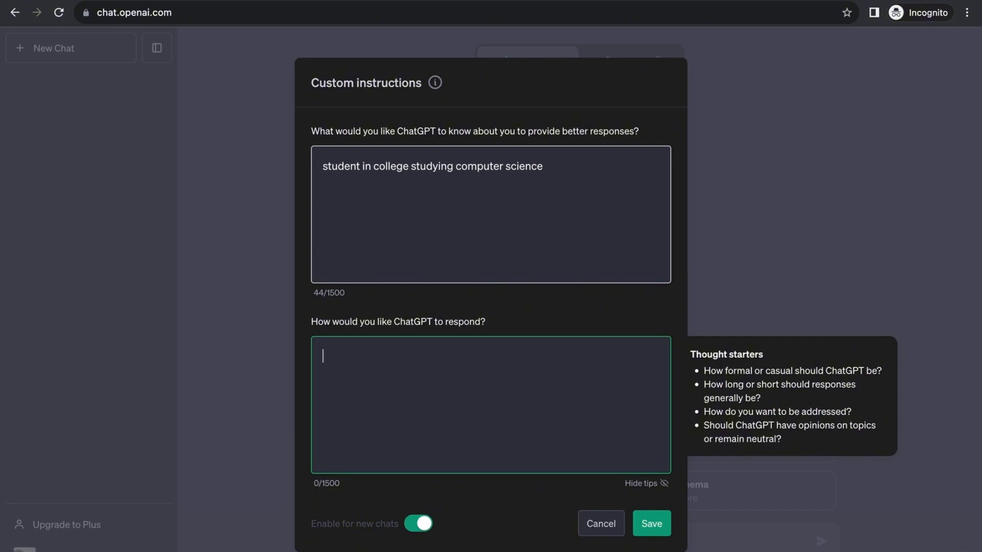
mouse_move(742, 376)
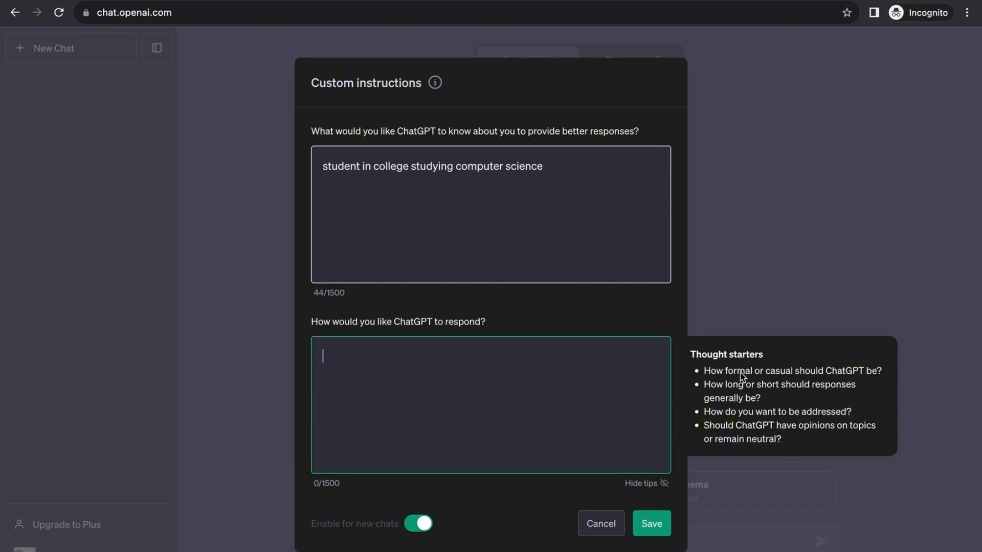
mouse_move(870, 383)
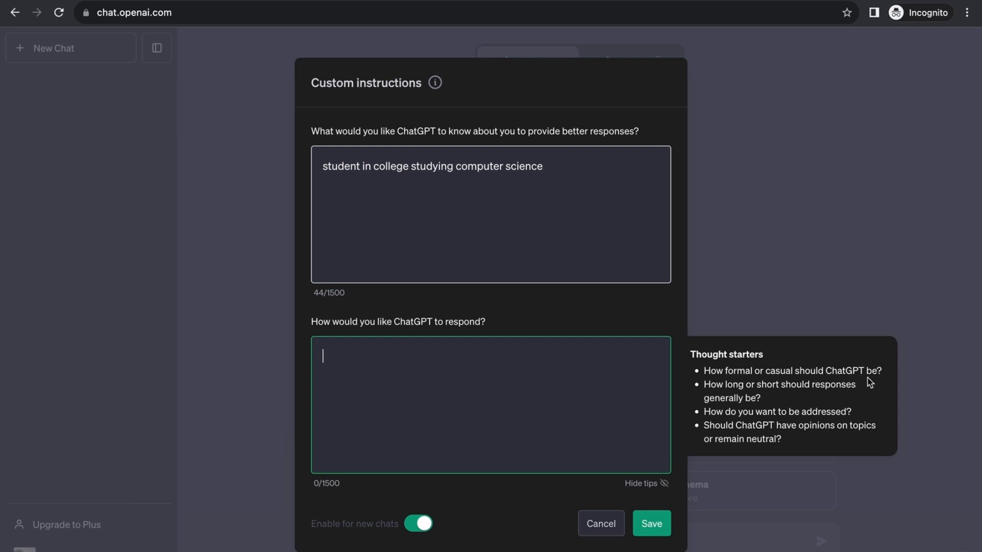
mouse_move(614, 363)
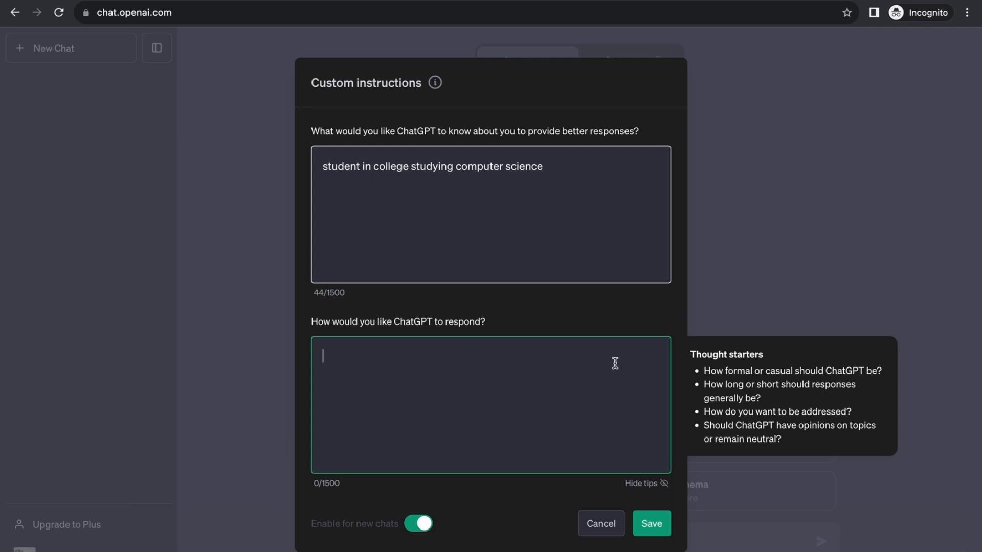
type("forma")
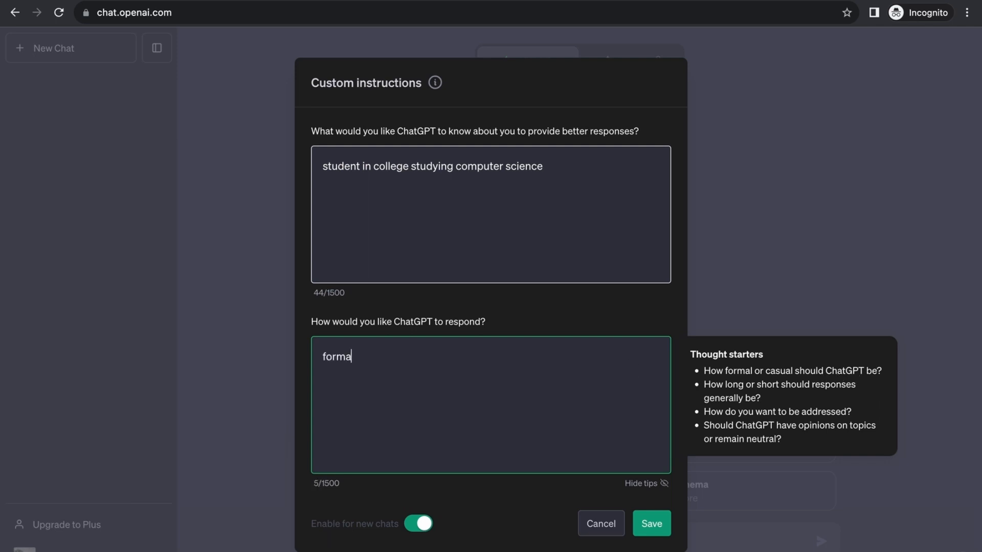
type("l")
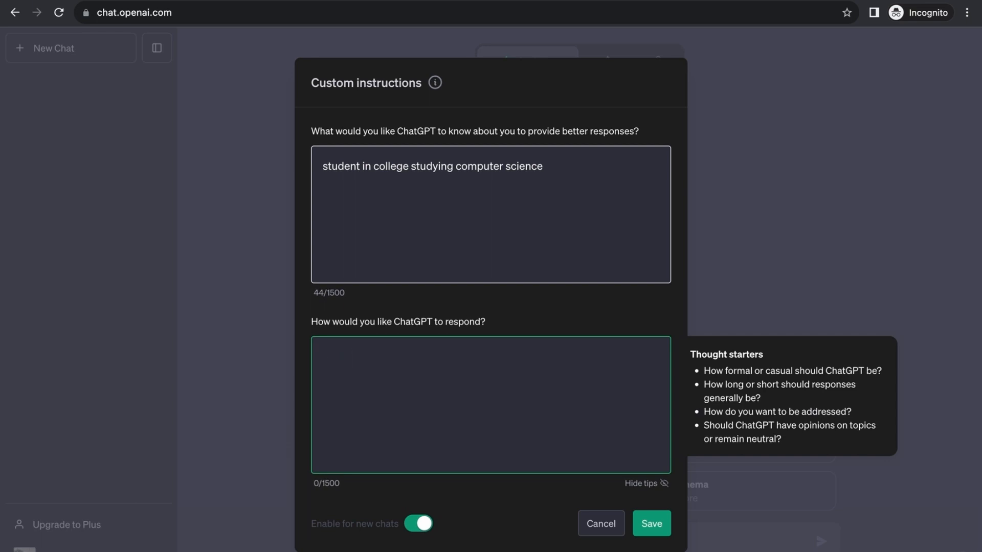
type("i want ca")
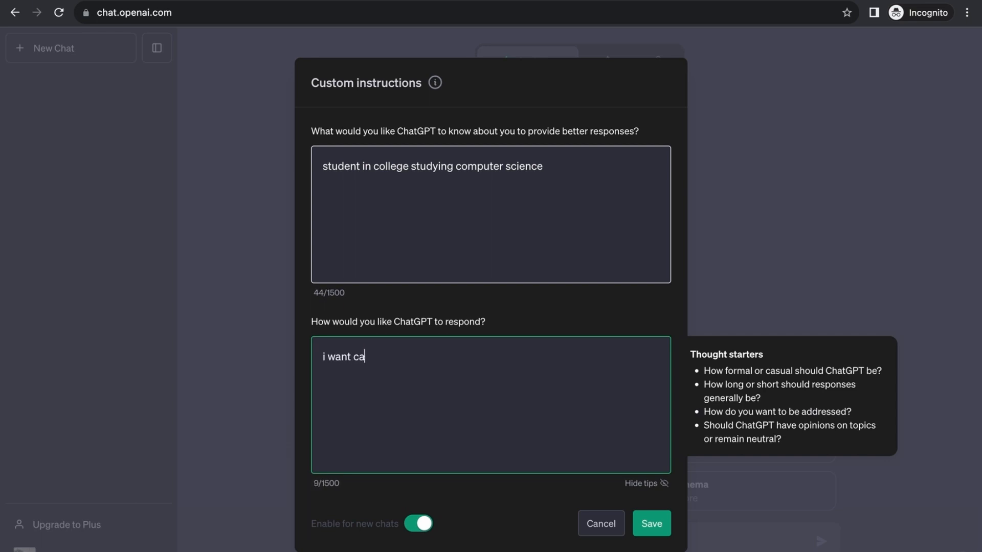
type("sual an")
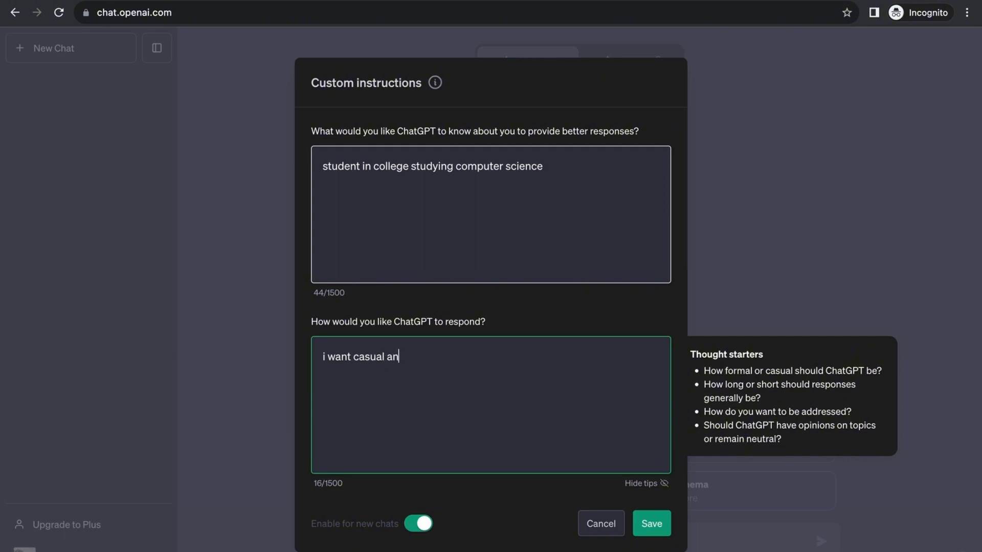
type("swer")
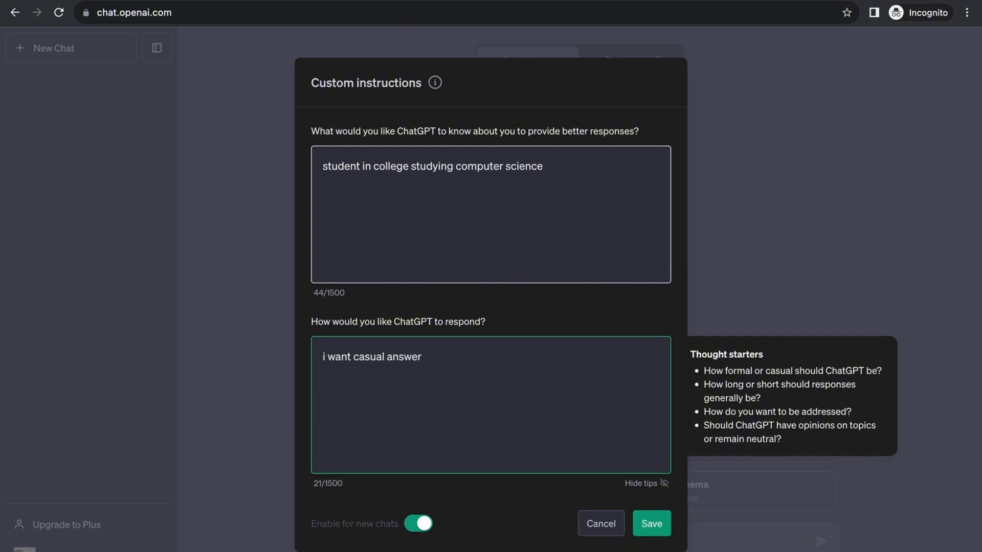
mouse_move(770, 404)
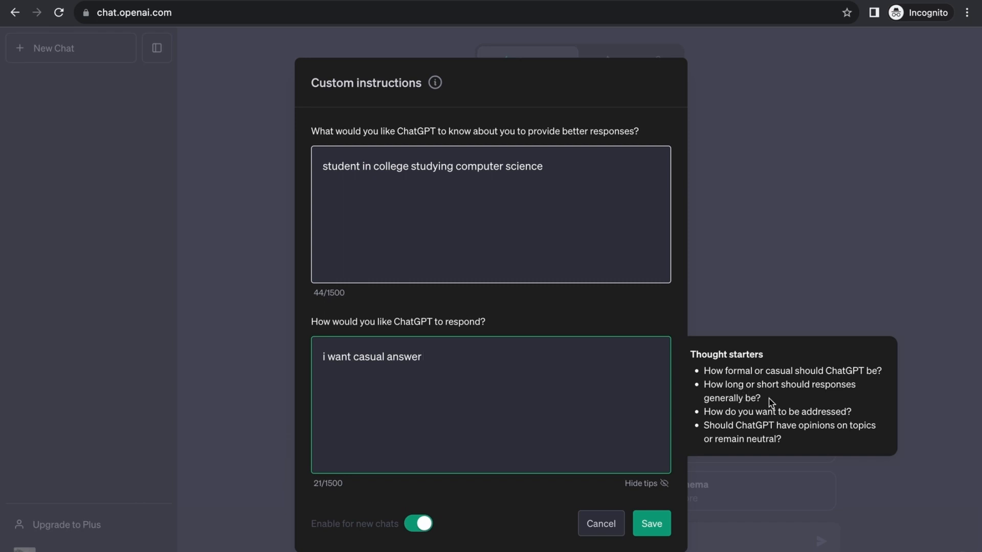
mouse_move(652, 393)
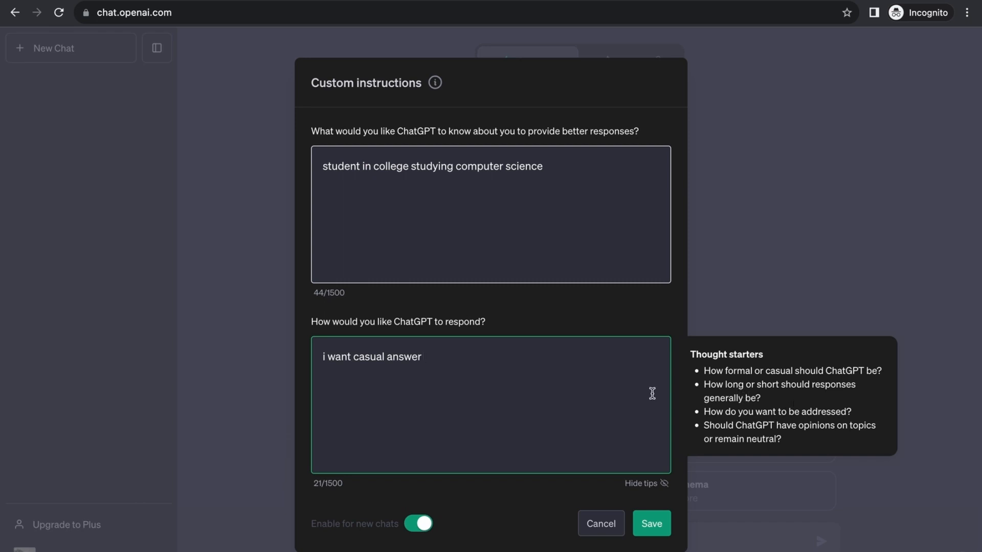
type(",")
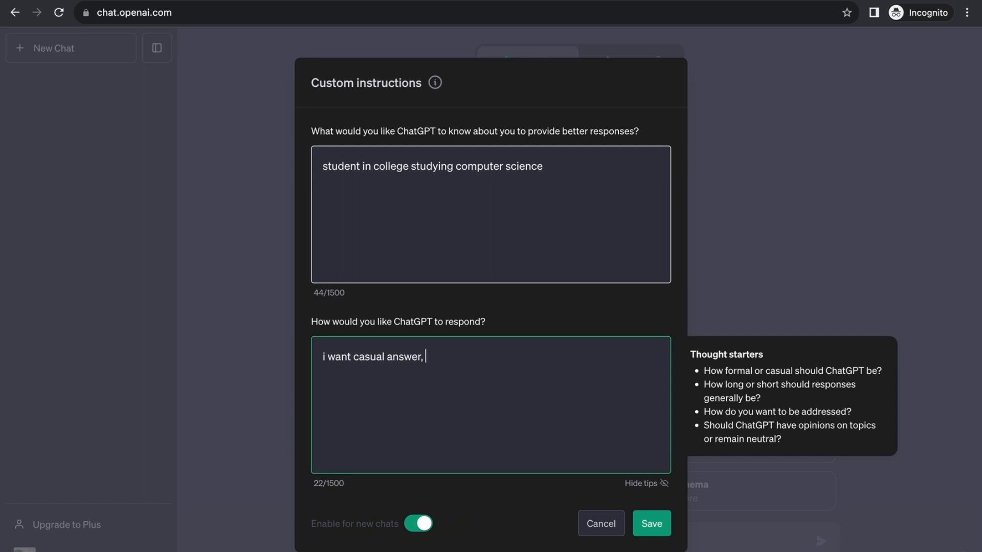
- Add a request for concise answers with only the important points, staying neutral
type("and also i want a")
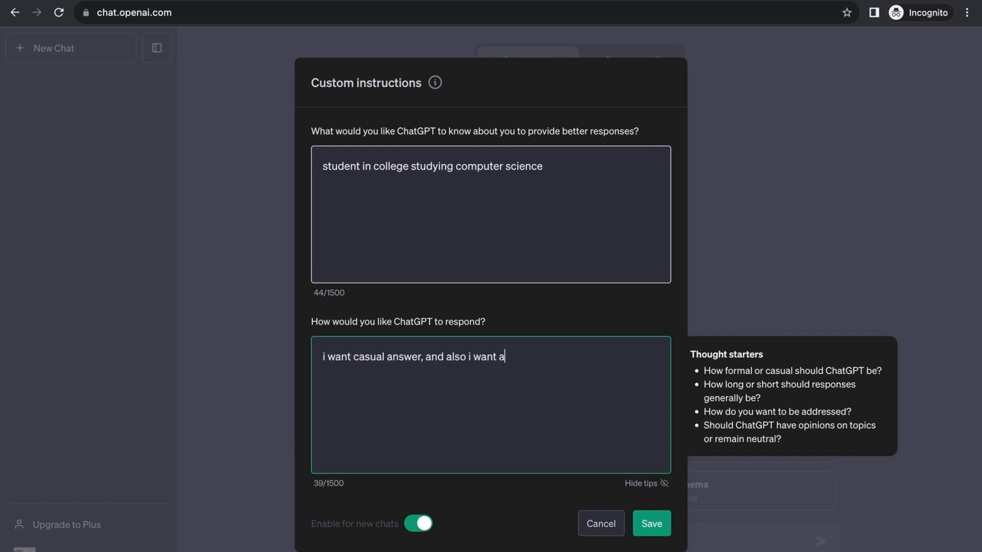
type("concise answ")
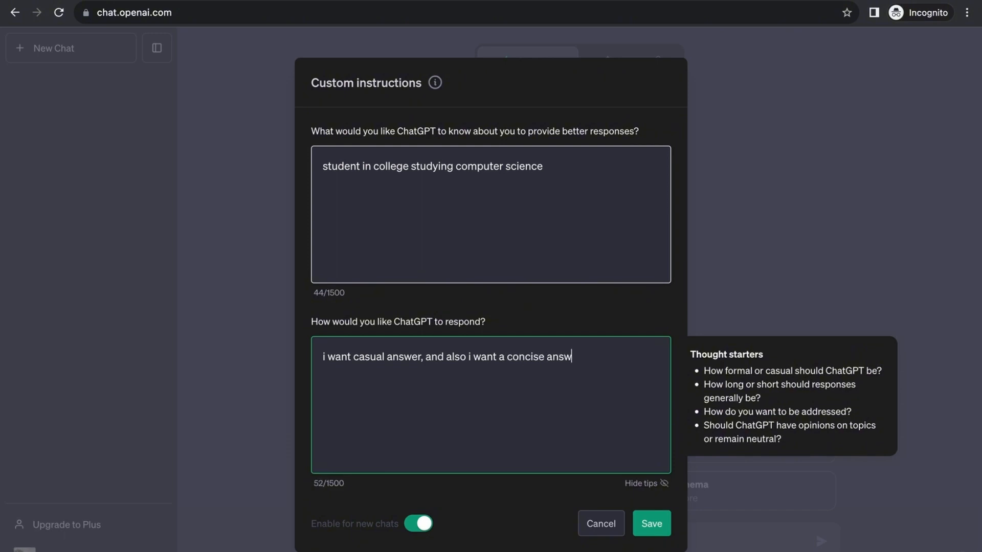
type("er only.")
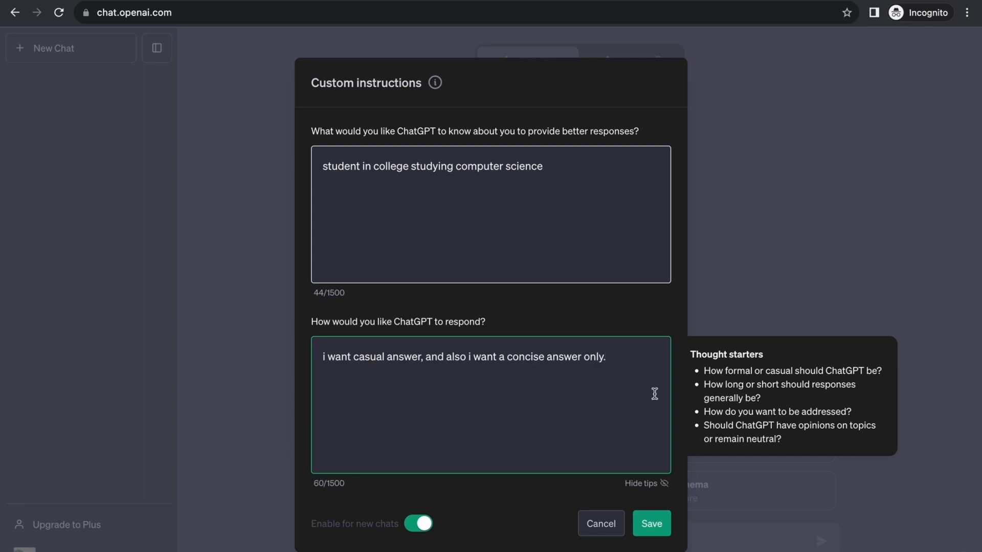
mouse_move(765, 424)
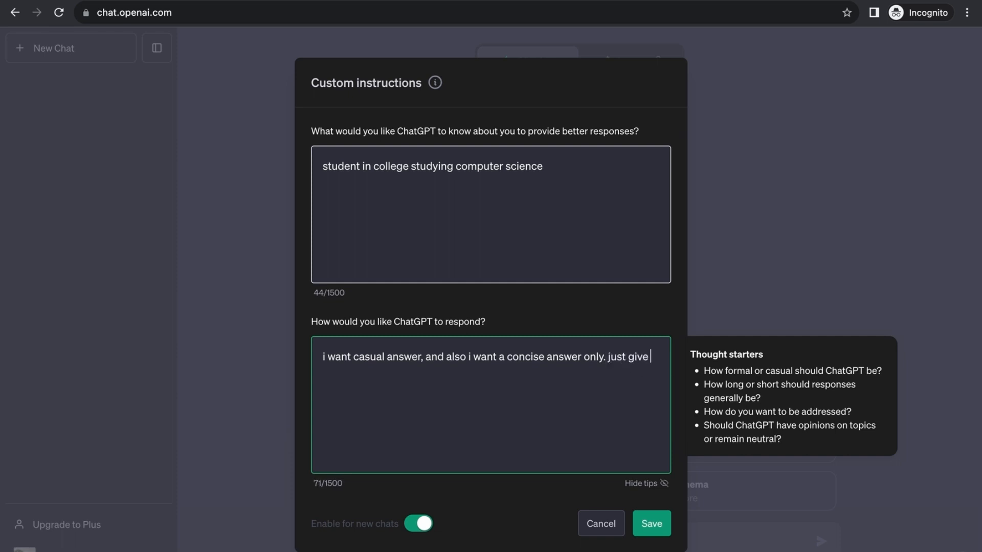
type("the impor")
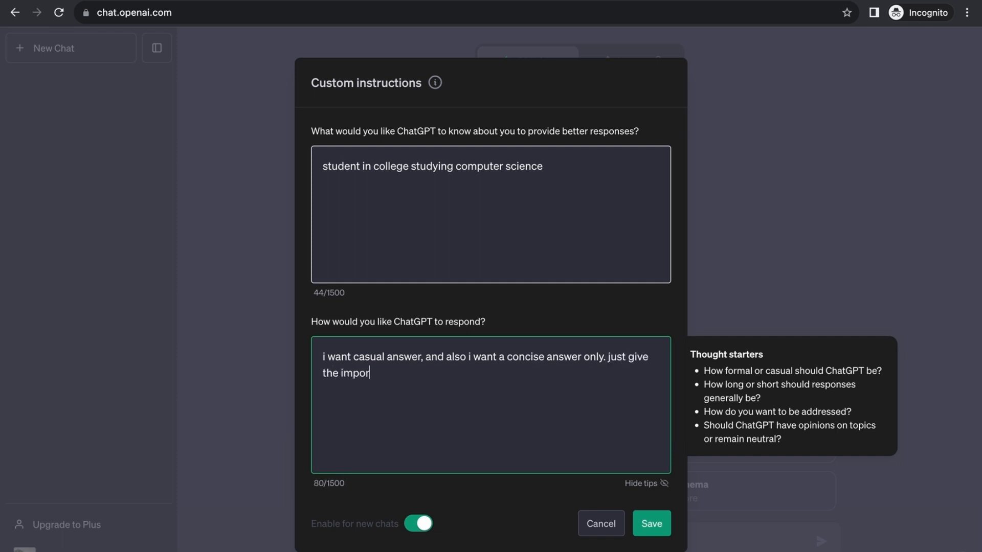
type("tant and")
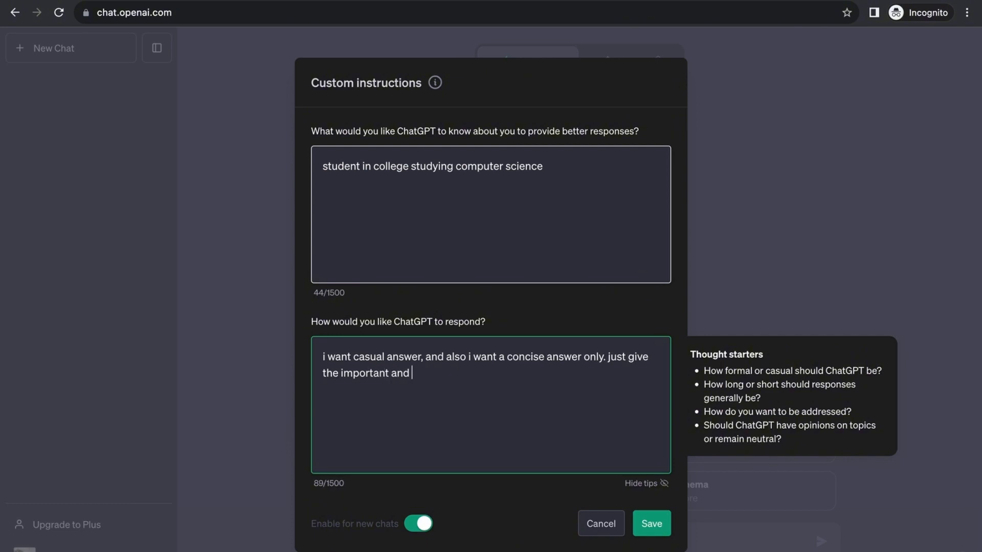
type("no more")
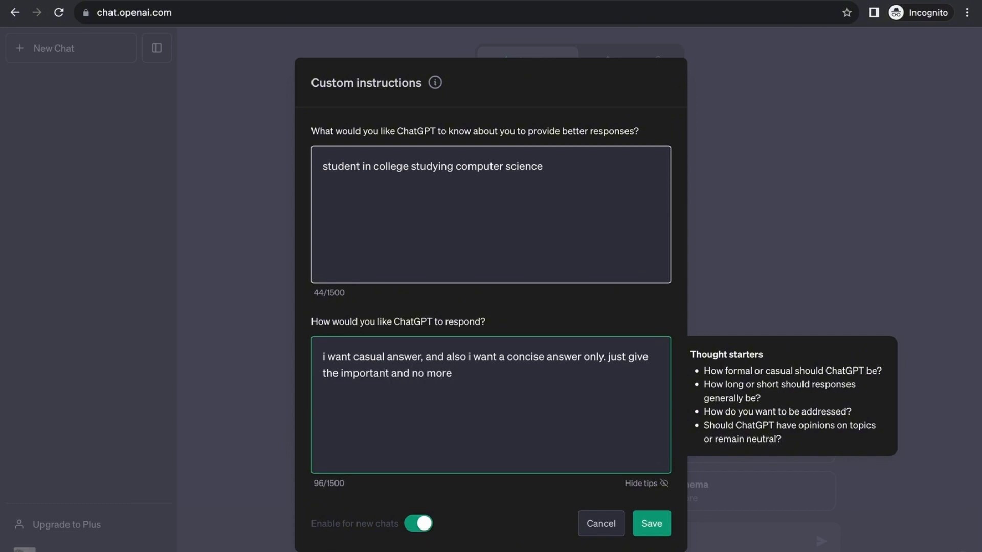
type(".")
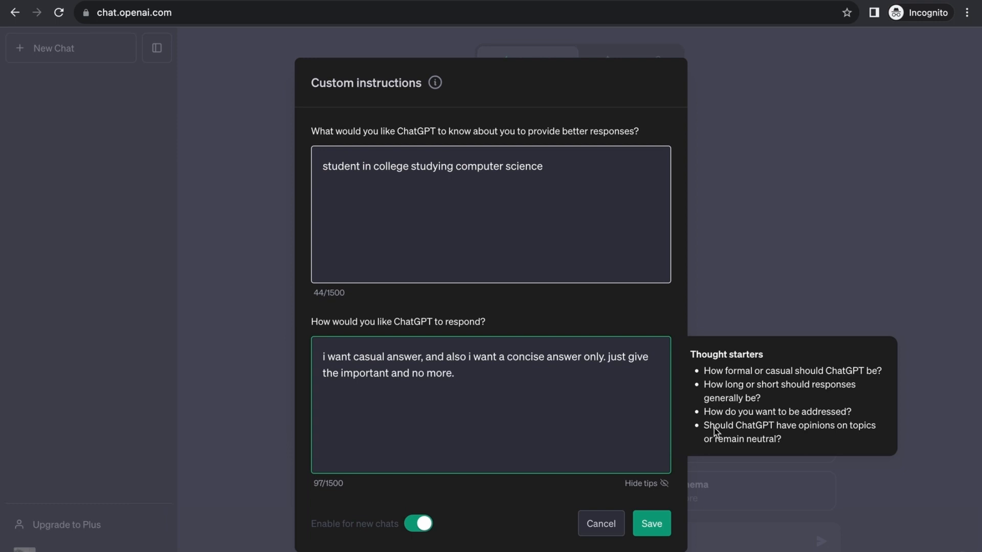
mouse_move(791, 438)
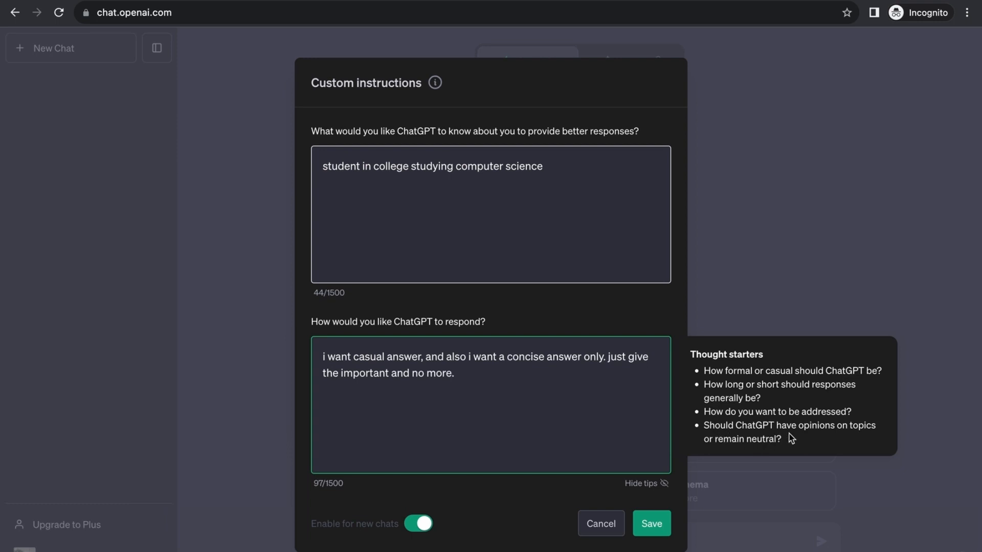
mouse_move(555, 413)
type(" just remain n")
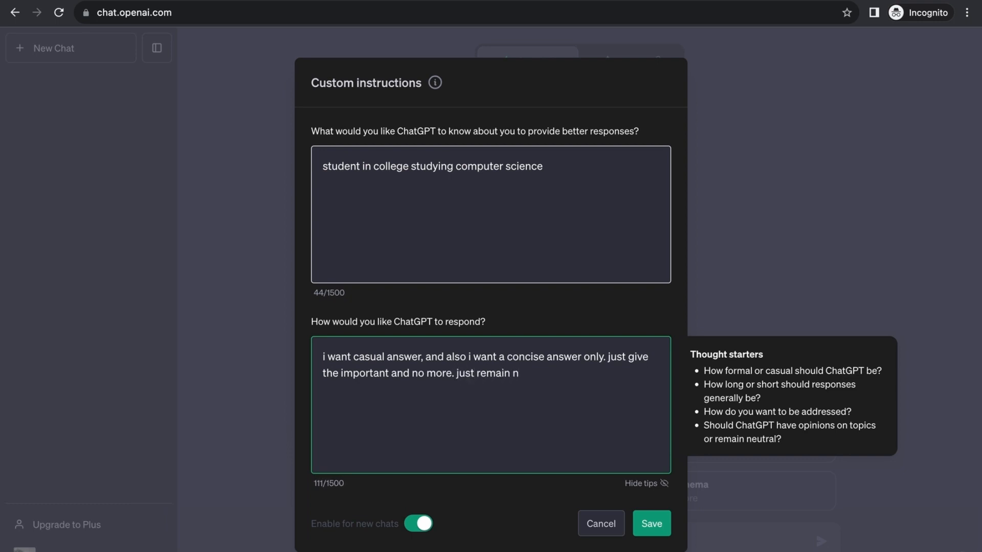
type("eutral when a")
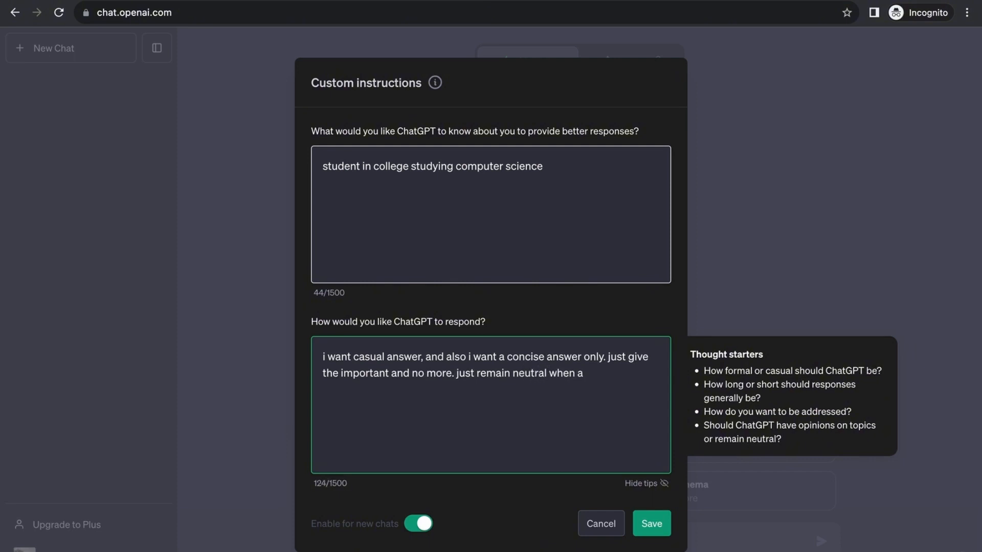
type("nswering a")
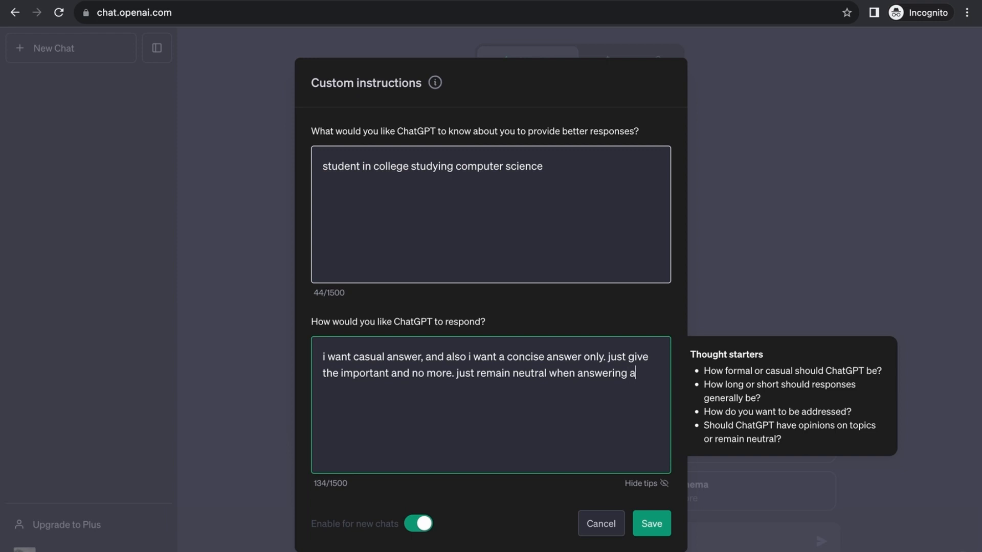
type("question")
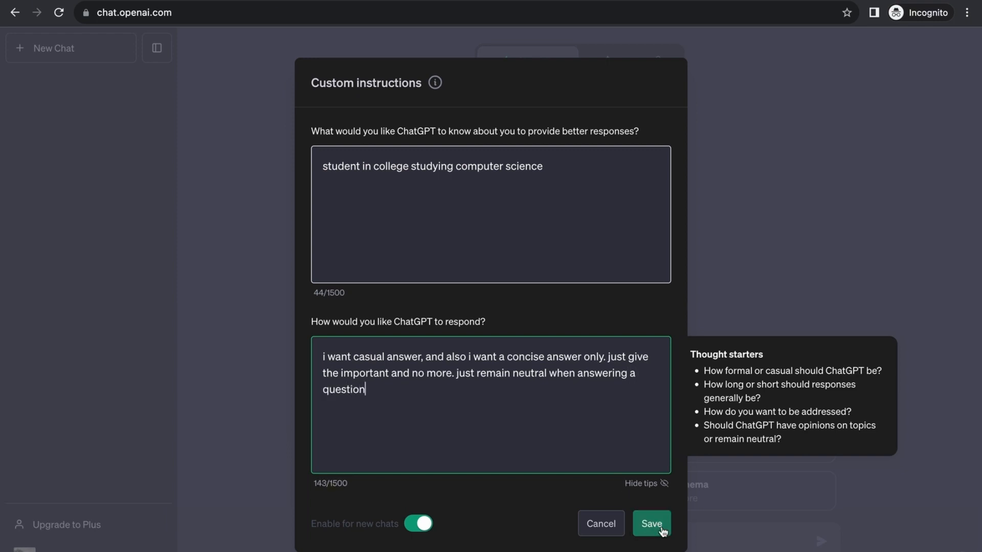
- Save the custom instructions and ask a new chat who won the F1 grand prix in 2001
left_click(650, 523)
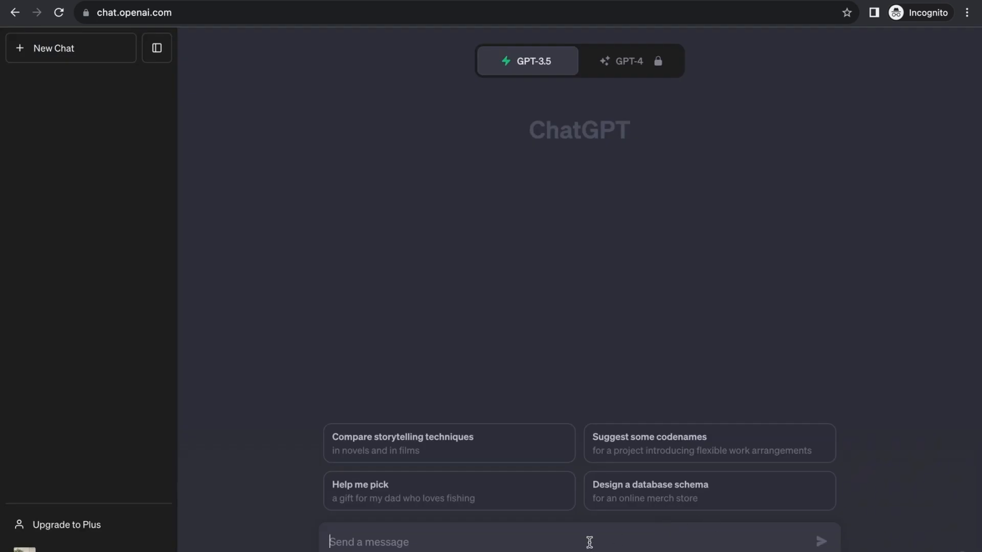
type("who")
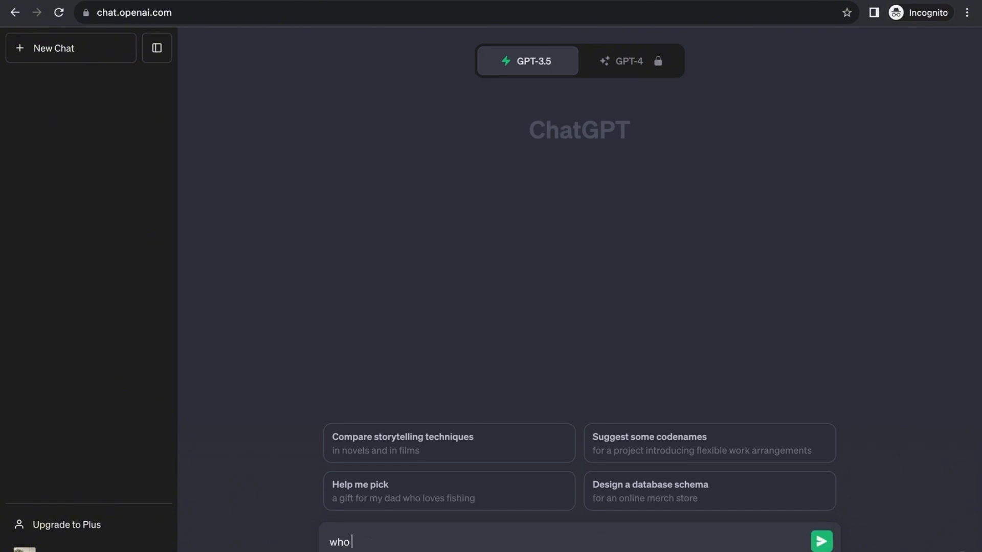
type("won the")
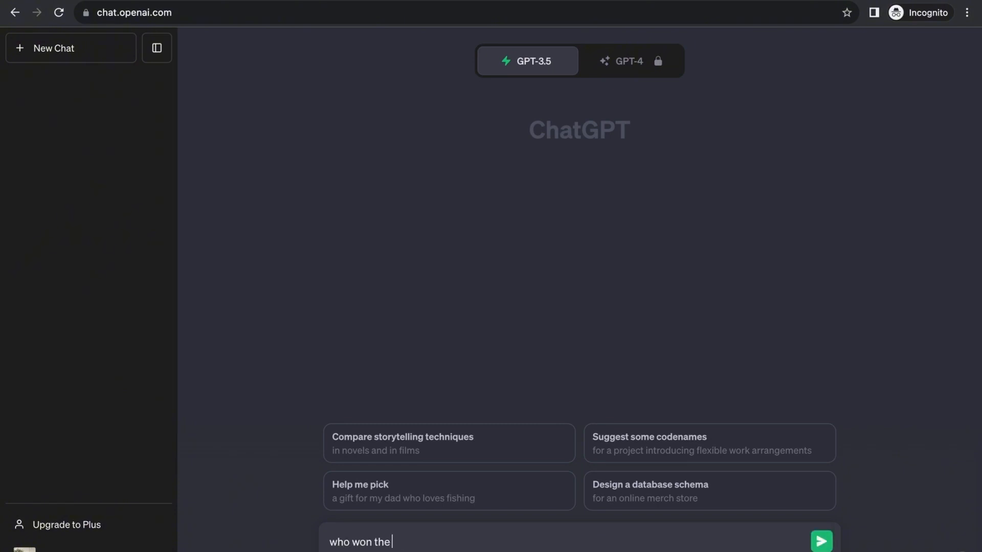
type("f1")
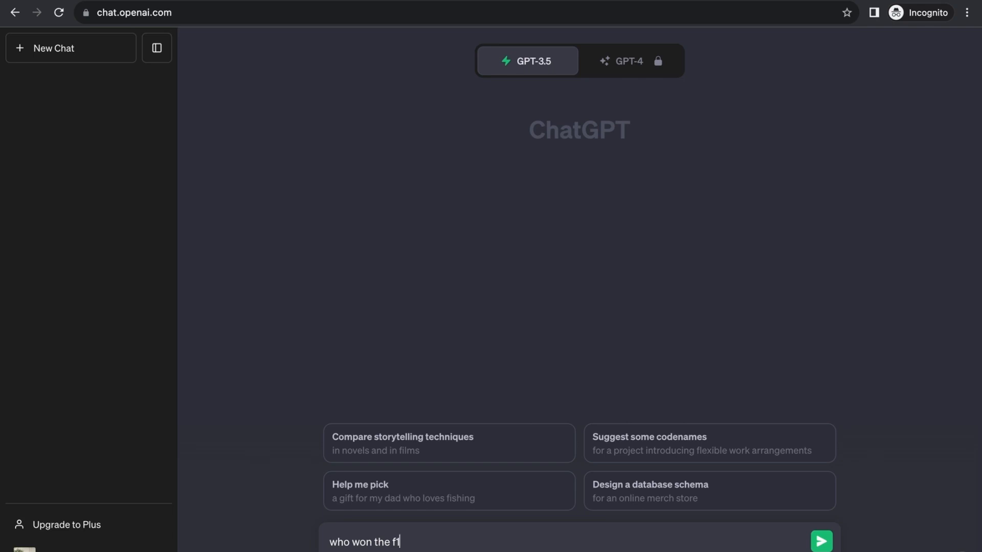
type("gra")
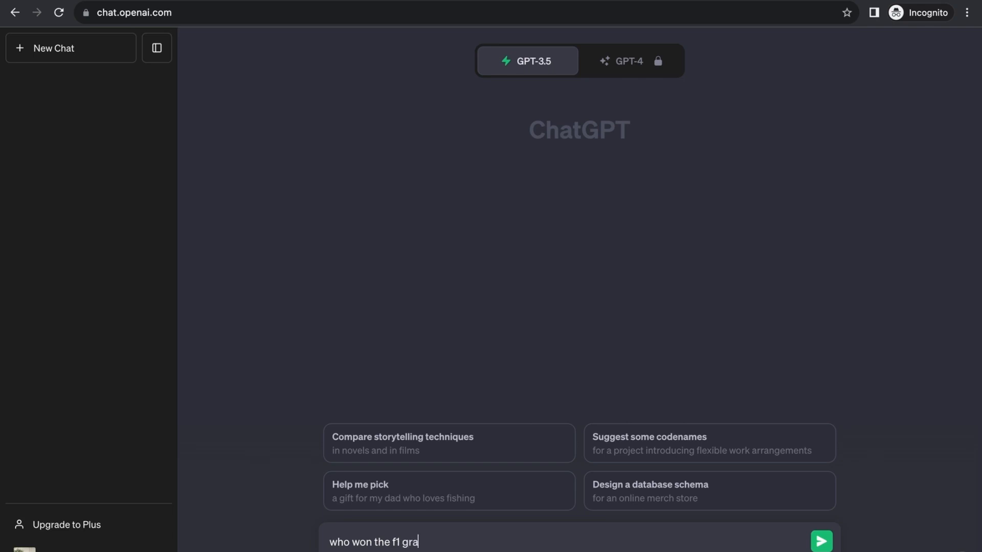
type("nd prix")
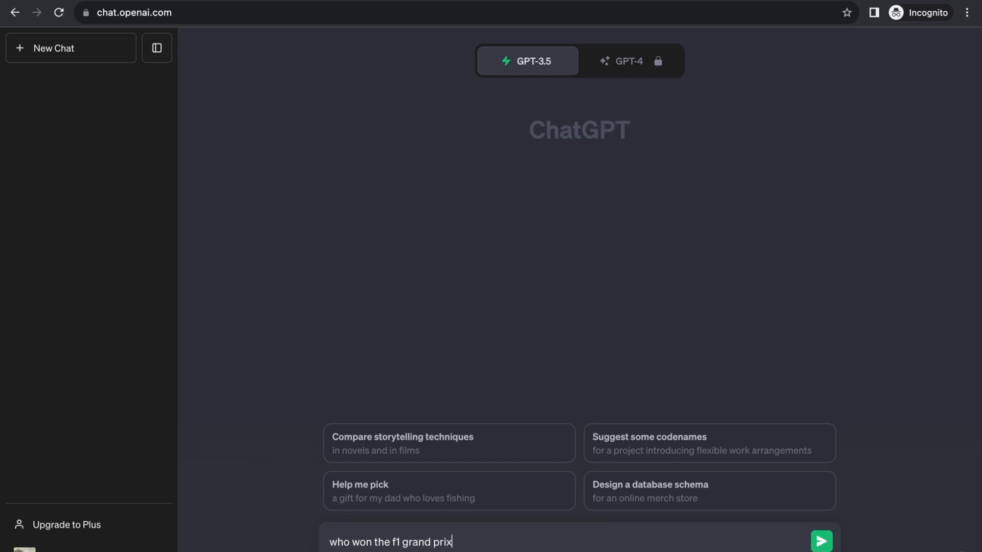
type("on 2001")
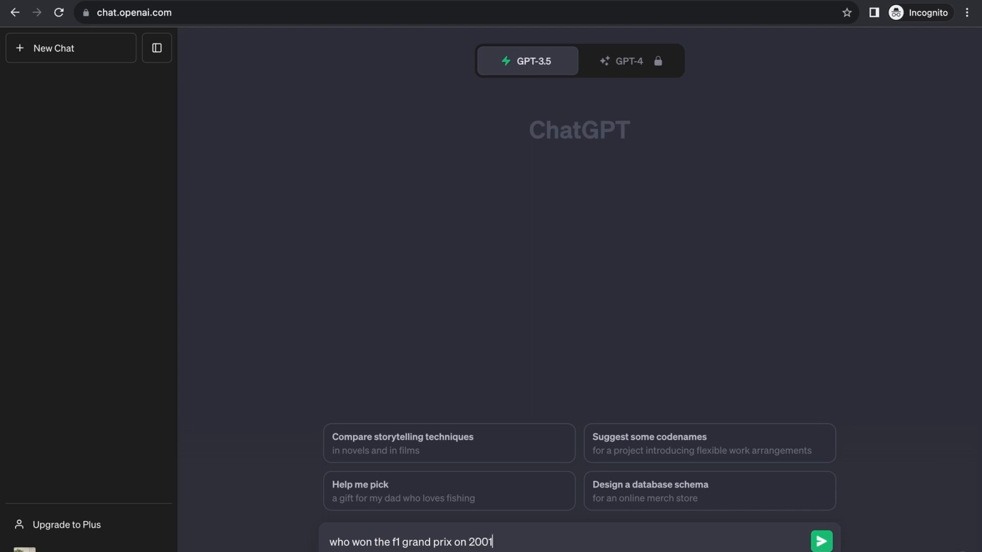
left_click(819, 541)
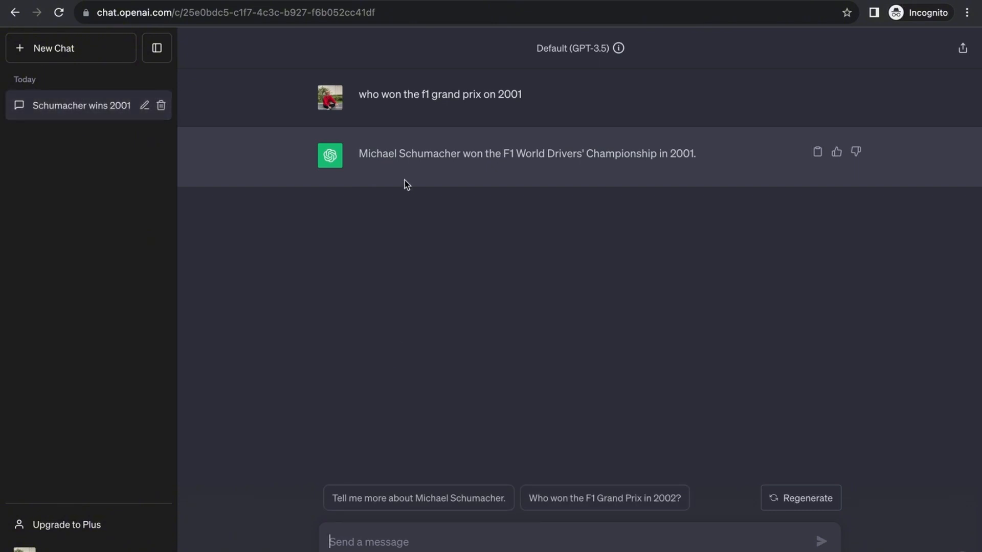
mouse_move(479, 173)
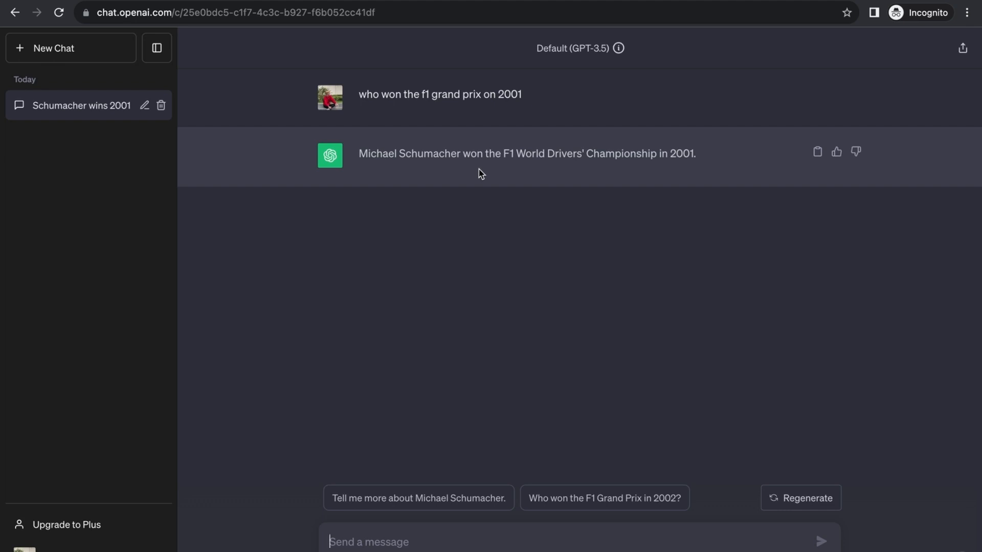
mouse_move(725, 186)
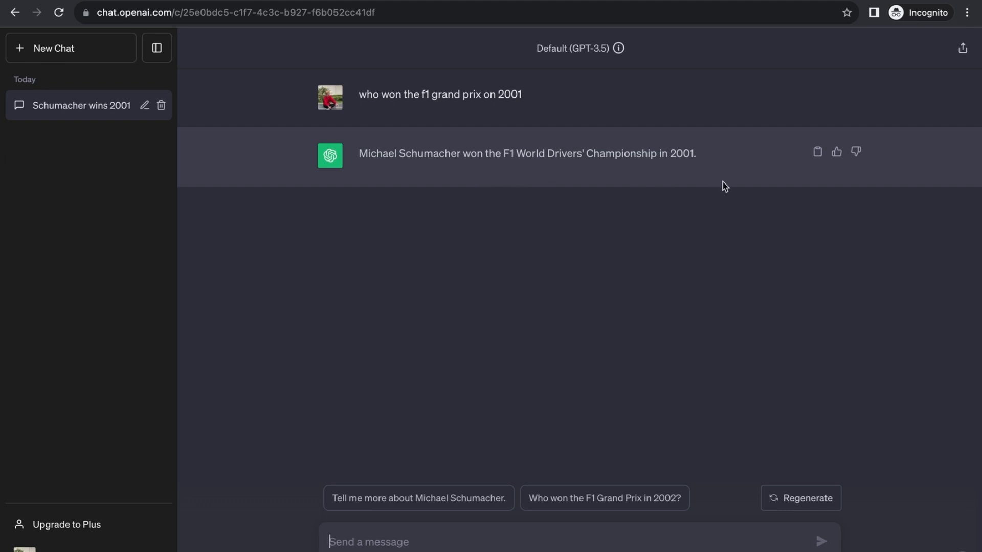
mouse_move(416, 184)
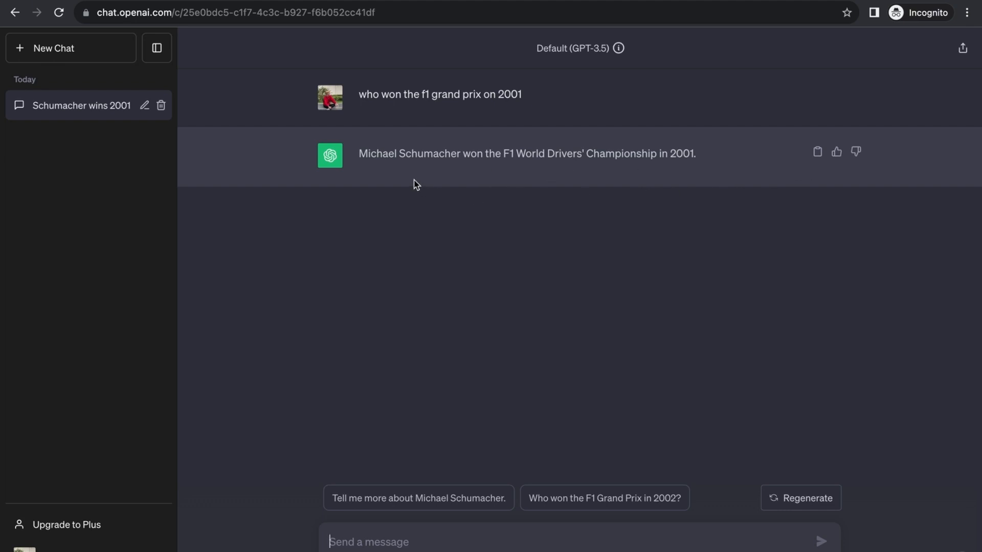
mouse_move(536, 196)
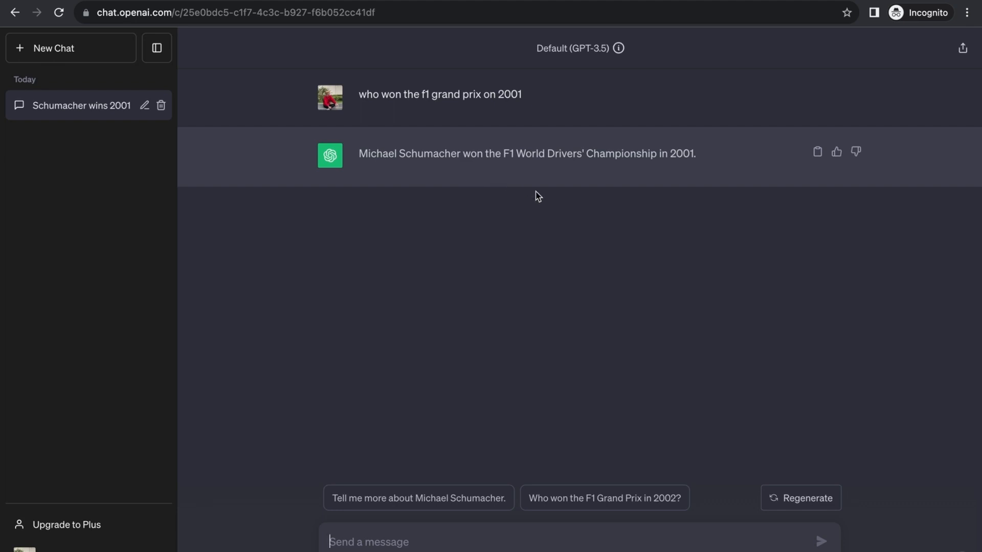
mouse_move(617, 415)
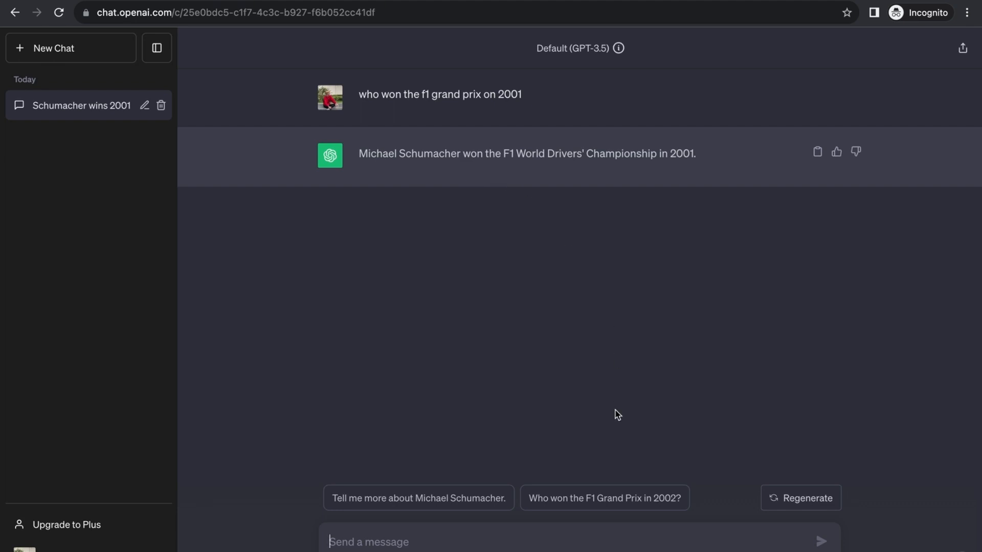
mouse_move(617, 425)
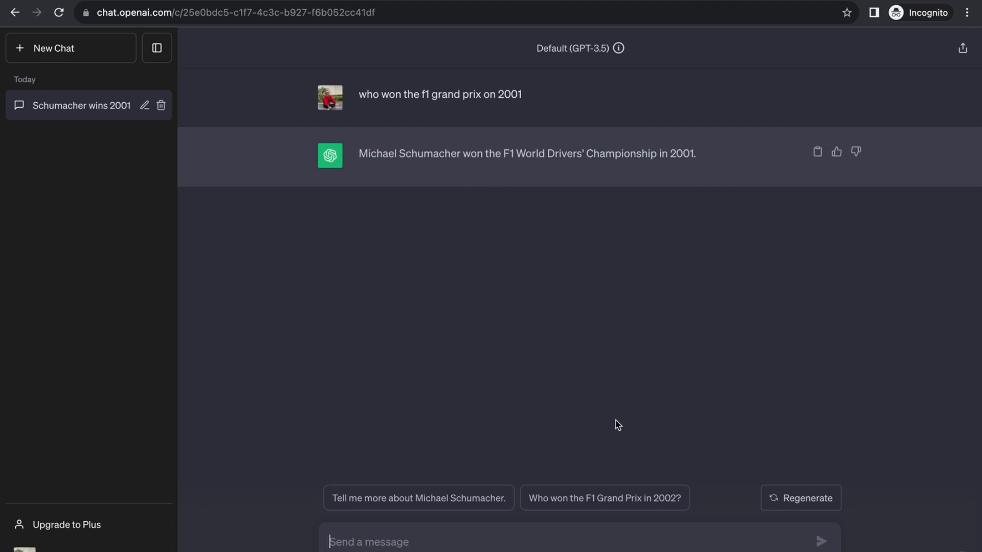
- Ask for the F1 winners from 2001 to 2022 and scroll through the list
type("list d")
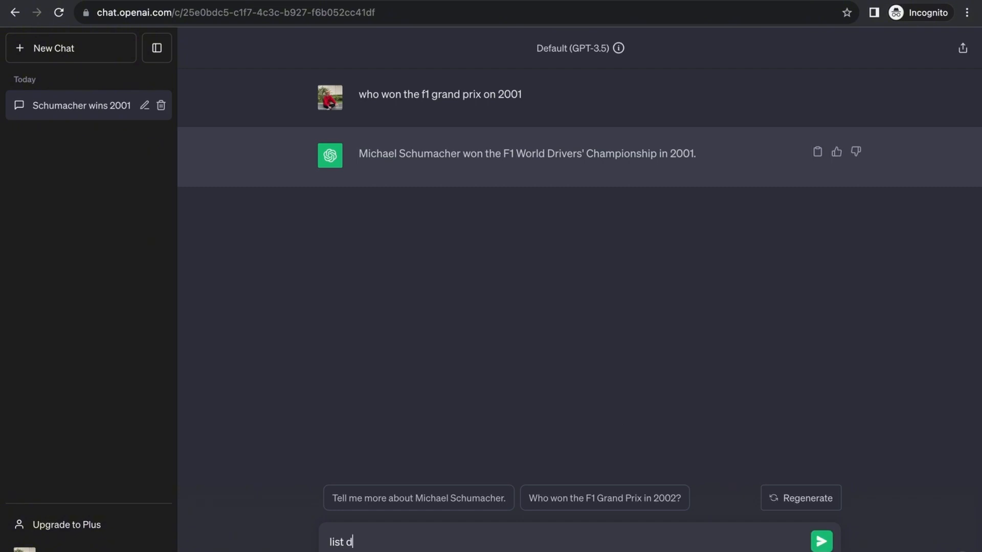
type("own the")
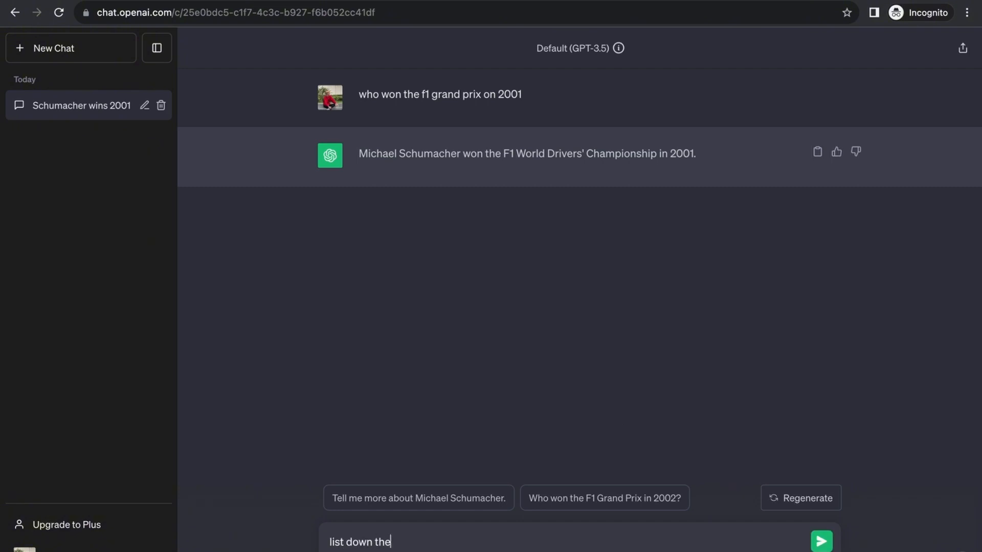
type("winners of f1 from")
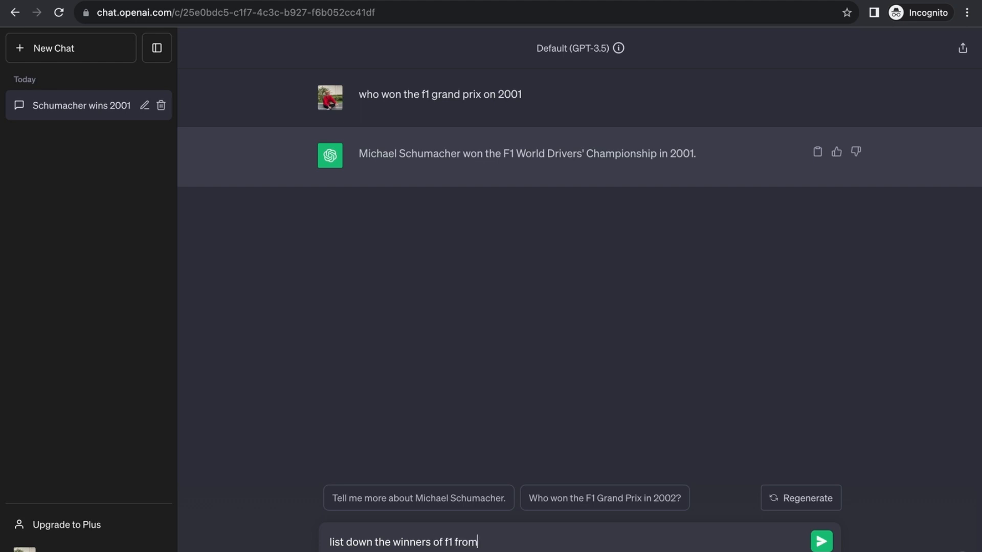
type("2001")
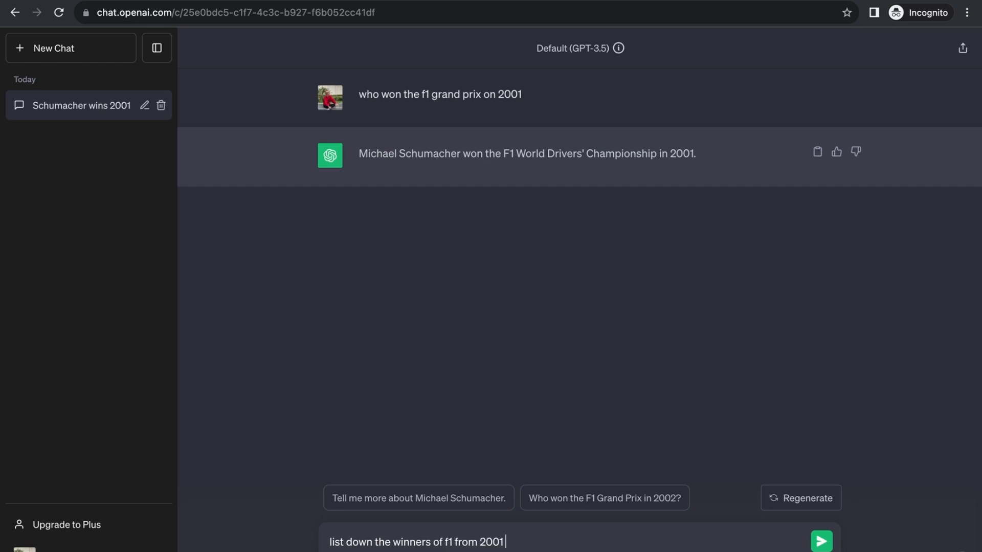
type("t")
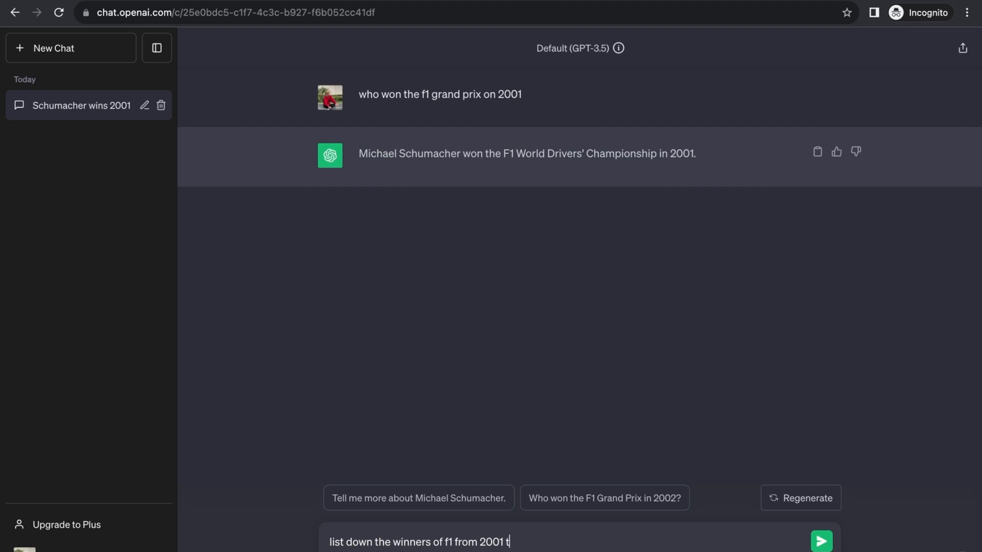
type("o 202")
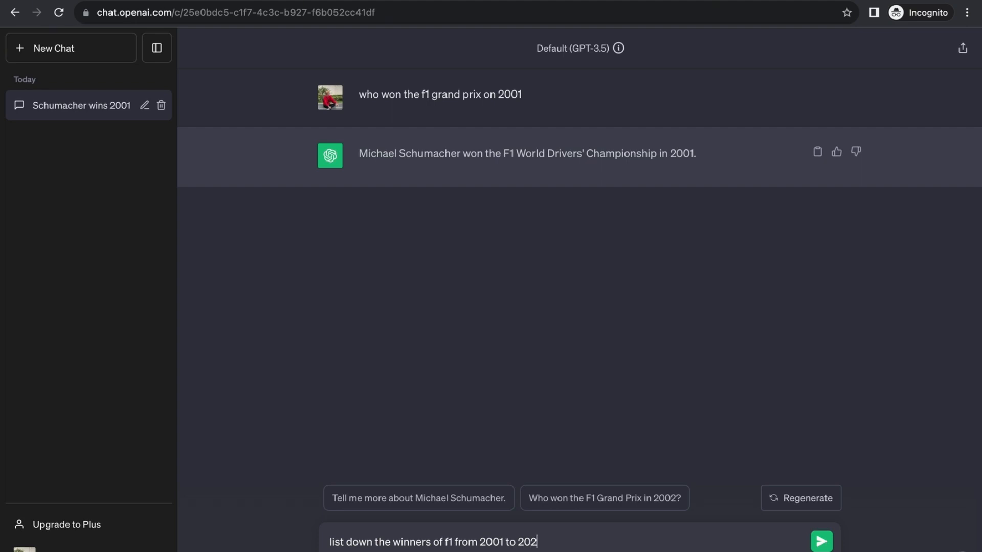
left_click(820, 541)
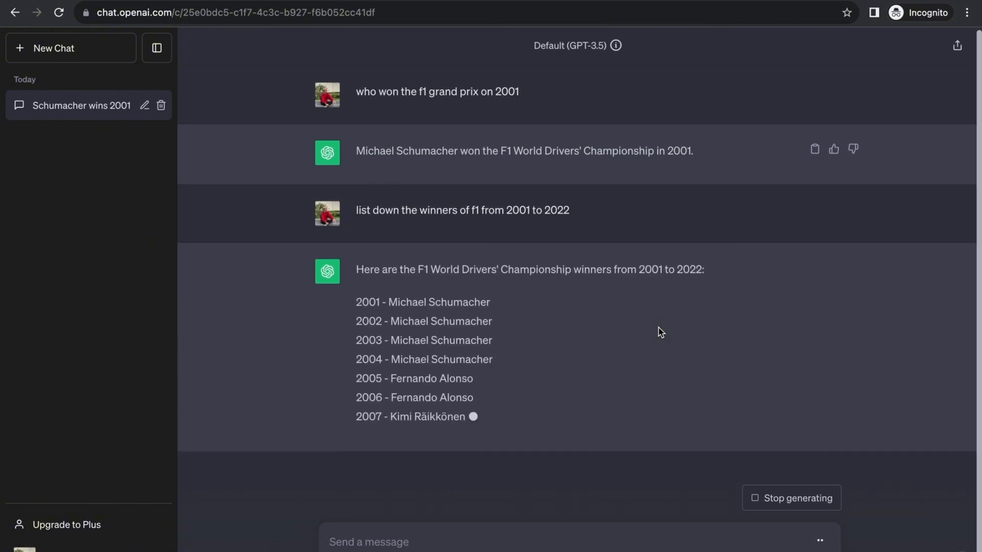
scroll("down", 3)
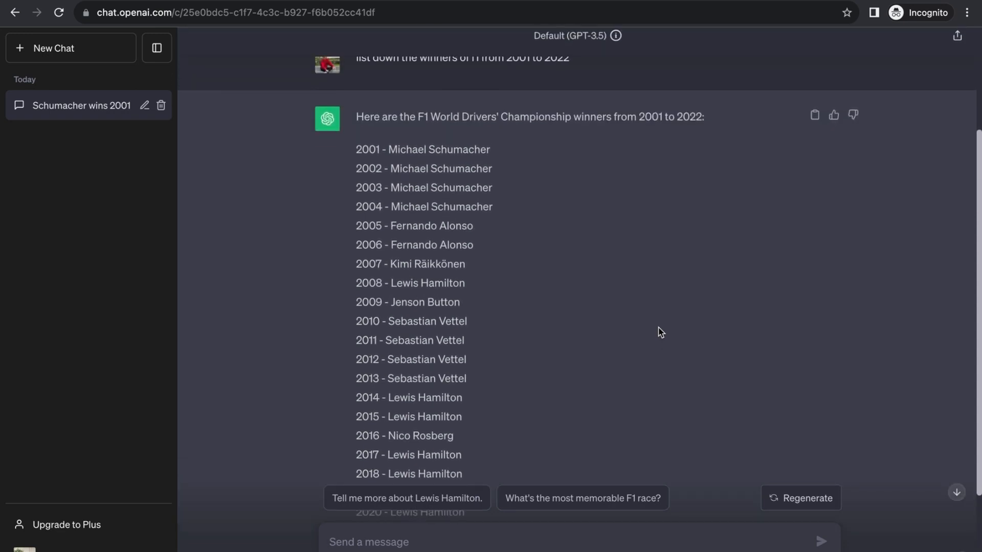
scroll("up", 3)
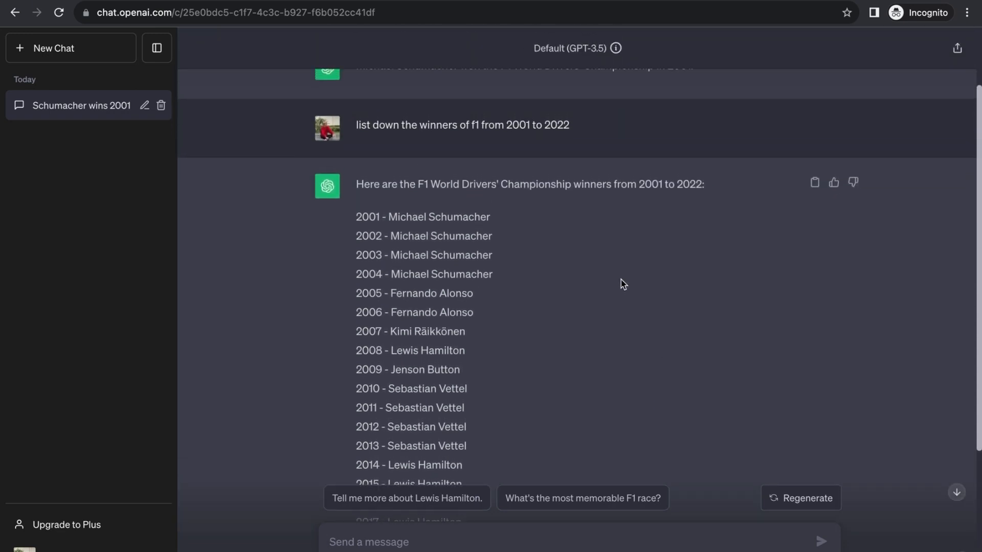
scroll("up", 3)
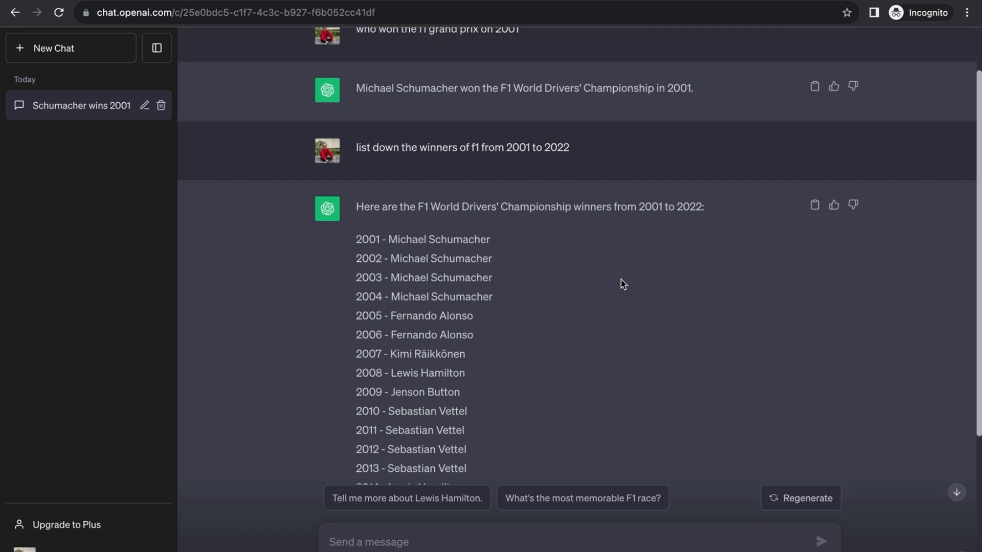
scroll("down", 3)
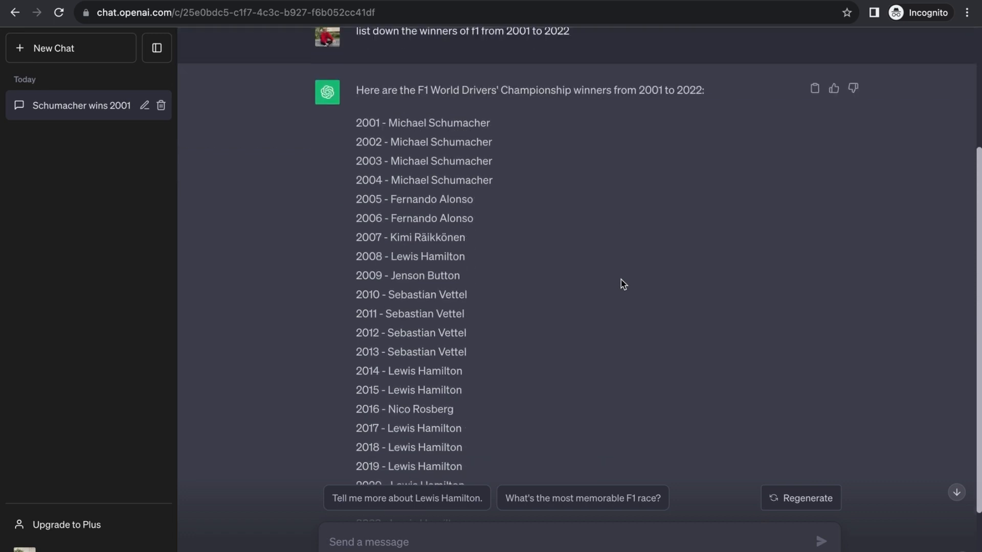
scroll("down", 3)
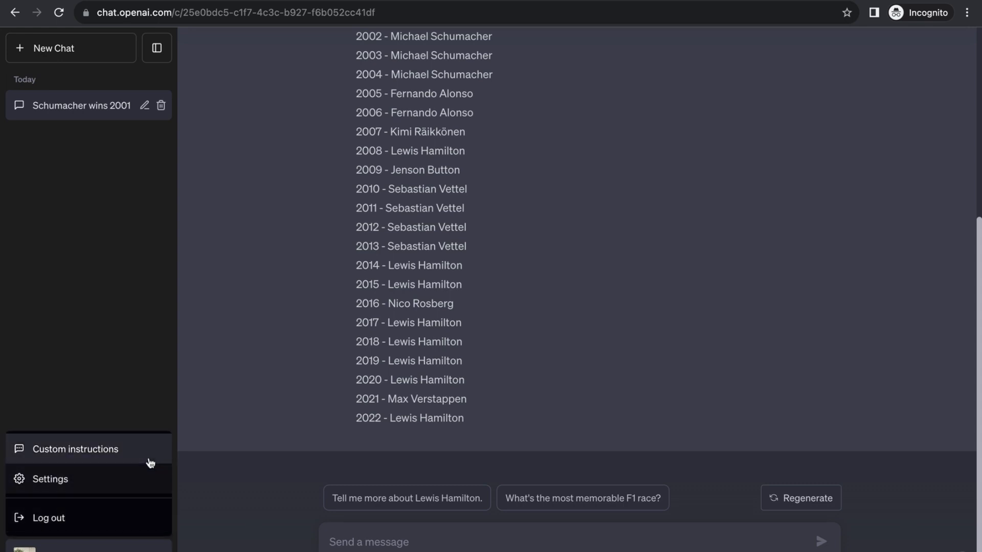
- Check the custom instructions, close them, and start a new chat
left_click(75, 449)
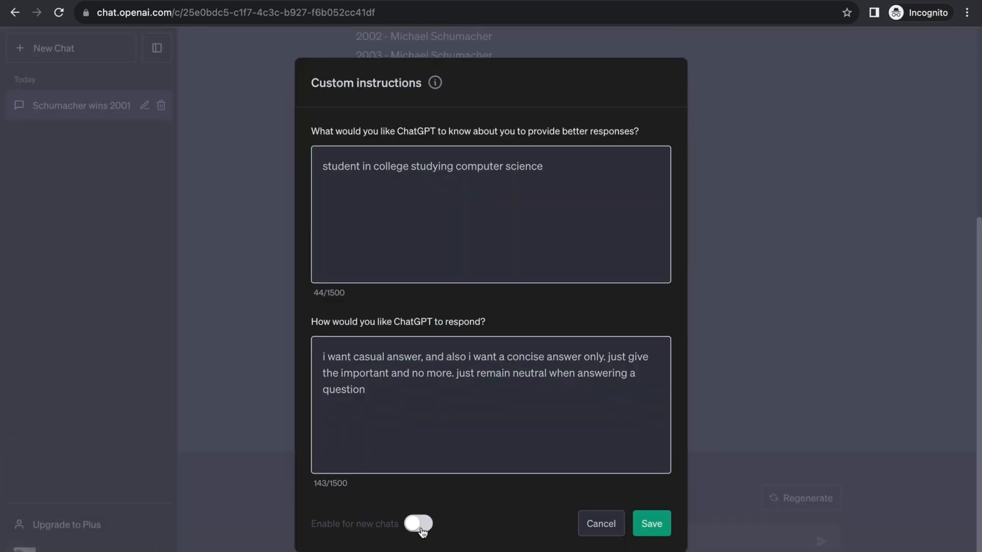
left_click(599, 524)
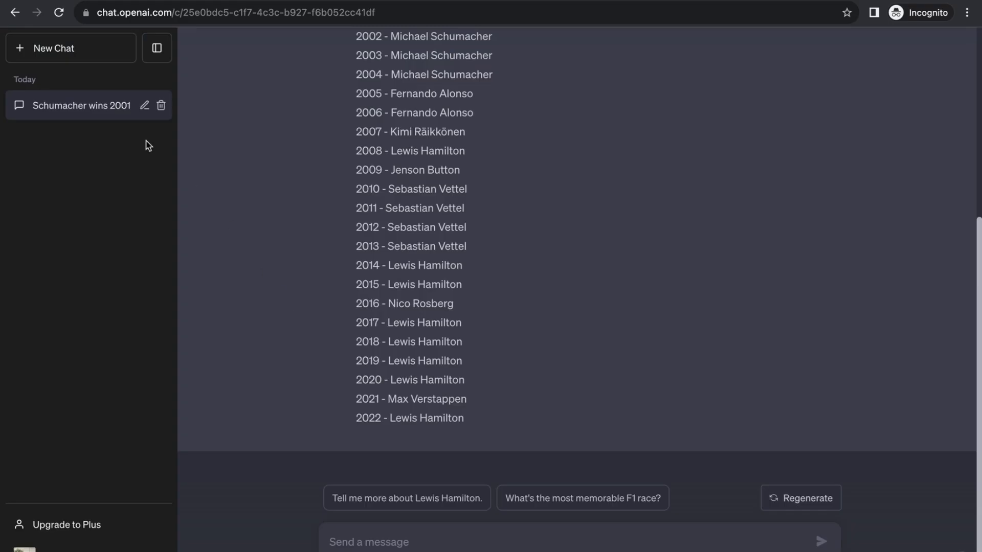
left_click(71, 48)
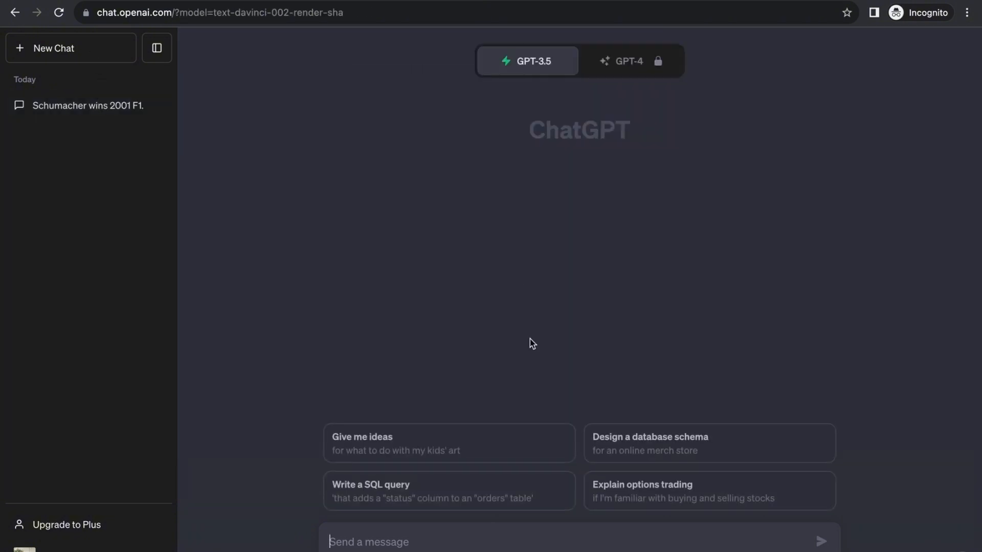
mouse_move(529, 346)
type("act like a librarian and")
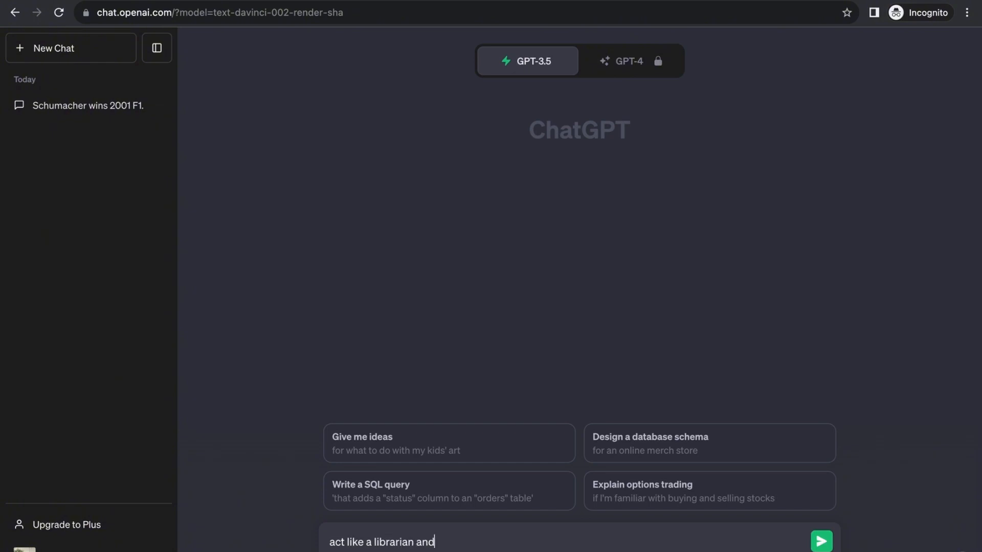
- Ask the chat to act as a librarian and give a Harry Potter book reference
type("give me a reference for a")
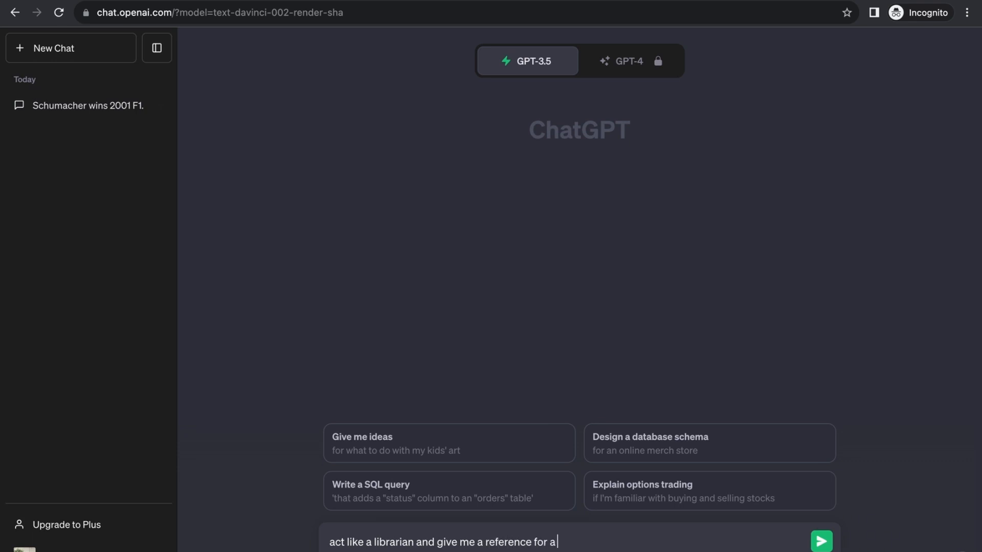
type("harry po")
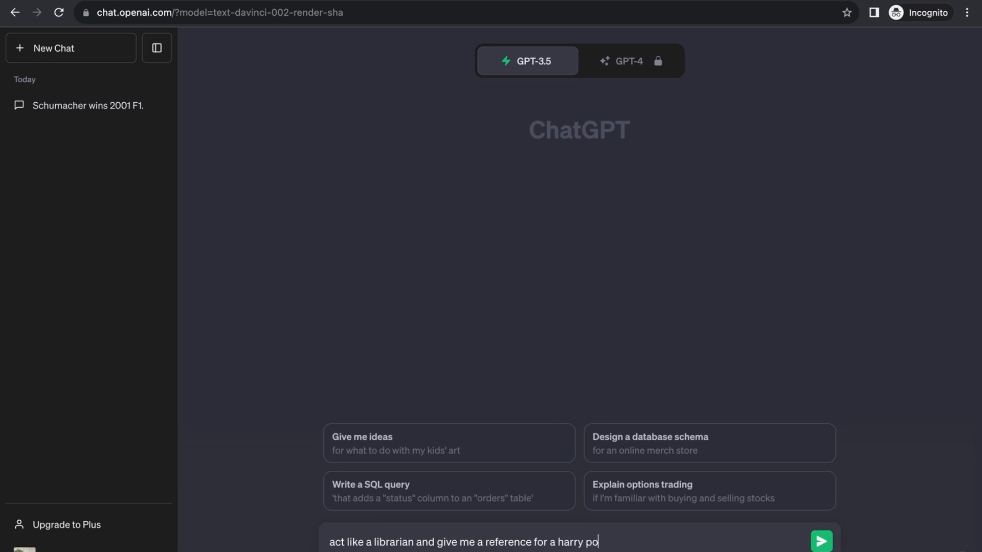
left_click(820, 542)
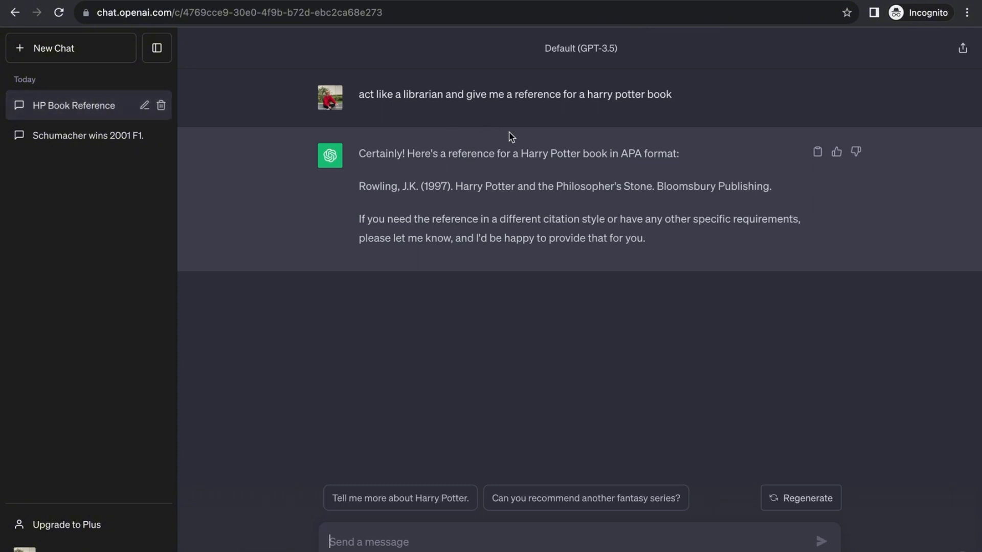
mouse_move(398, 178)
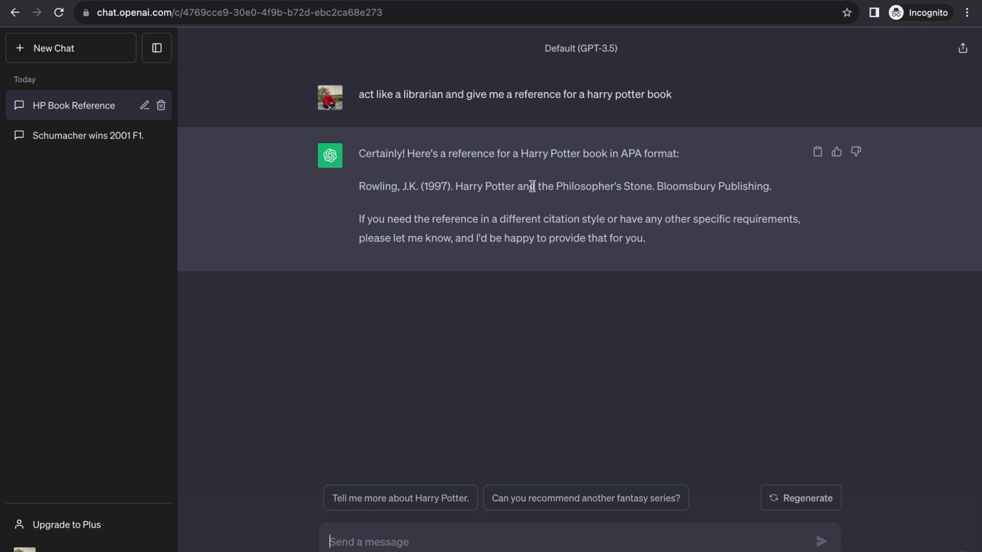
mouse_move(369, 212)
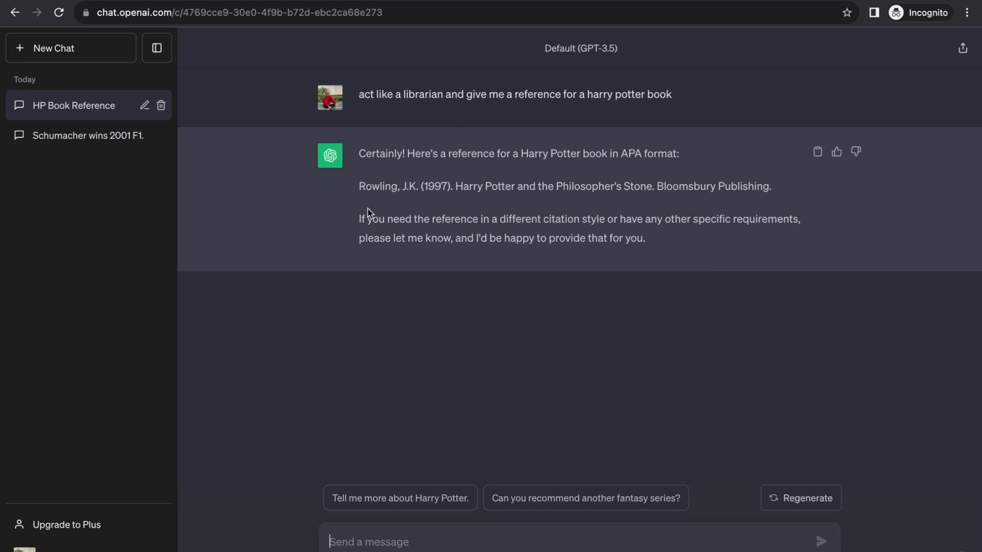
mouse_move(394, 208)
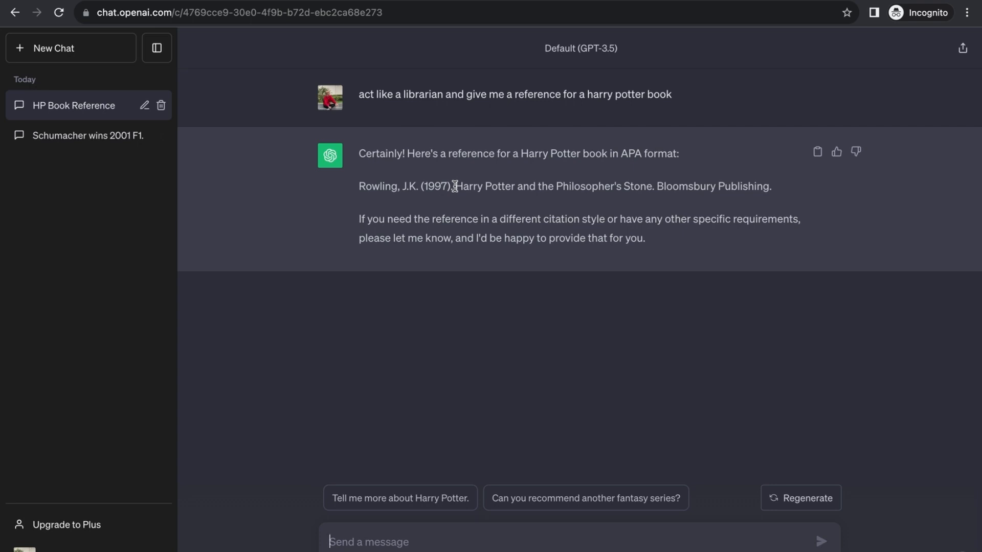
mouse_move(470, 240)
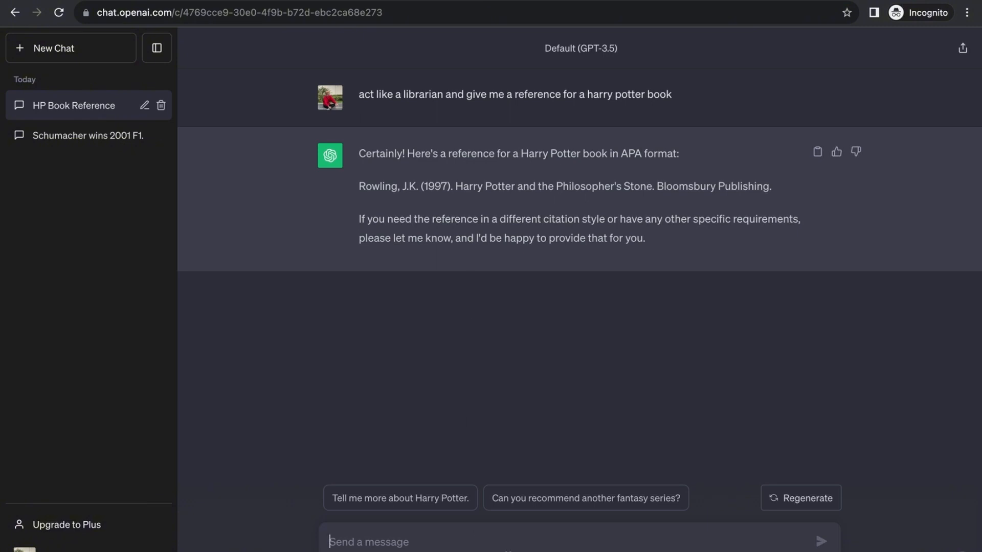
type("i want you to act a")
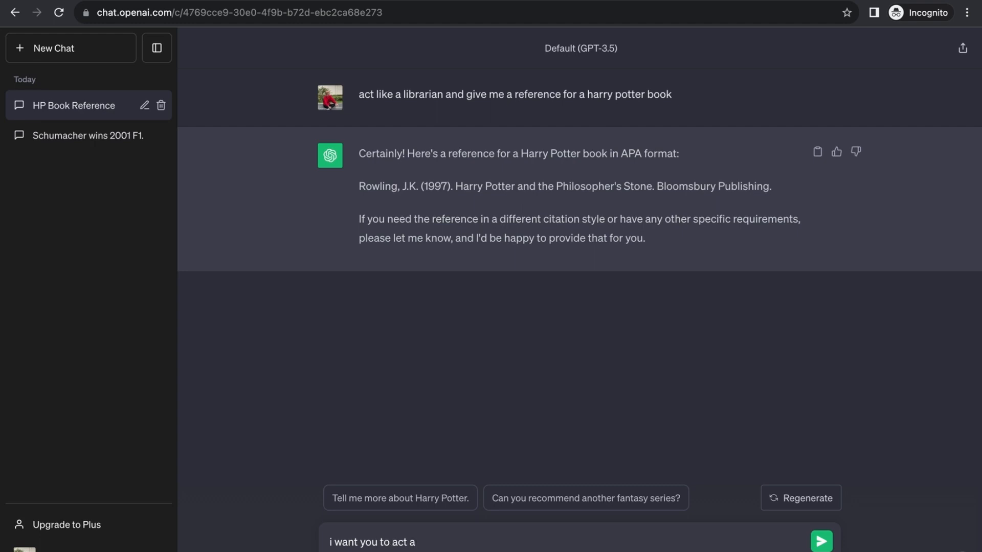
type("\" \"")
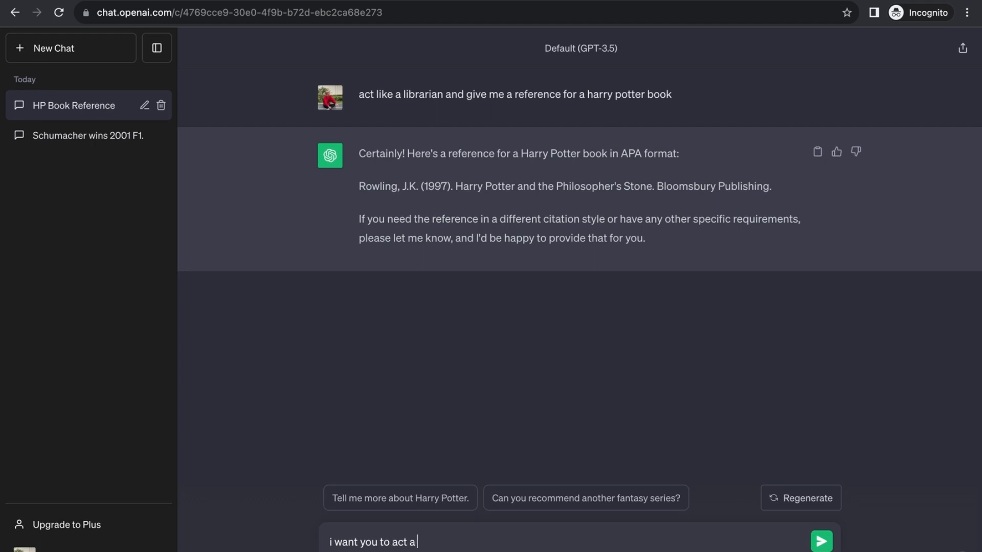
type("s")
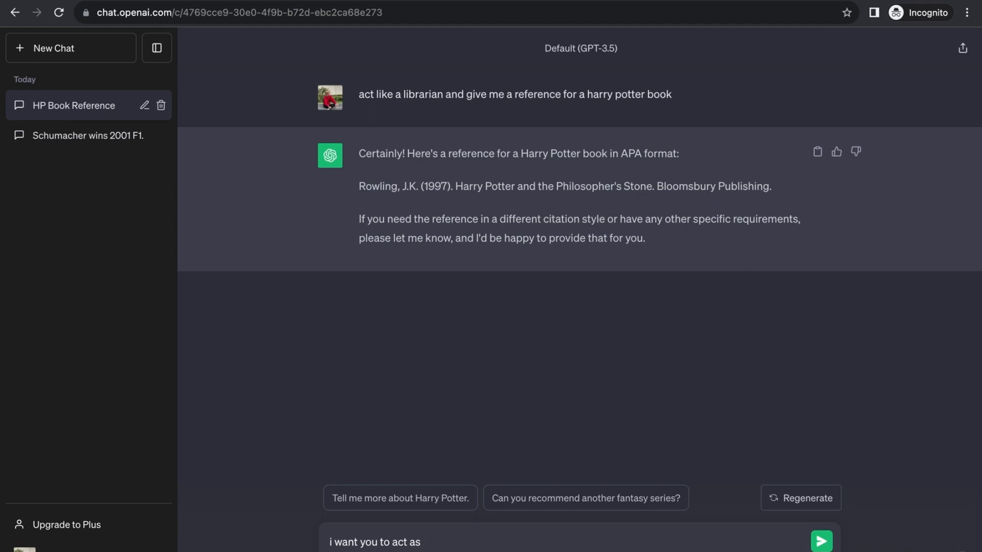
type("a tranla")
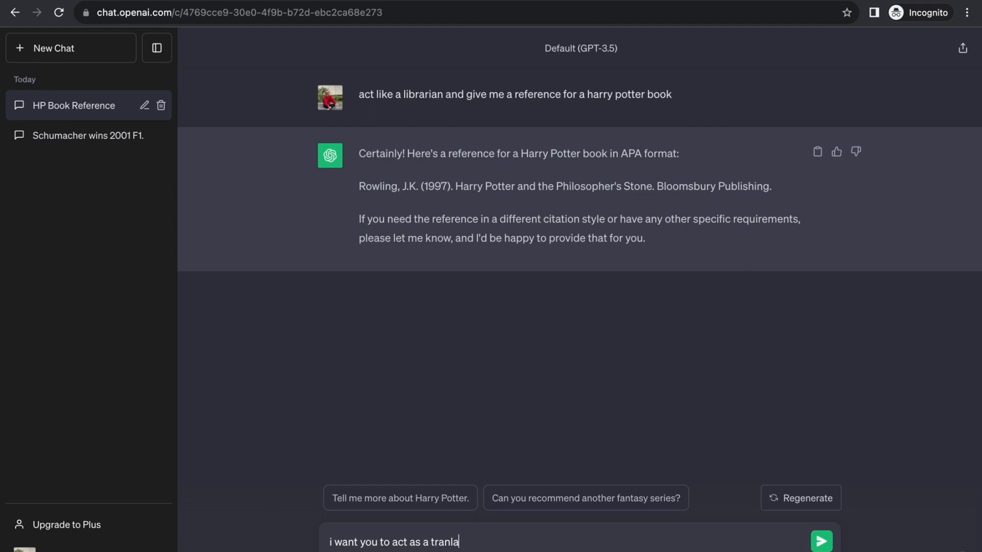
type("tor")
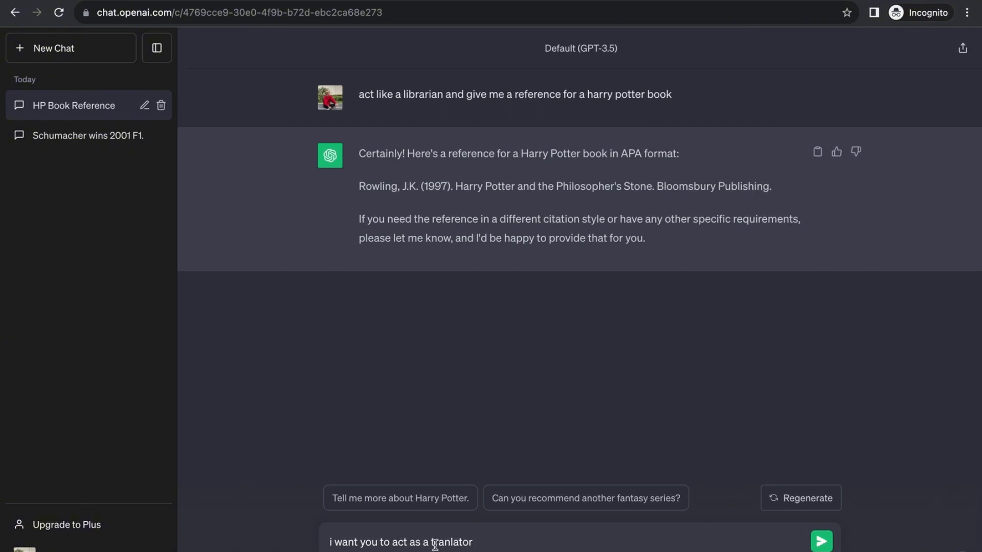
type("english")
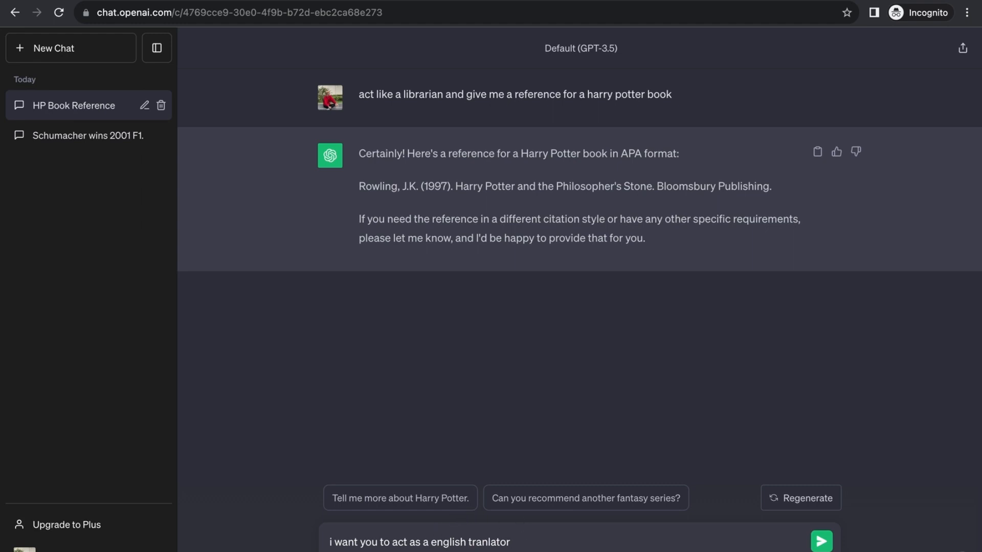
type(", spelling correcto")
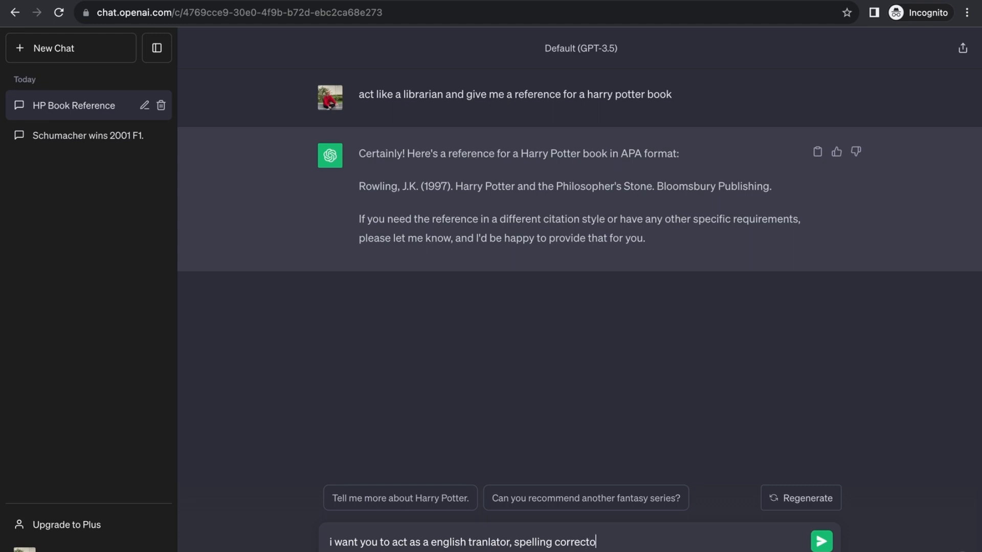
type("and imp")
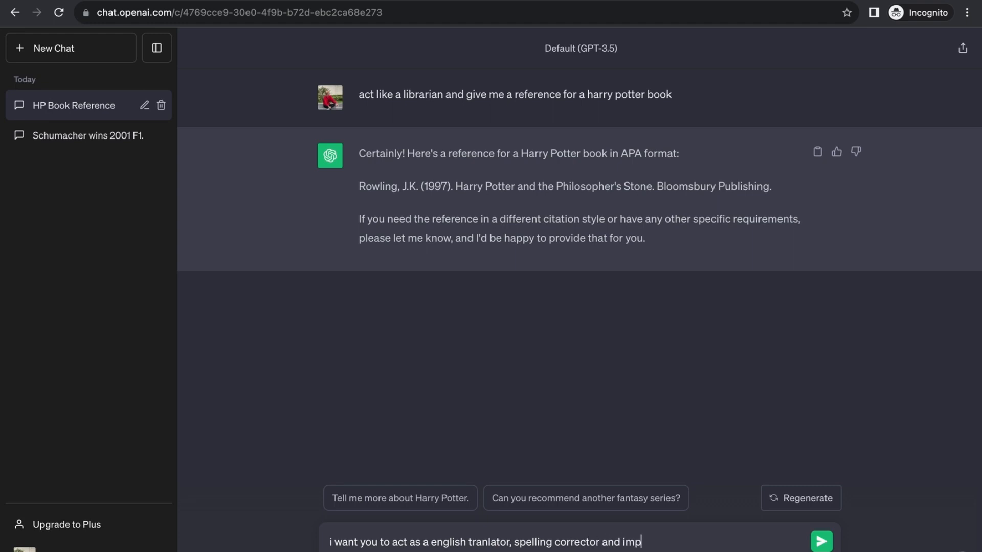
type("rover")
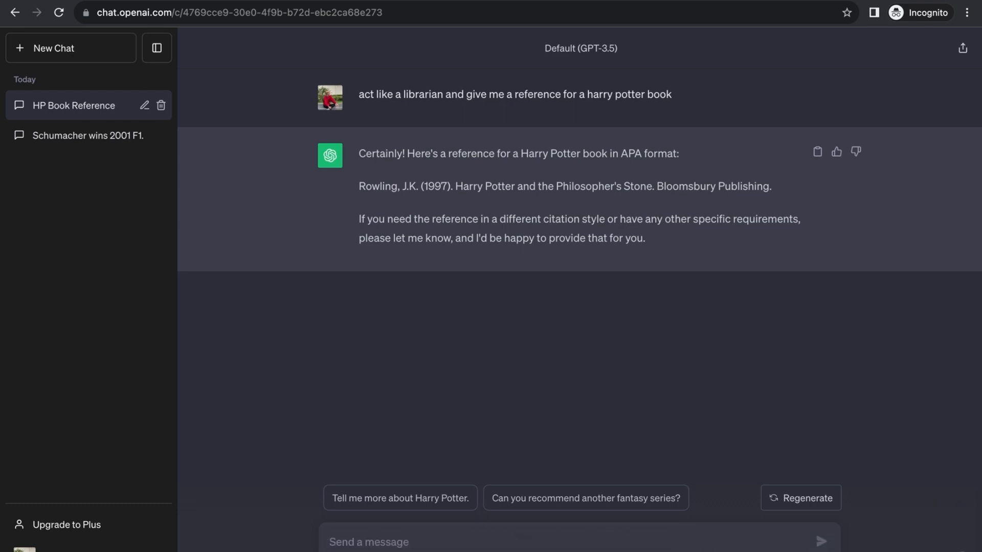
mouse_move(462, 380)
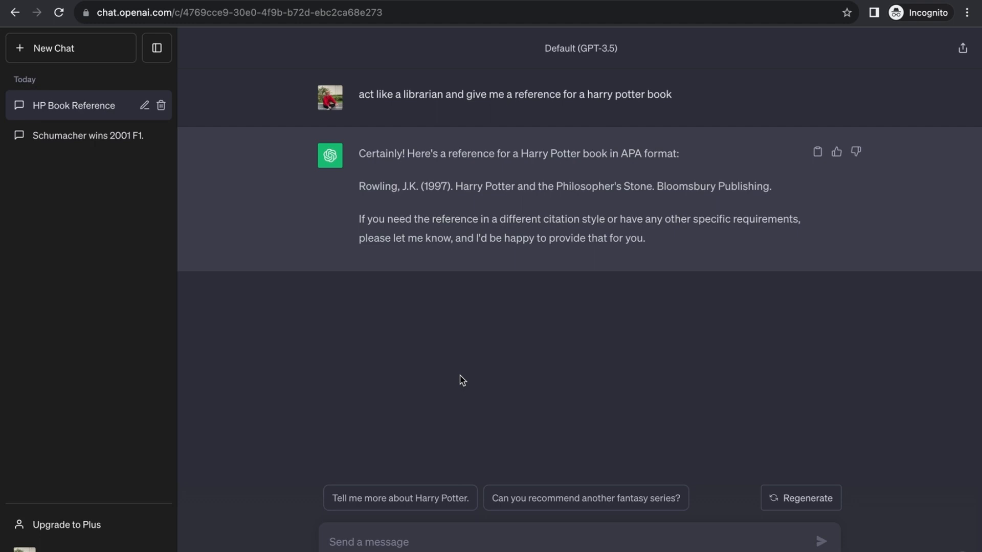
- Request a list or CSV of F1 GP winners 2000–2022 and scroll the reply
type("give me a")
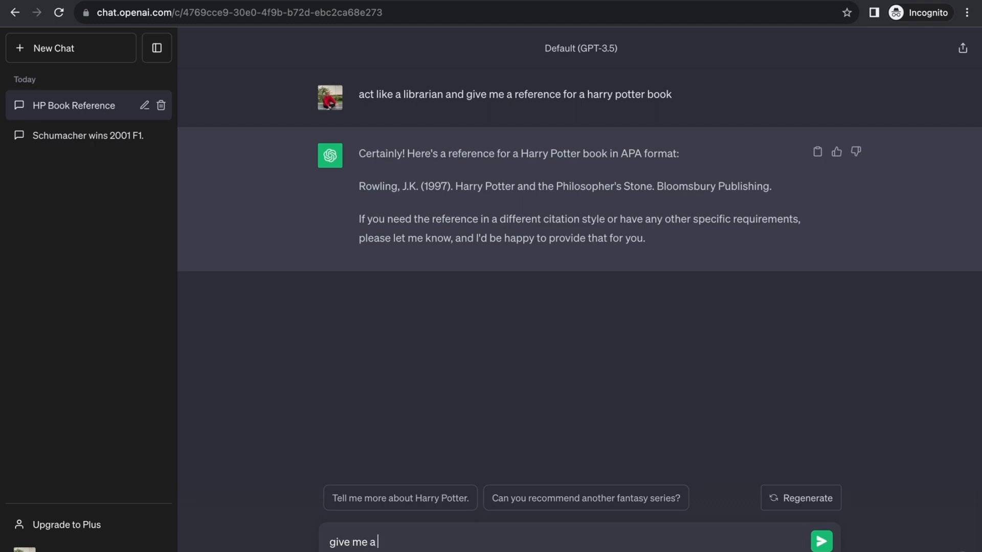
type("list or csv for w")
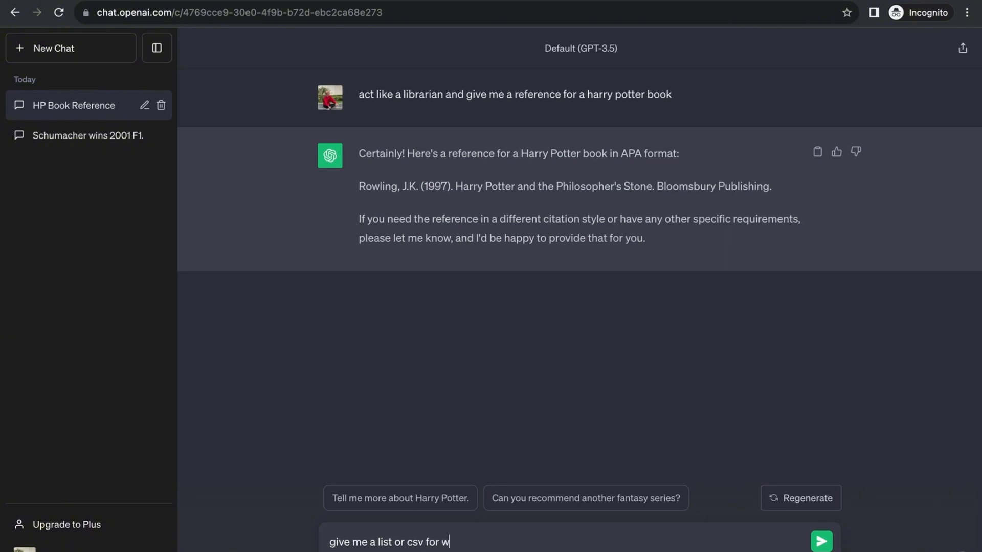
type("inners of")
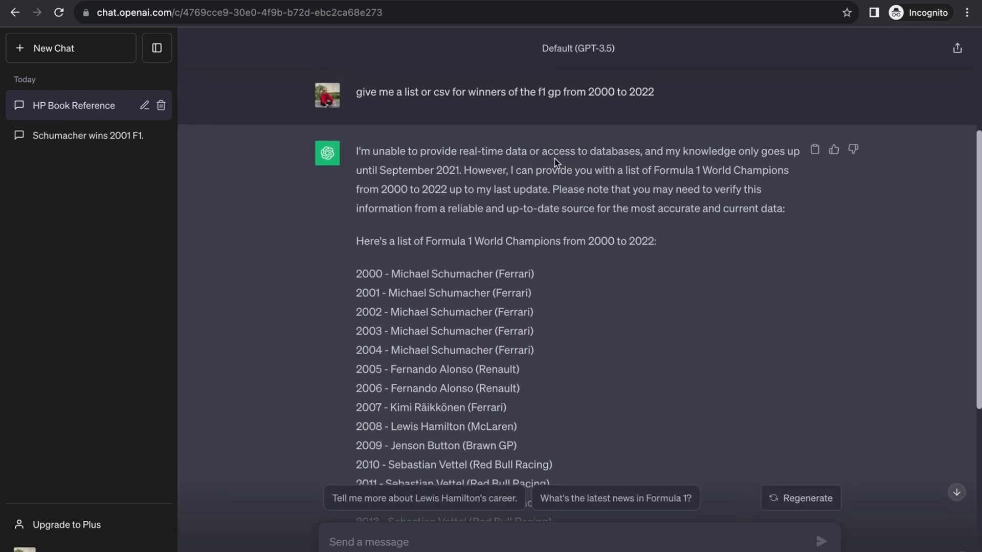
scroll("down", 3)
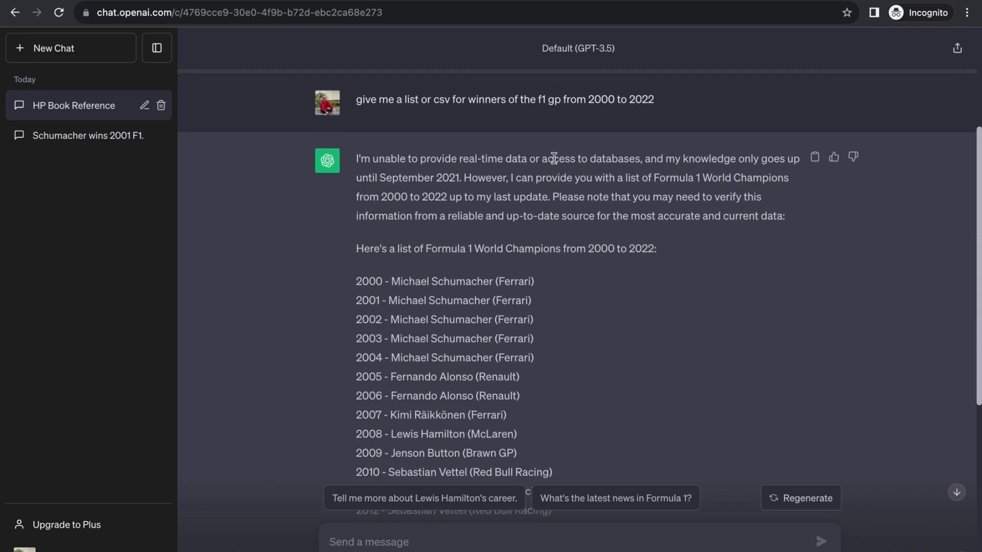
scroll("down", 3)
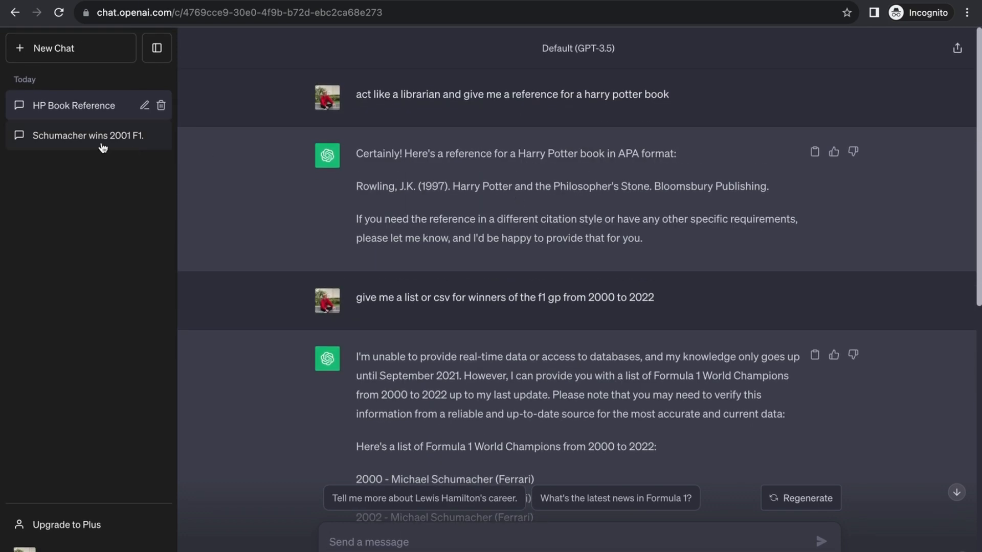
- Reopen the 'Schumacher wins 2001 F1' chat and scroll through its champions list
left_click(81, 134)
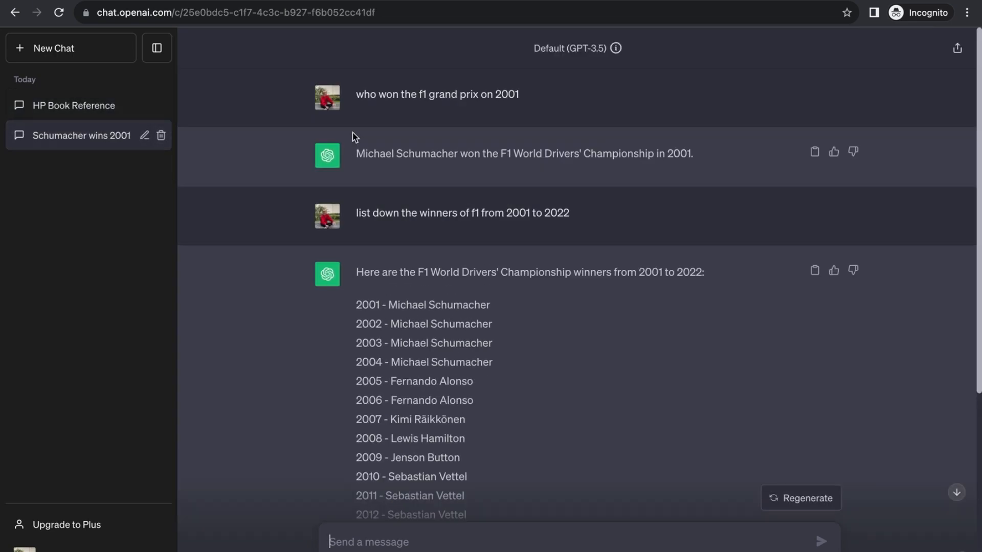
mouse_move(615, 48)
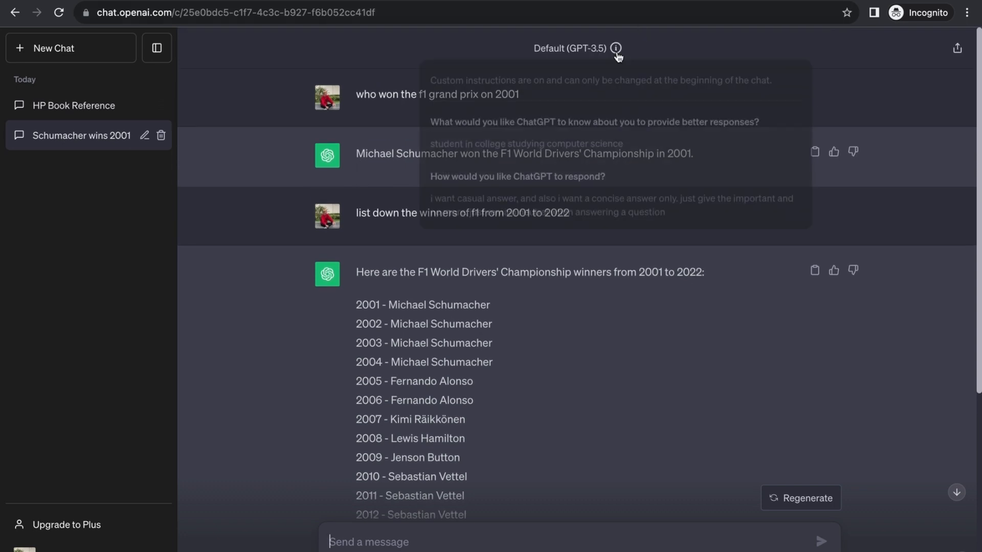
mouse_move(527, 399)
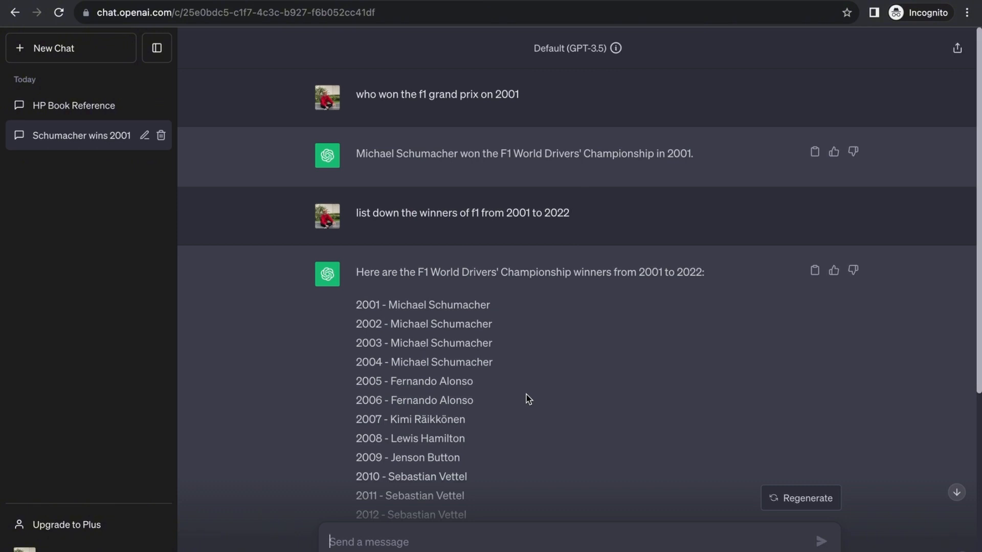
scroll("down", 3)
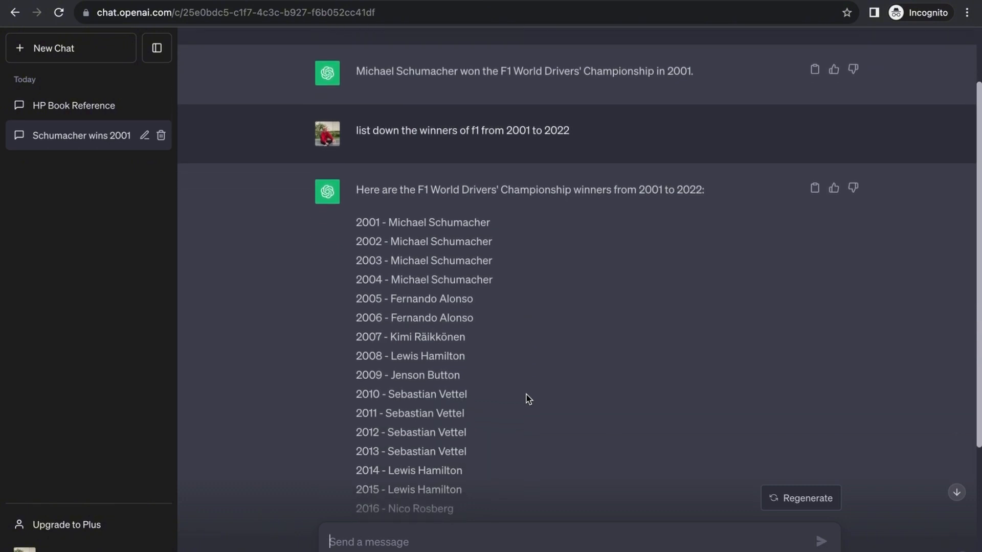
scroll("down", 3)
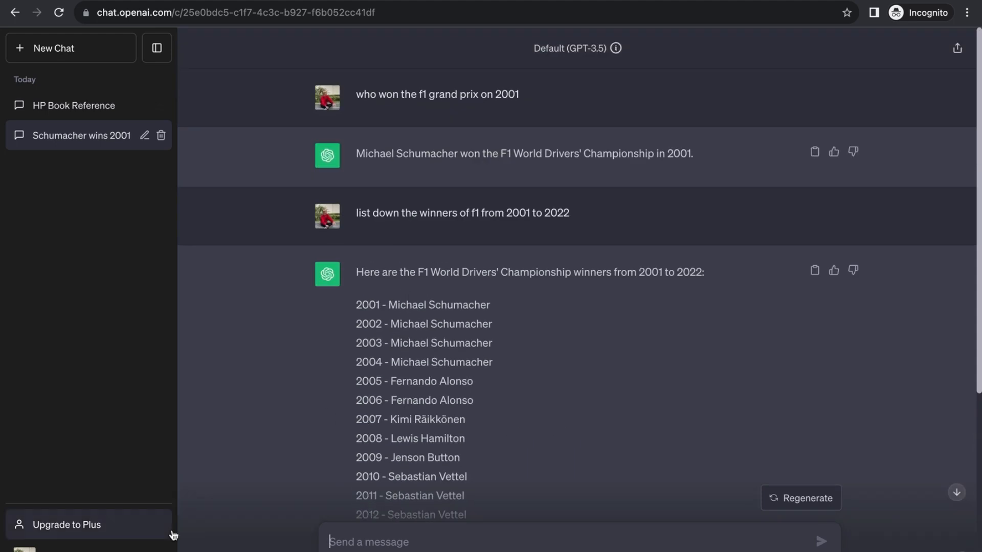
- Switch on 'Enable for new chats' in Custom instructions from the profile menu and save
left_click(88, 525)
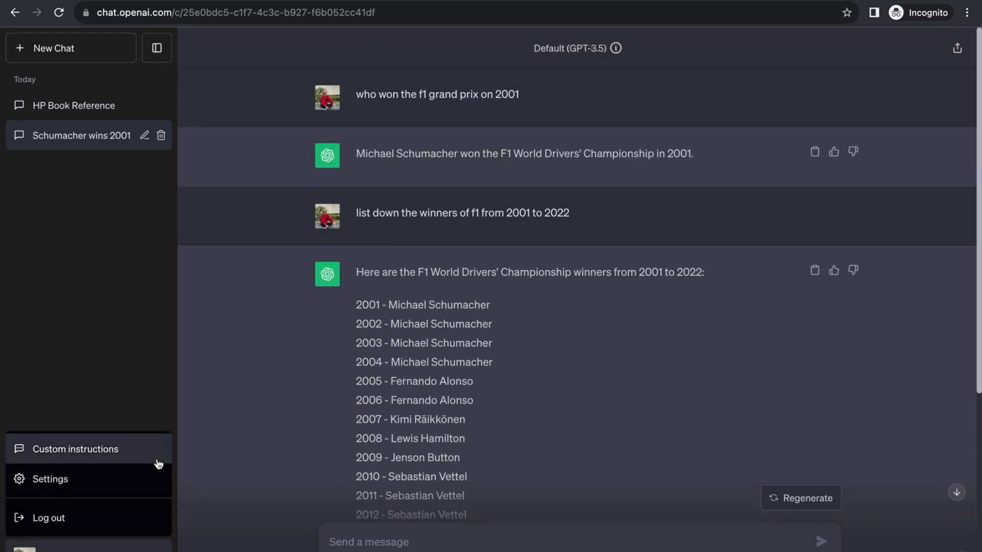
left_click(75, 449)
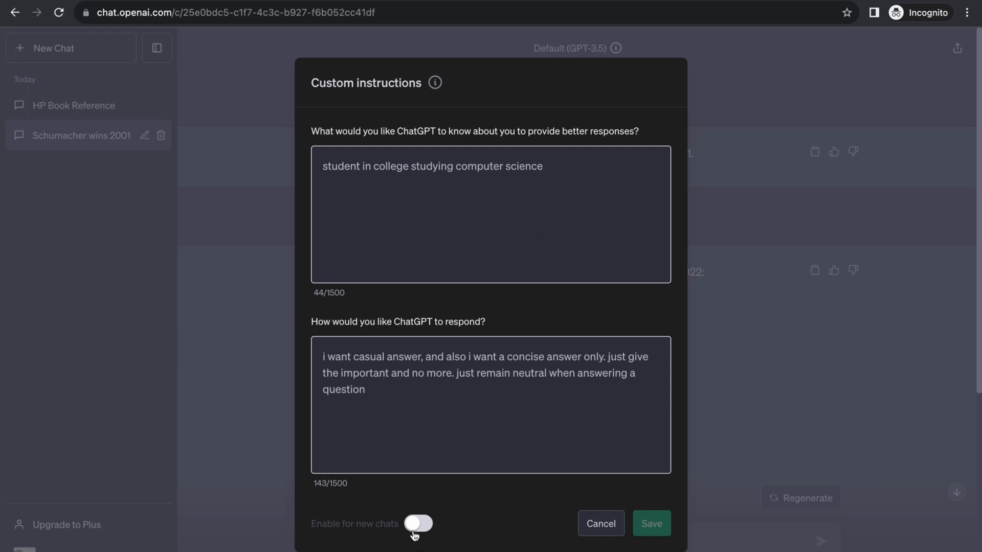
left_click(417, 524)
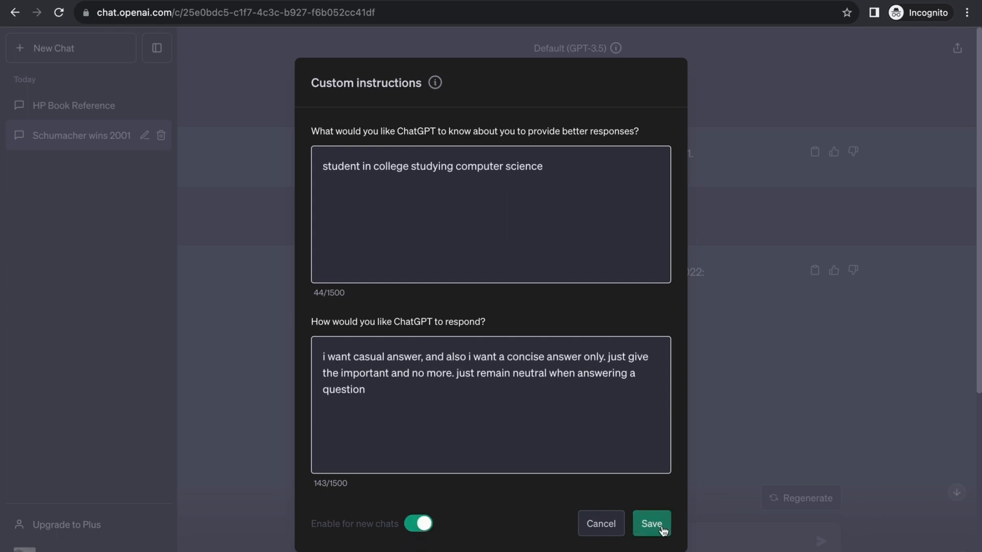
left_click(651, 523)
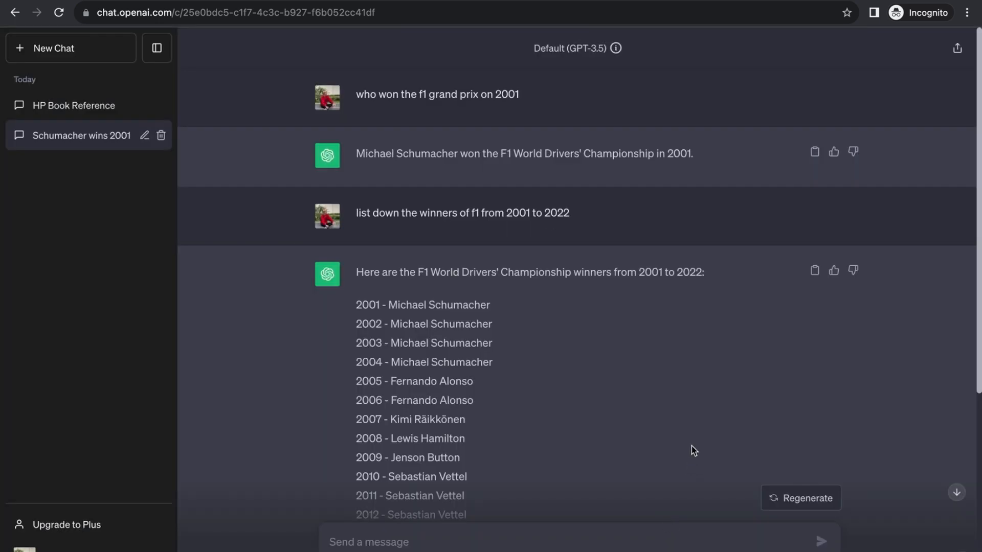